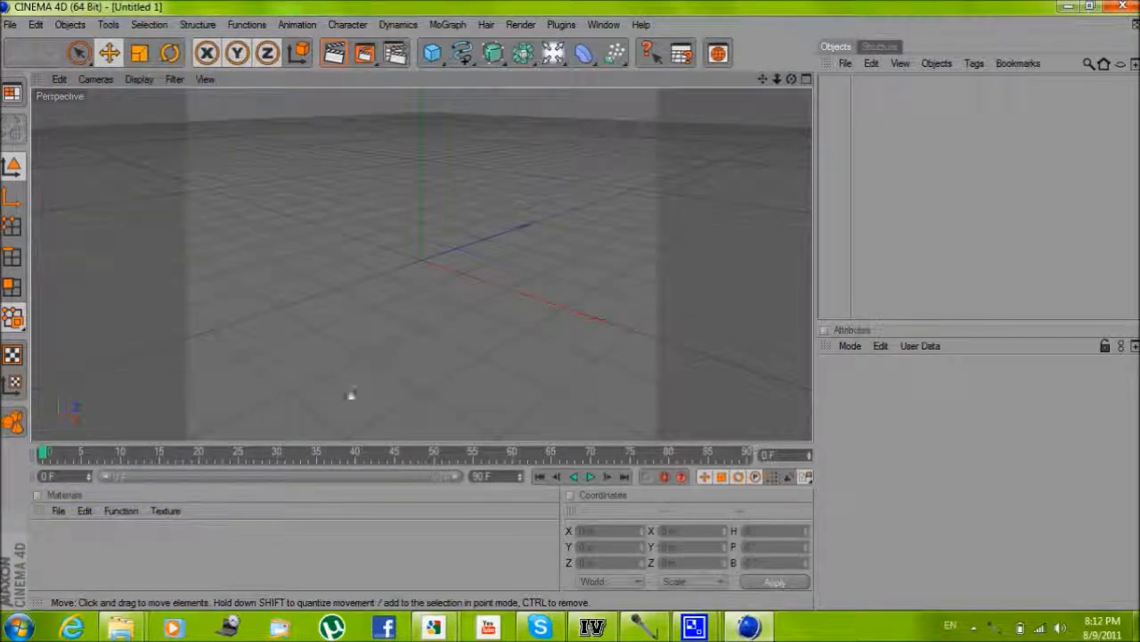
pyautogui.moveTo(554, 187)
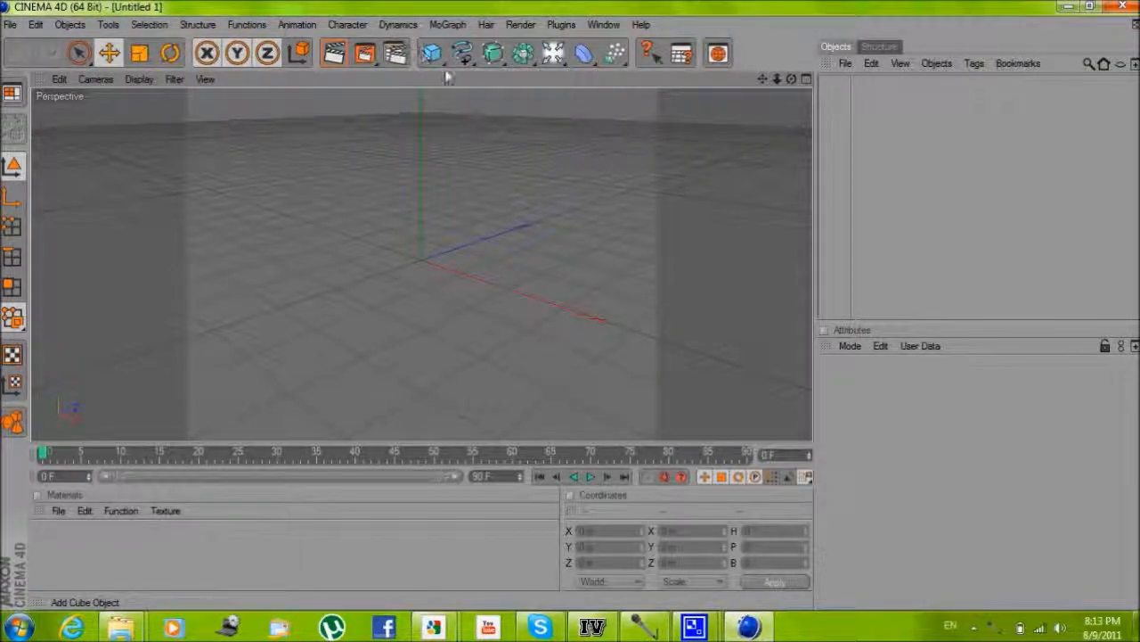
# Add a Plane primitive to serve as the floor of the empty scene
pyautogui.click(432, 53)
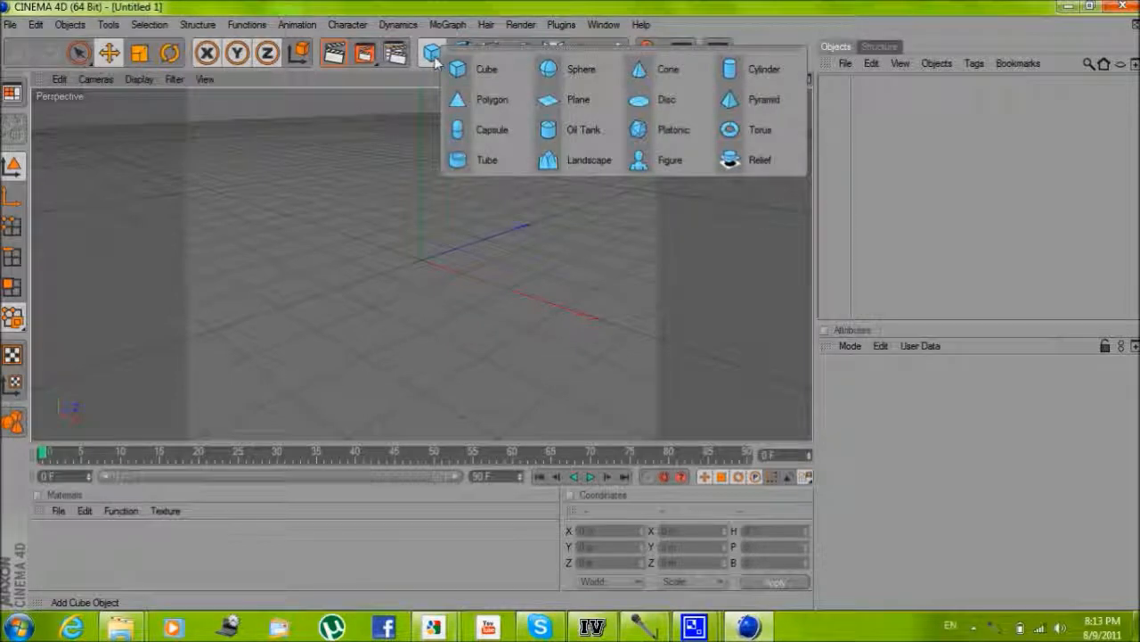
pyautogui.click(578, 99)
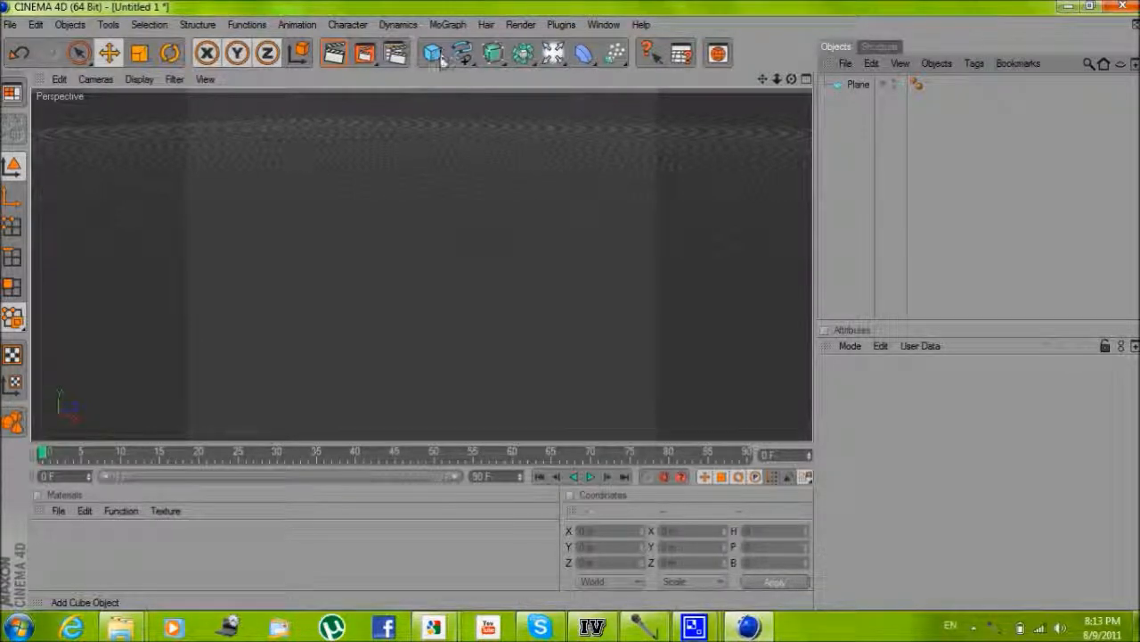
# Add a Text spline from the spline palette
pyautogui.click(432, 53)
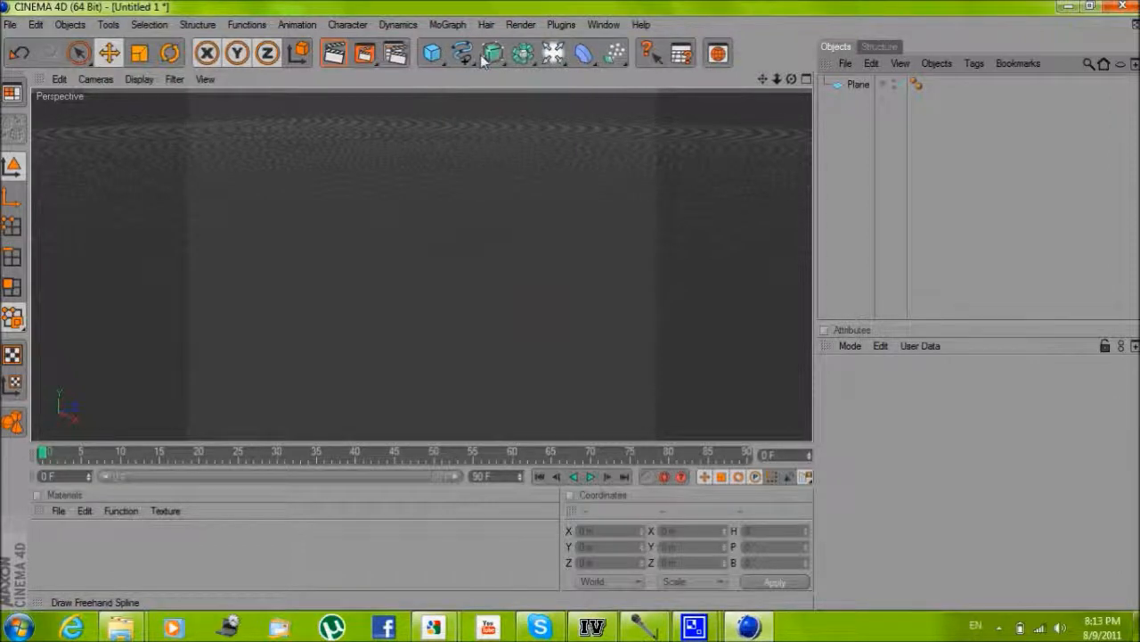
pyautogui.click(462, 53)
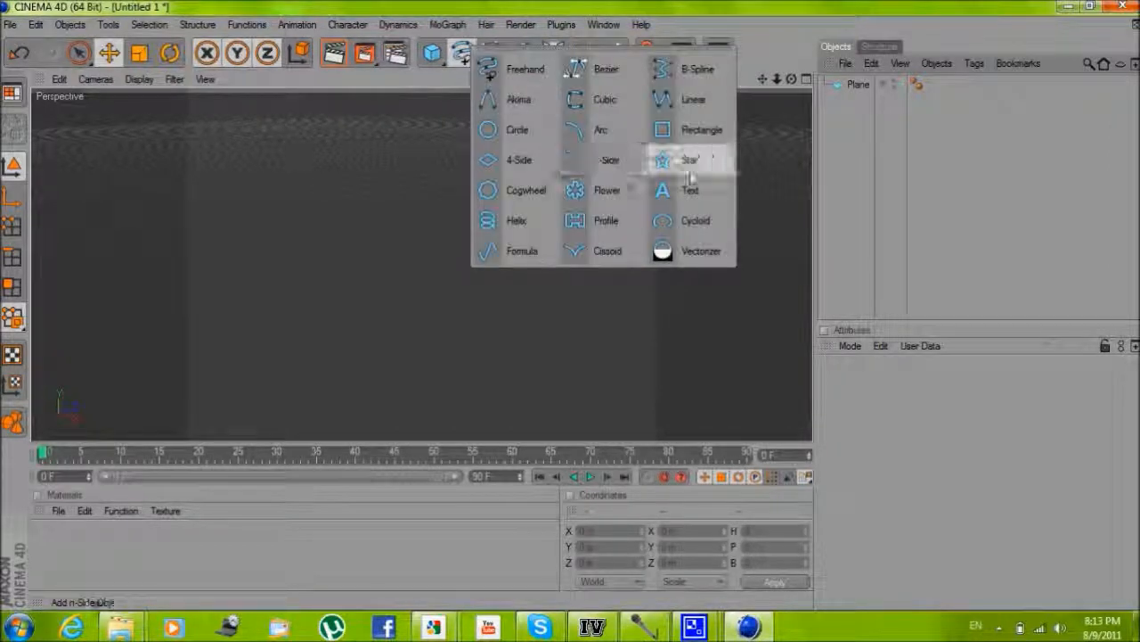
pyautogui.click(691, 190)
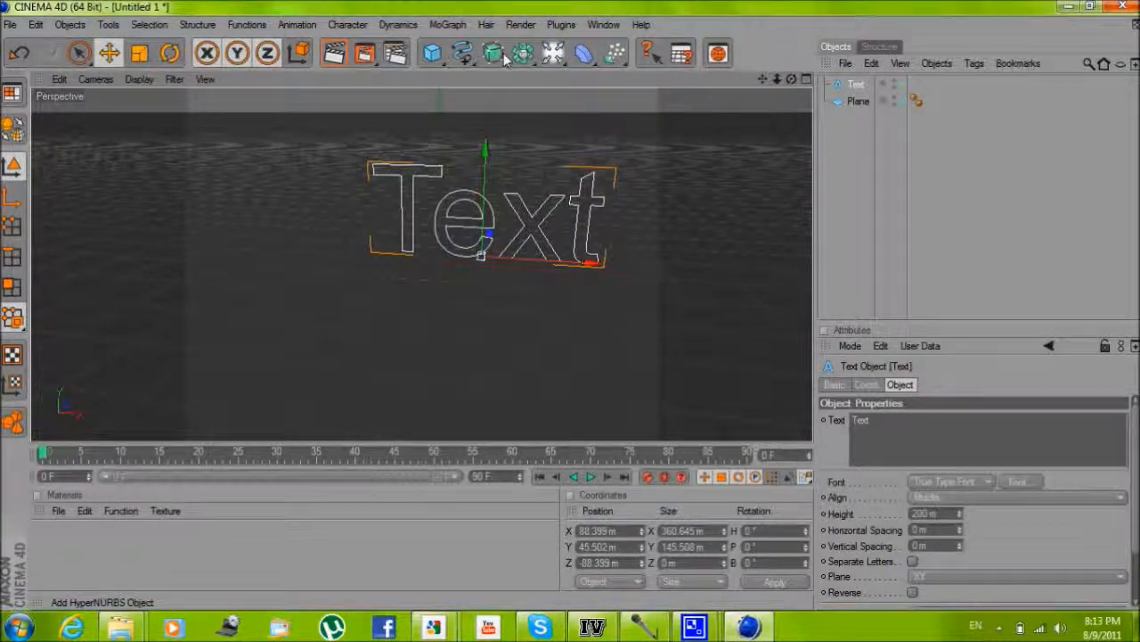
# Add an Extrude NURBS generator from the NURBS palette
pyautogui.click(494, 53)
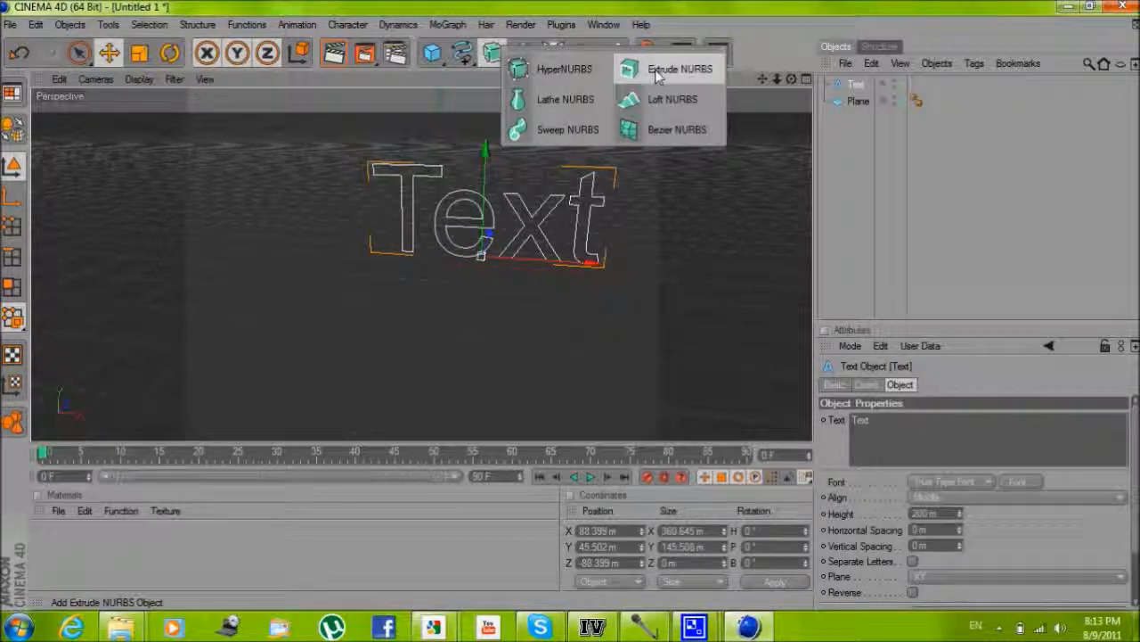
pyautogui.click(679, 68)
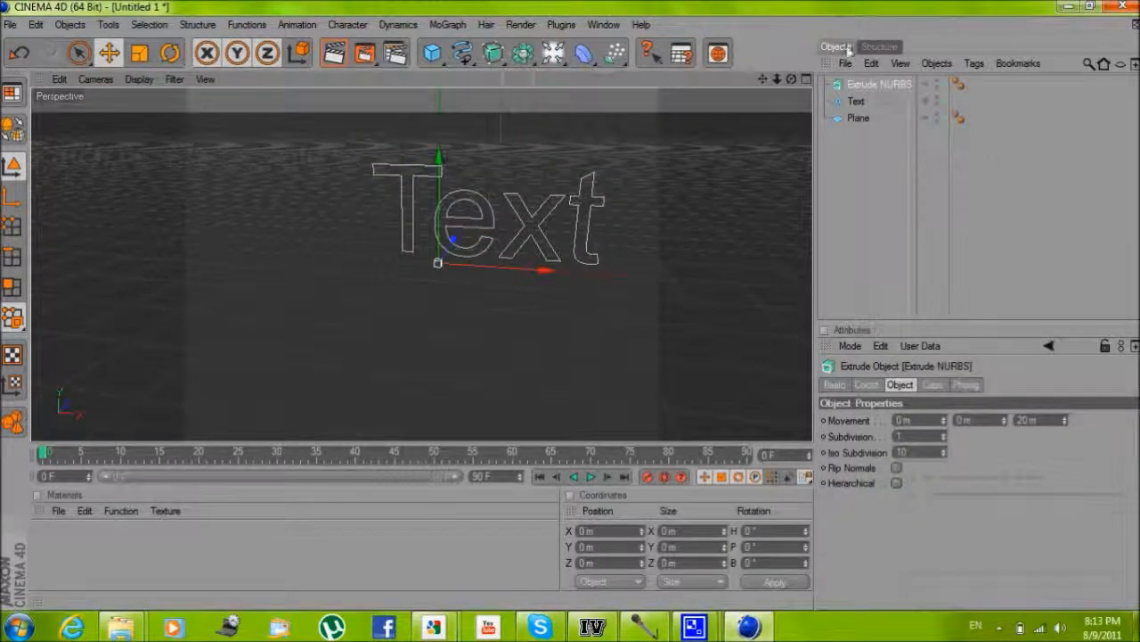
pyautogui.click(856, 101)
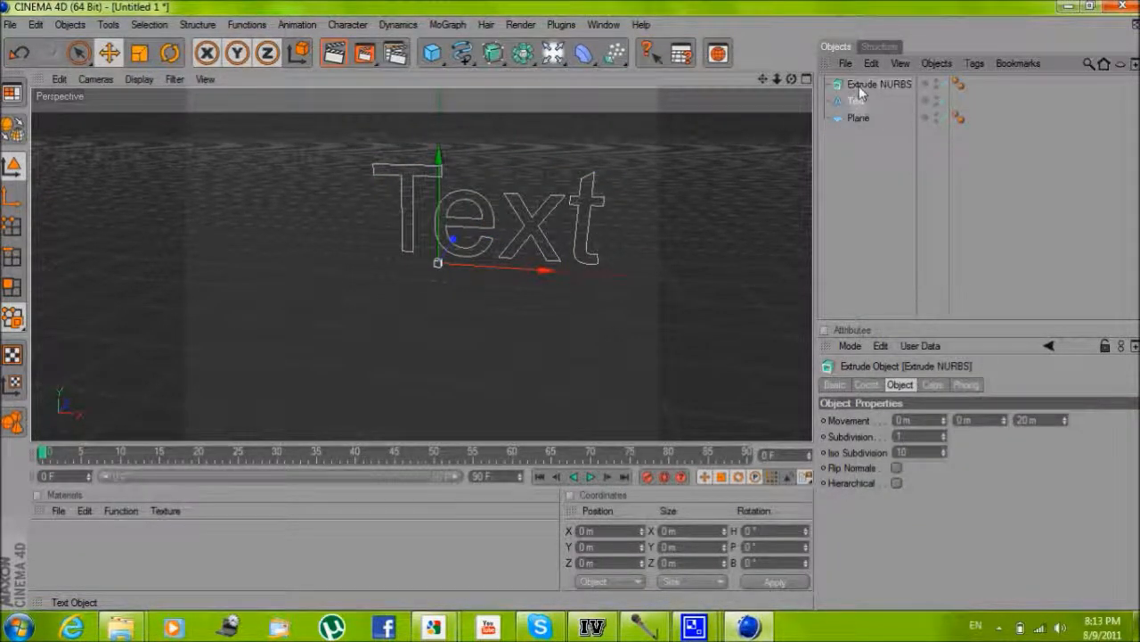
# Nest the Text spline under Extrude NURBS and set its text to 'Ahmad'
pyautogui.click(857, 101)
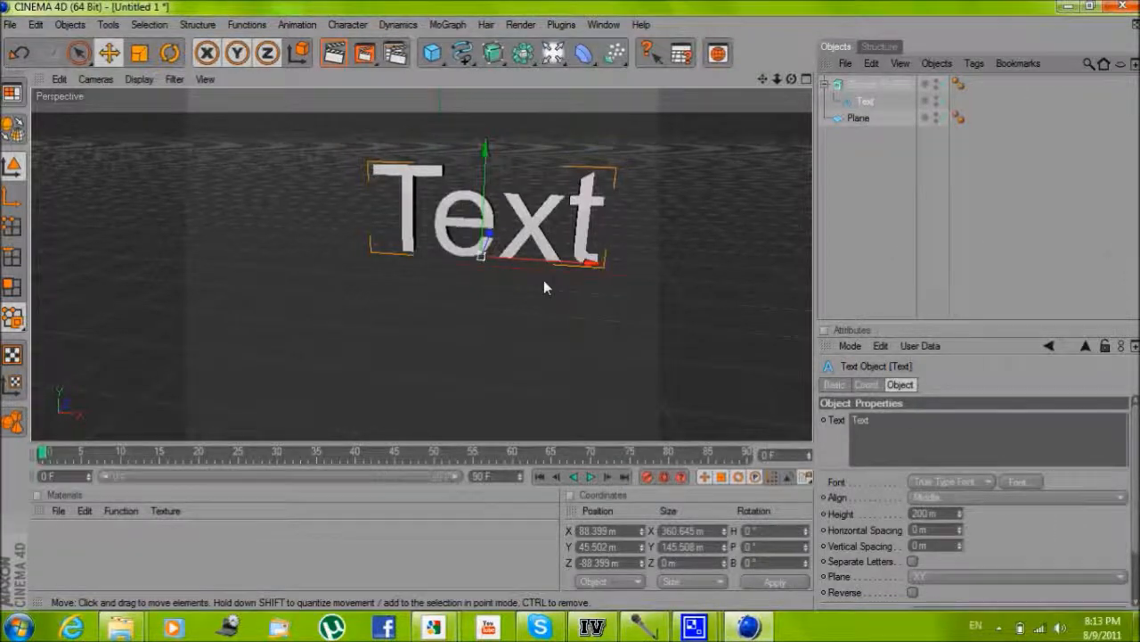
pyautogui.moveTo(547, 287); pyautogui.dragTo(569, 313)
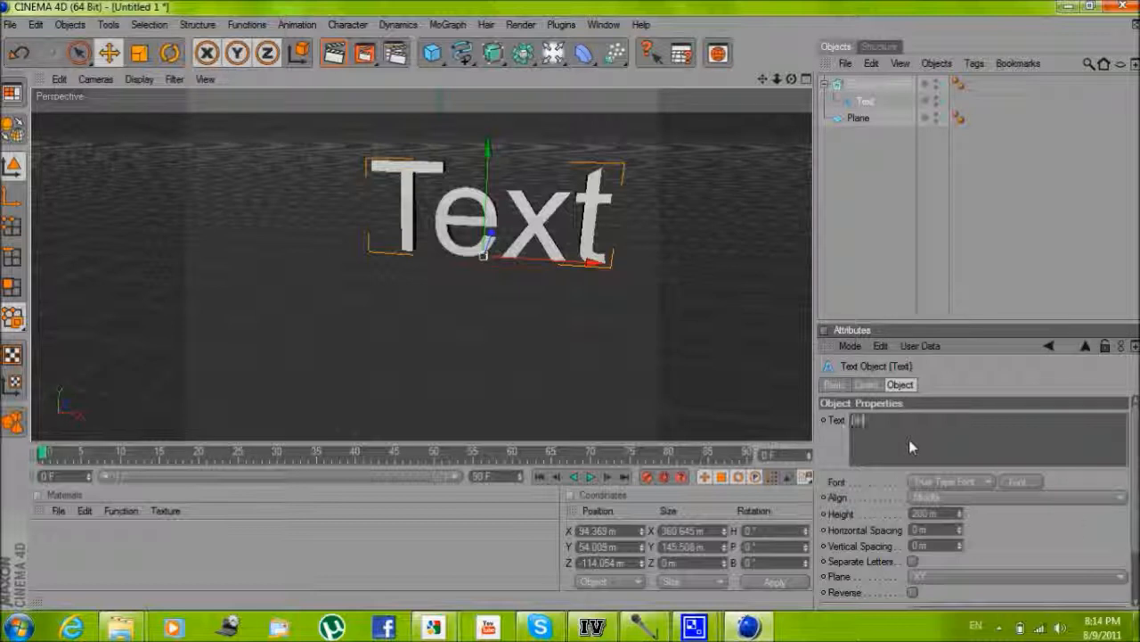
pyautogui.write('Ahmad')
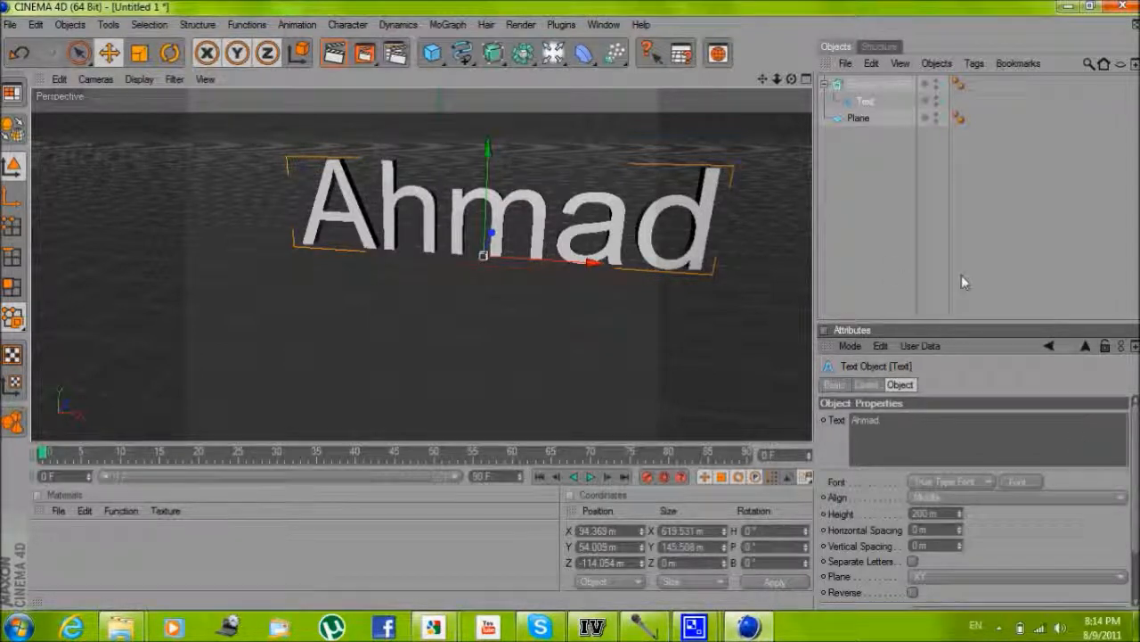
pyautogui.moveTo(793, 410)
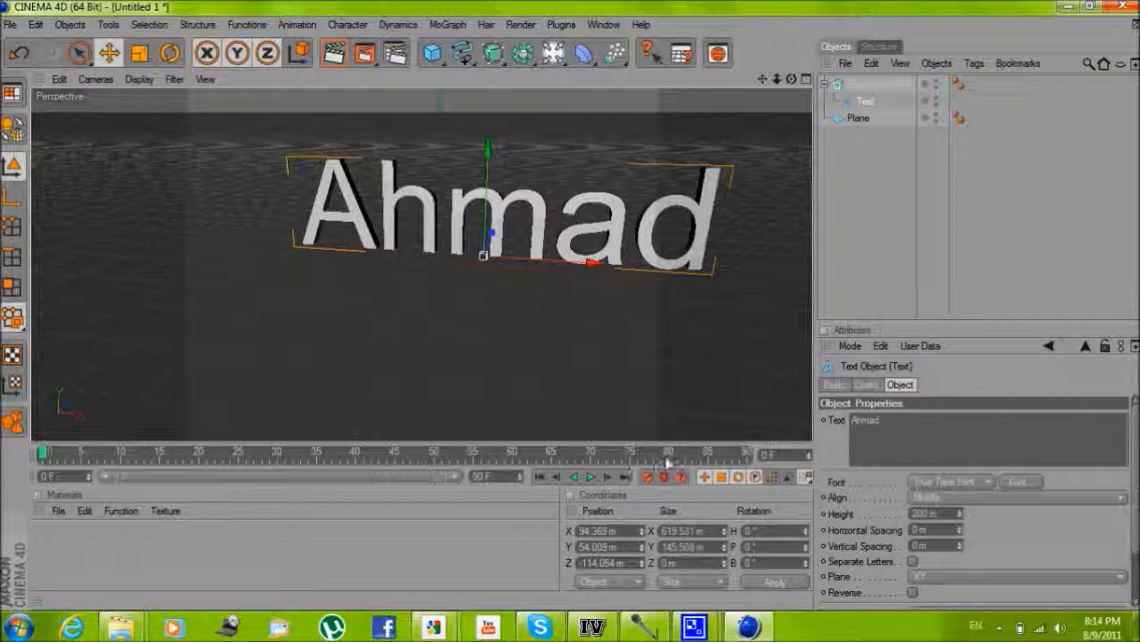
# Change the text font to HGSHeiseiKakugothictaiW3 in the Font dialog
pyautogui.click(1020, 481)
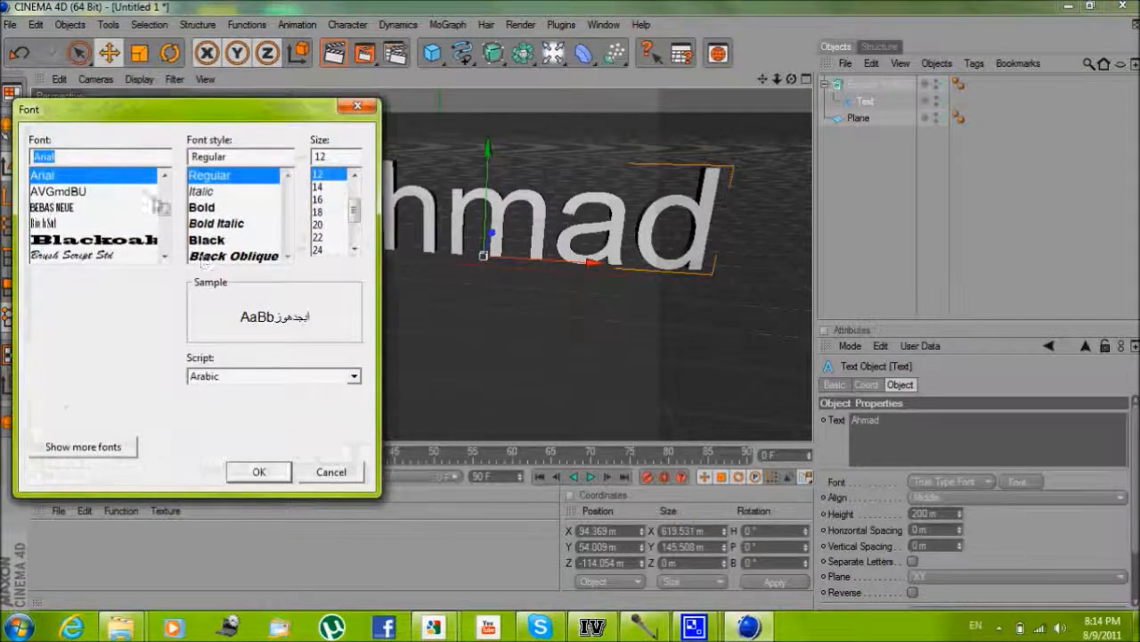
pyautogui.scroll(-3)
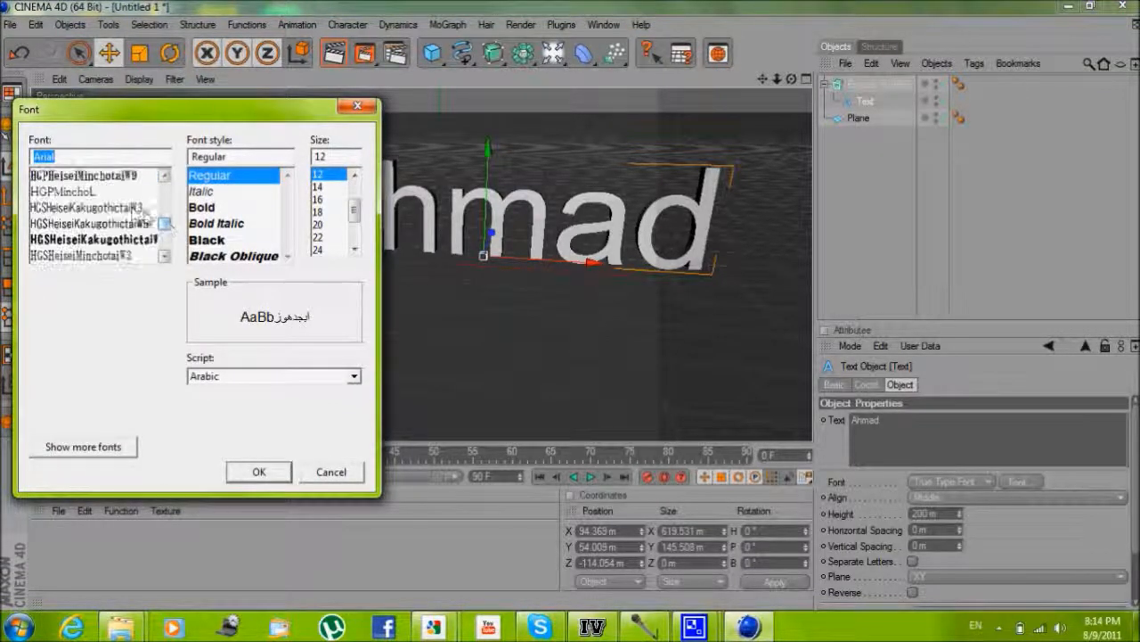
pyautogui.click(89, 208)
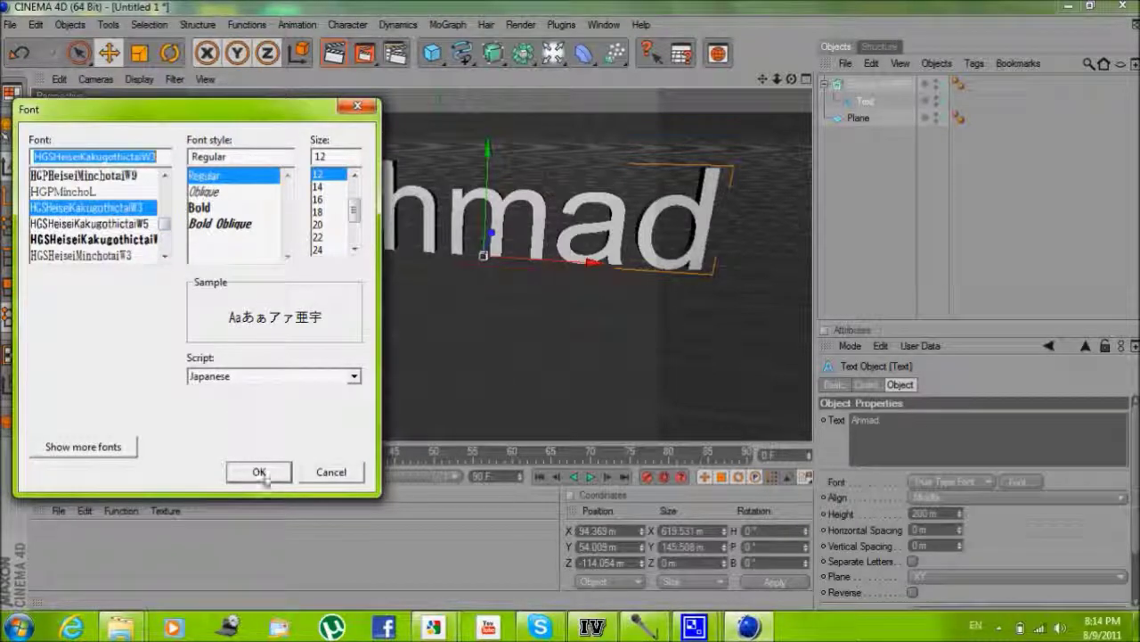
pyautogui.click(258, 471)
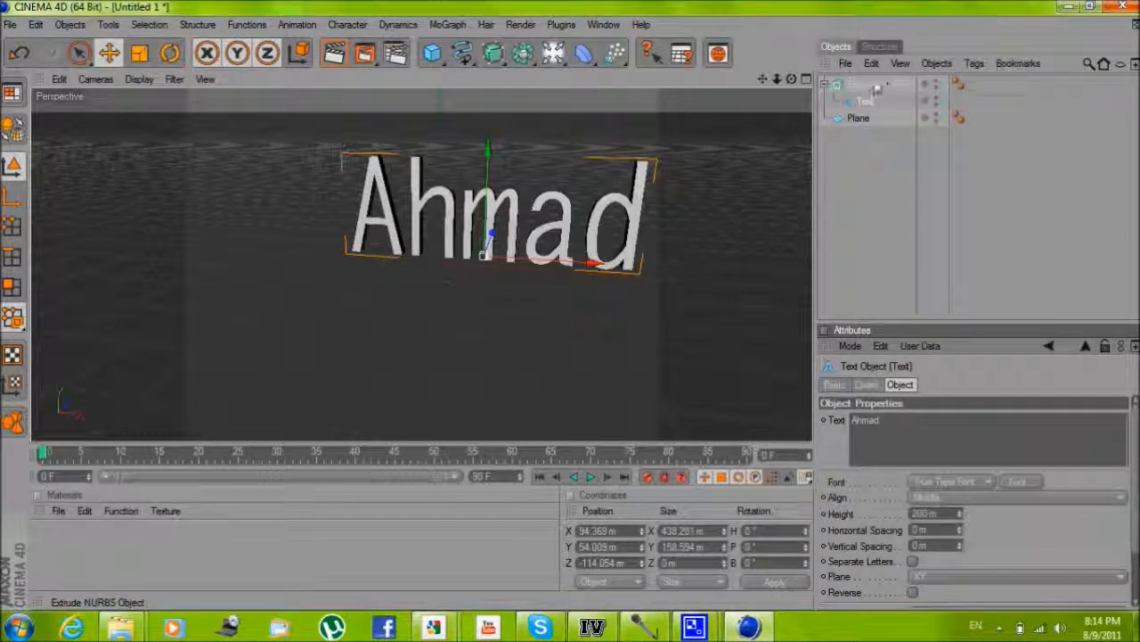
# Give Extrude NURBS Fillet Caps on Start and End with 10 m radius
pyautogui.click(880, 83)
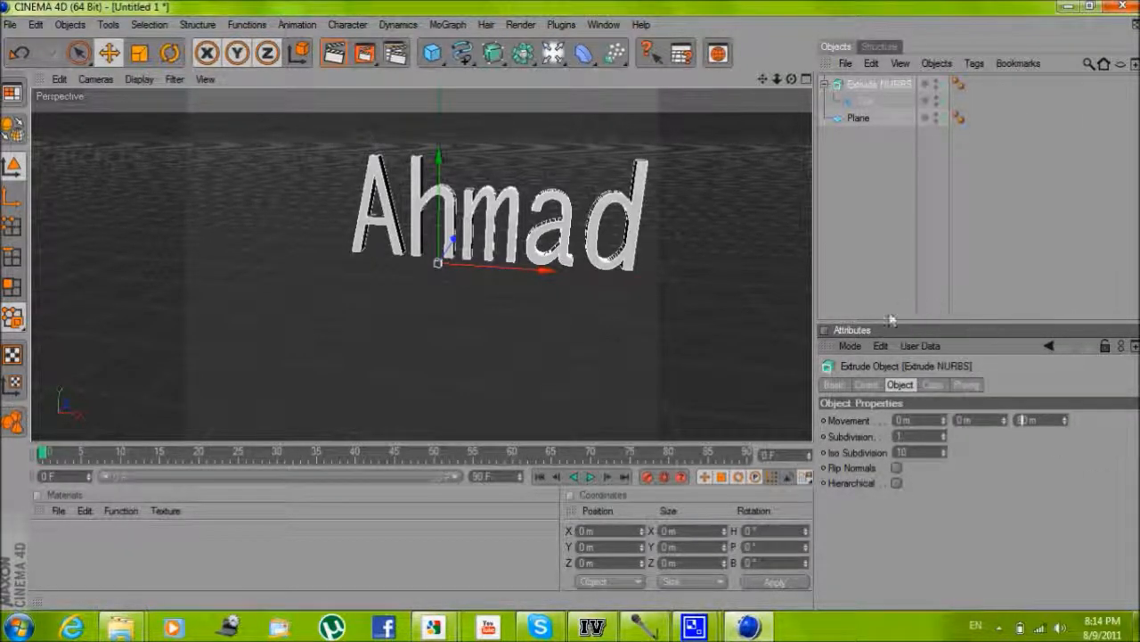
pyautogui.click(932, 384)
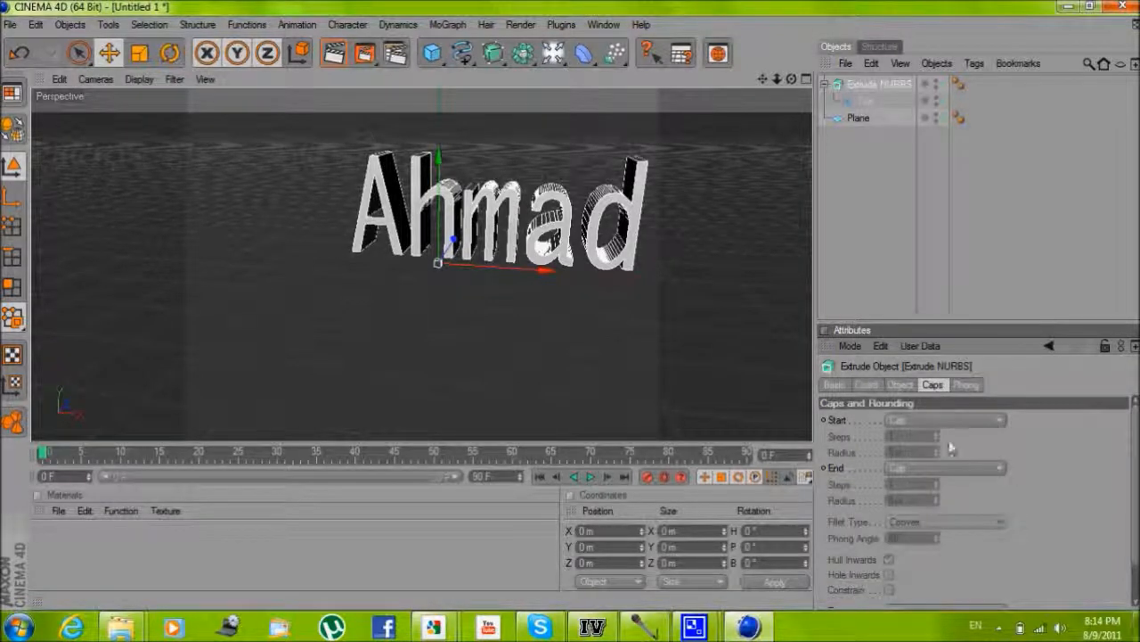
pyautogui.click(944, 420)
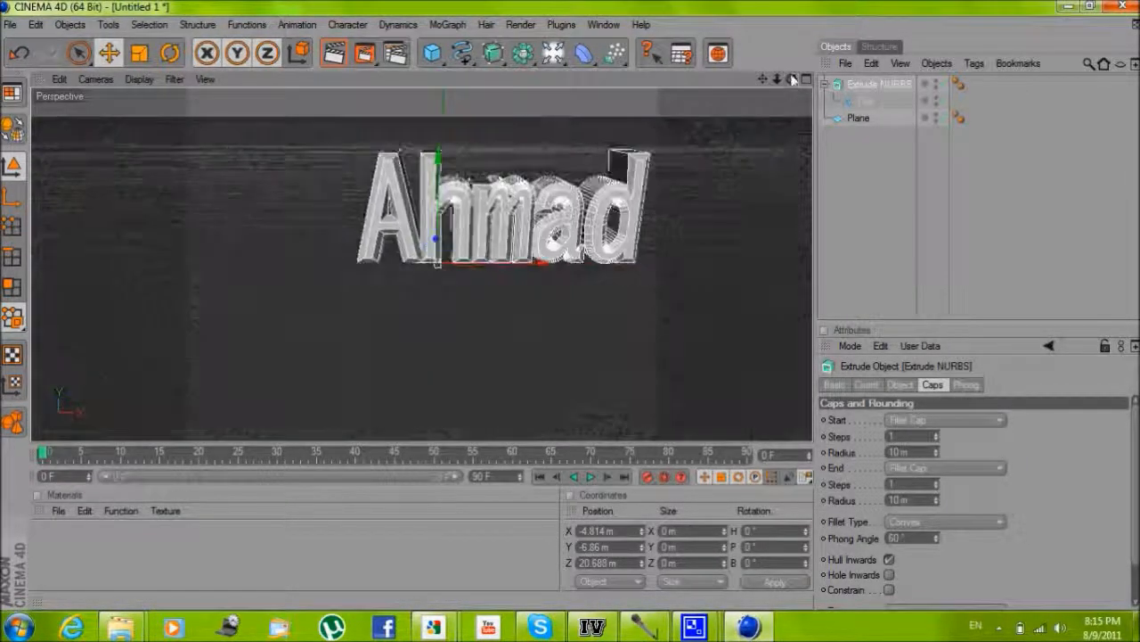
# Copy Extrude NURBS, setting 5 m cap radius and 40 m Movement Z
pyautogui.click(880, 83)
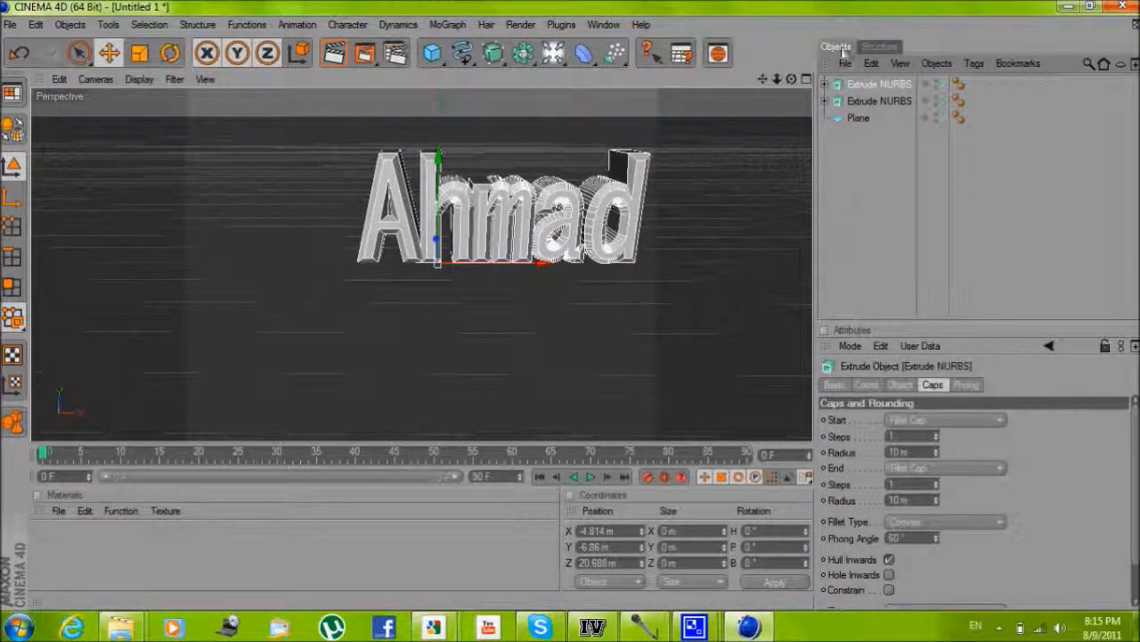
pyautogui.moveTo(896, 464)
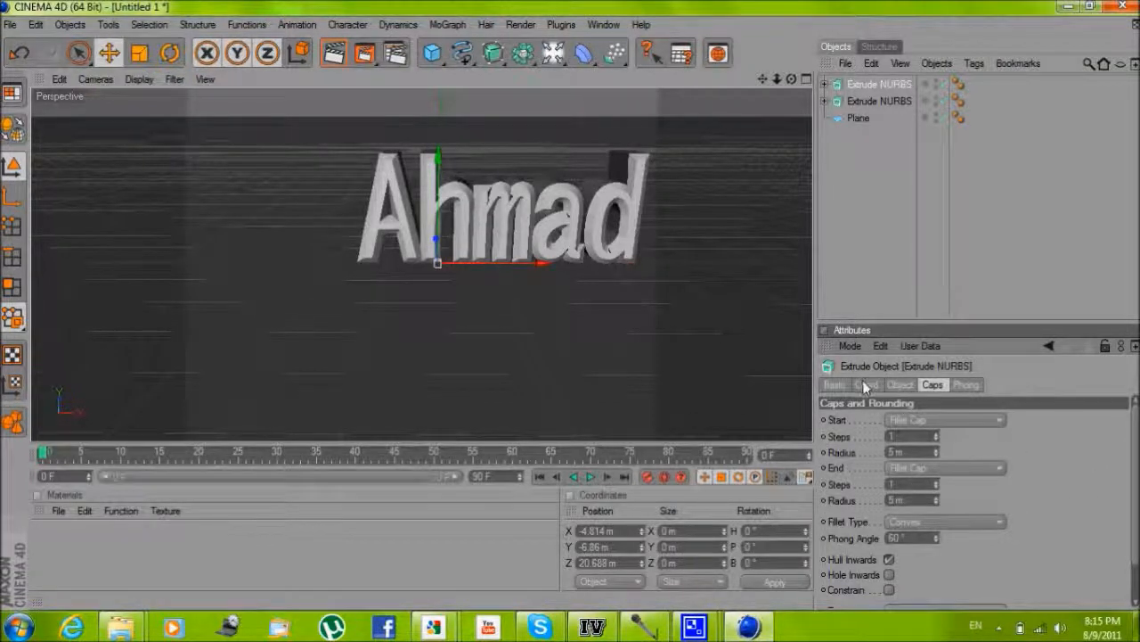
pyautogui.click(899, 384)
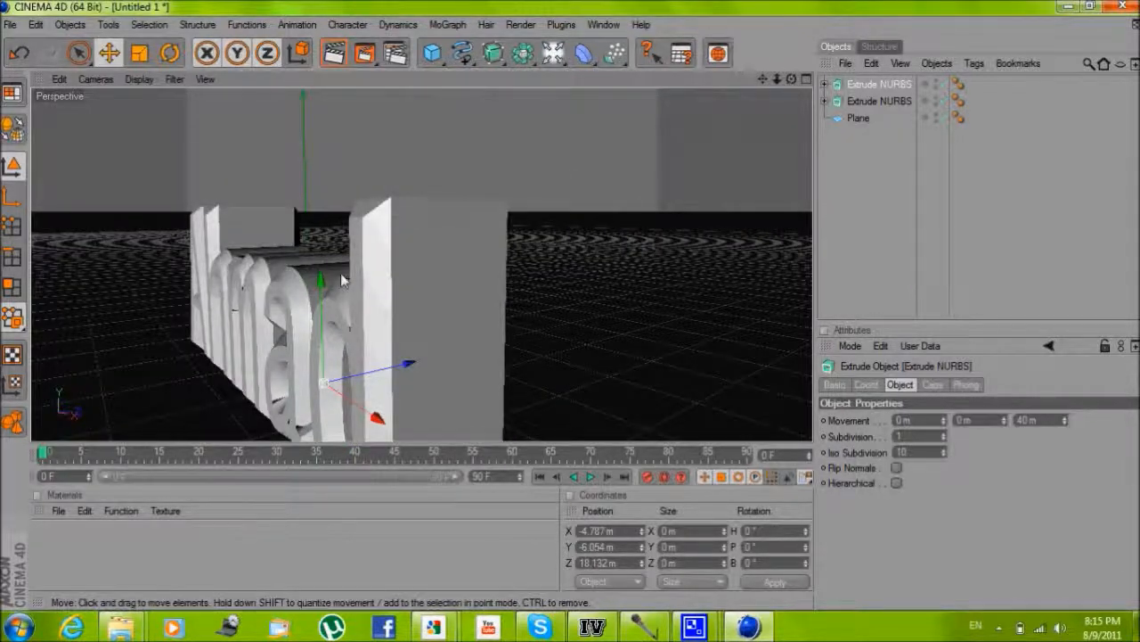
# Orbit the view and Ctrl-select both Text splines
pyautogui.moveTo(343, 280); pyautogui.dragTo(570, 312)
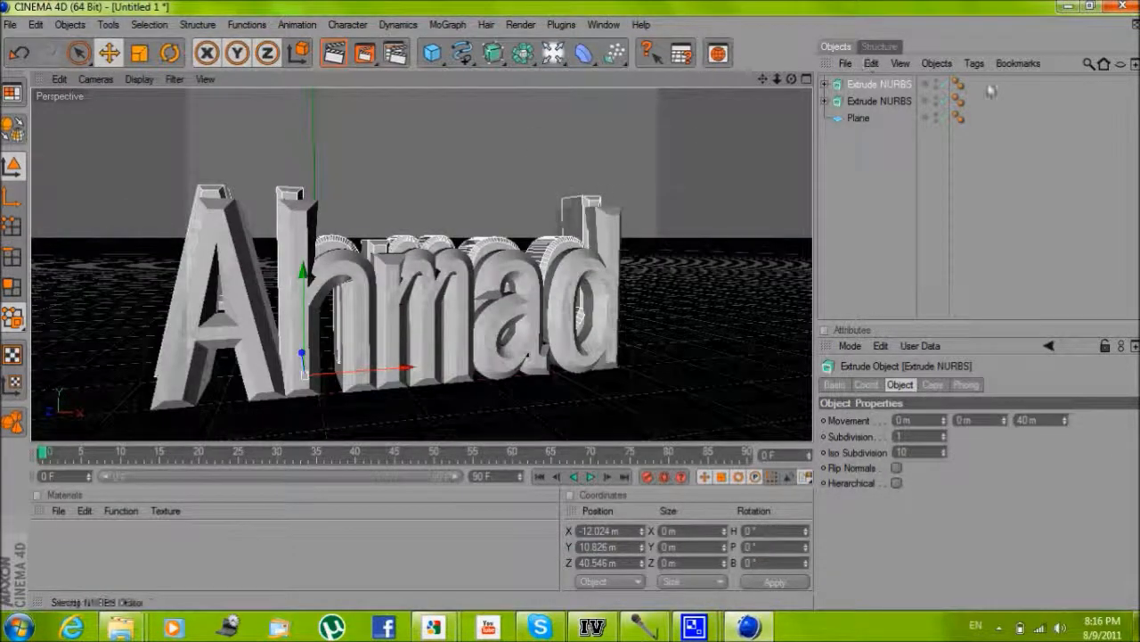
pyautogui.click(827, 117)
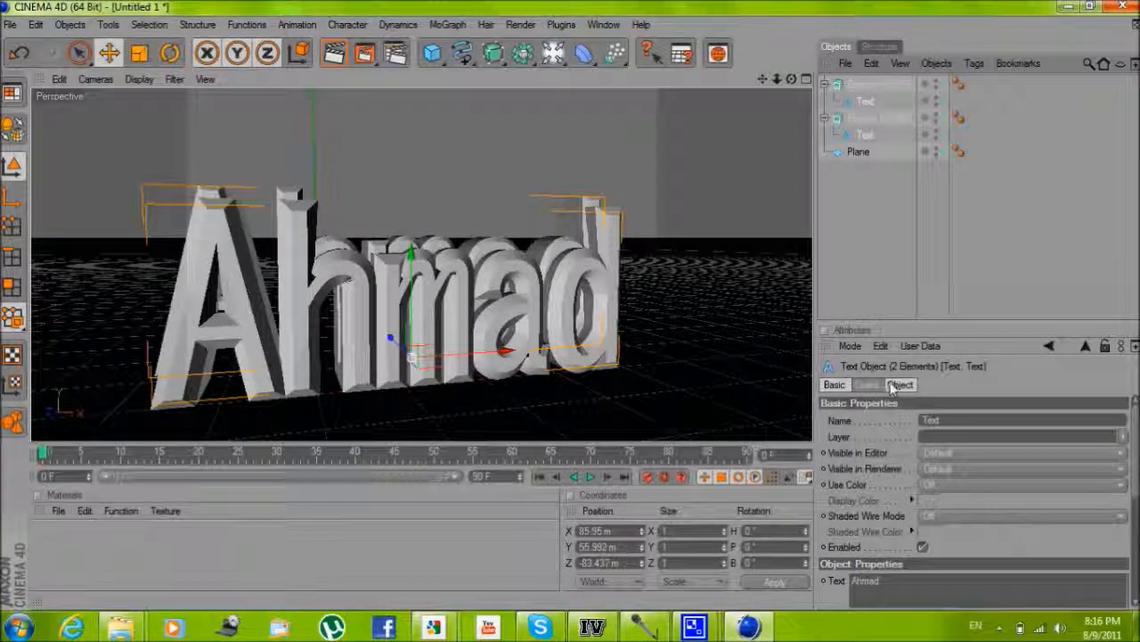
# Switch both Text splines to a wider typeface from the font list
pyautogui.click(900, 384)
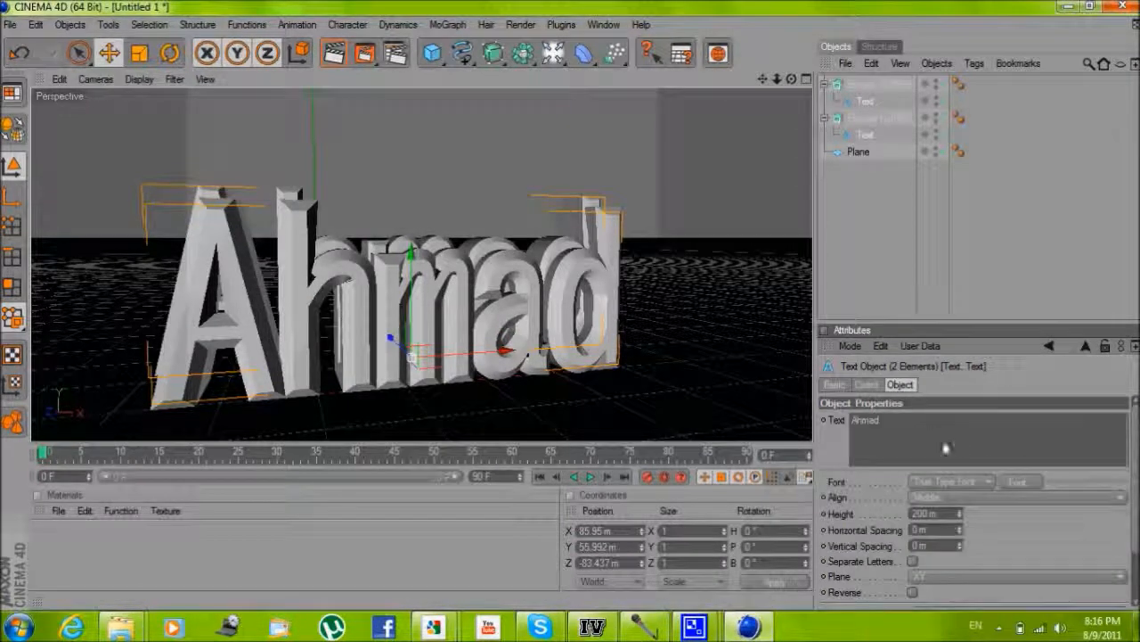
pyautogui.click(1018, 481)
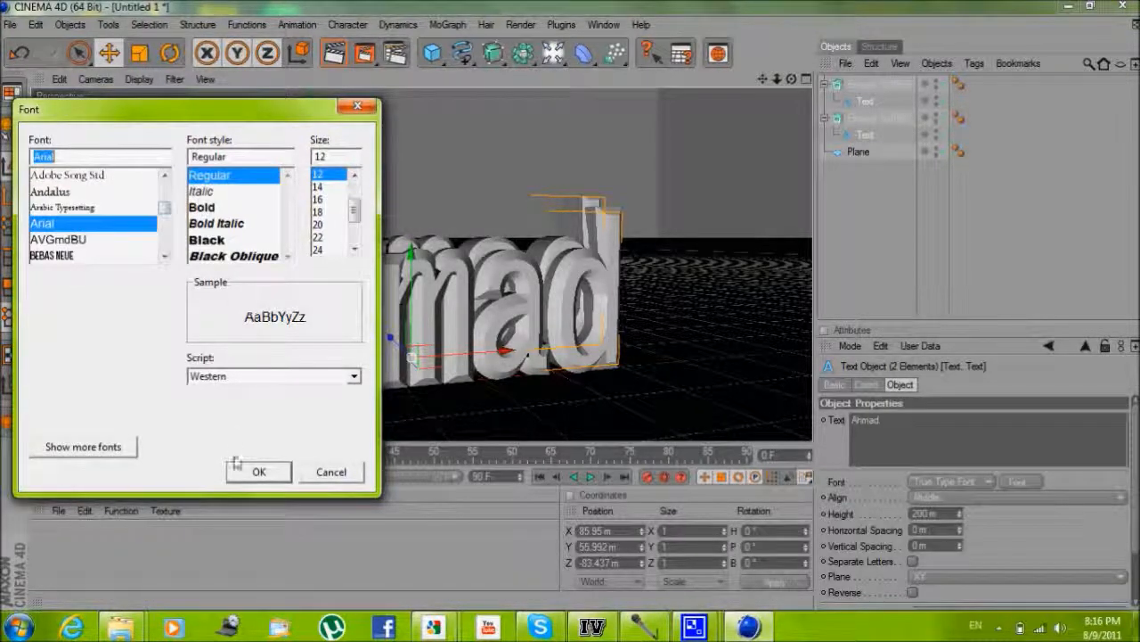
pyautogui.click(258, 472)
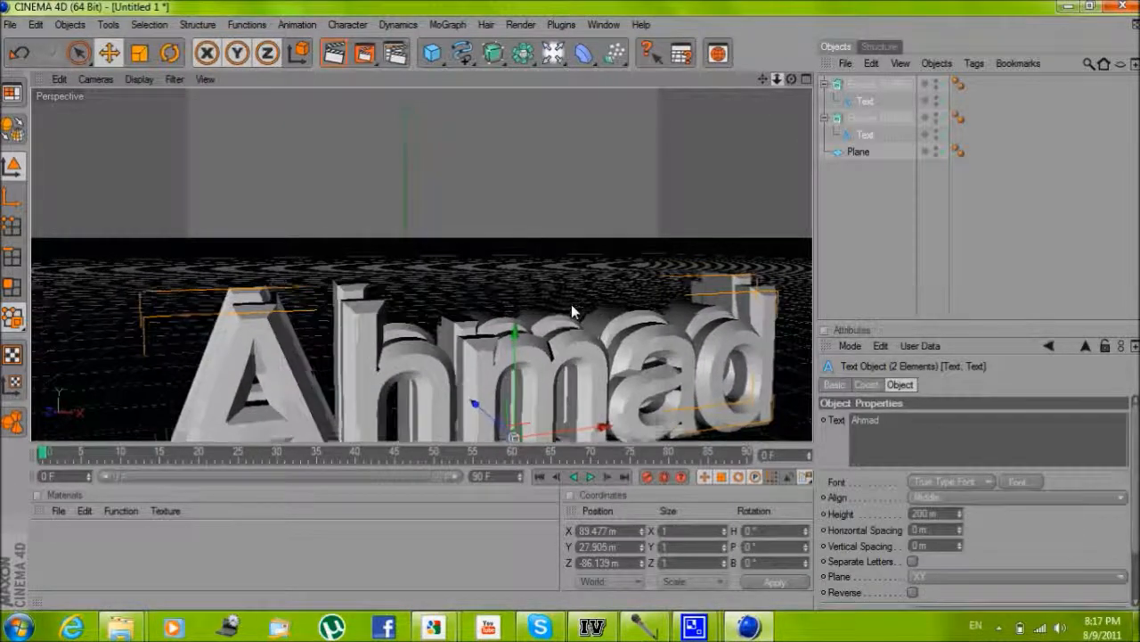
# Move the second Ahmad extrusion behind the first and create a new material
pyautogui.click(879, 117)
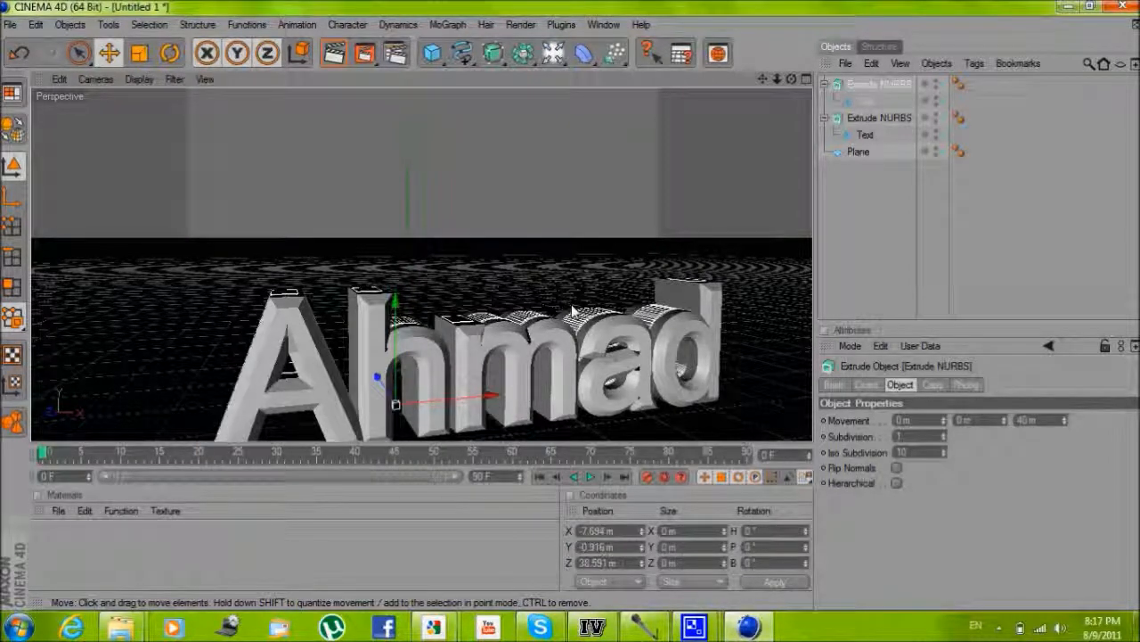
pyautogui.moveTo(395, 365); pyautogui.dragTo(395, 352)
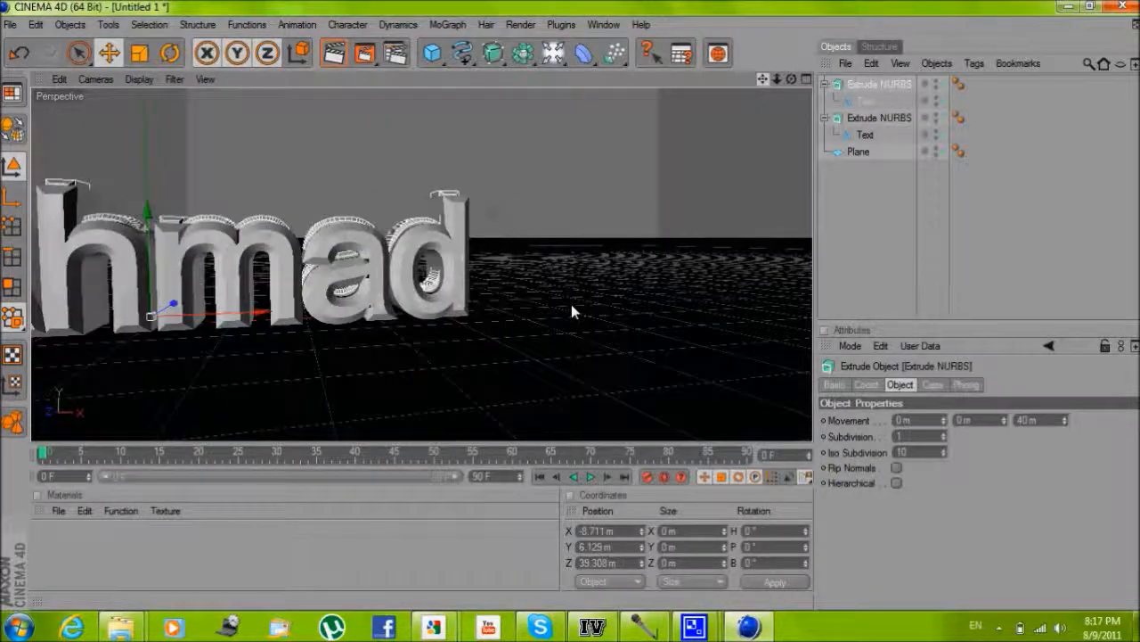
pyautogui.click(858, 152)
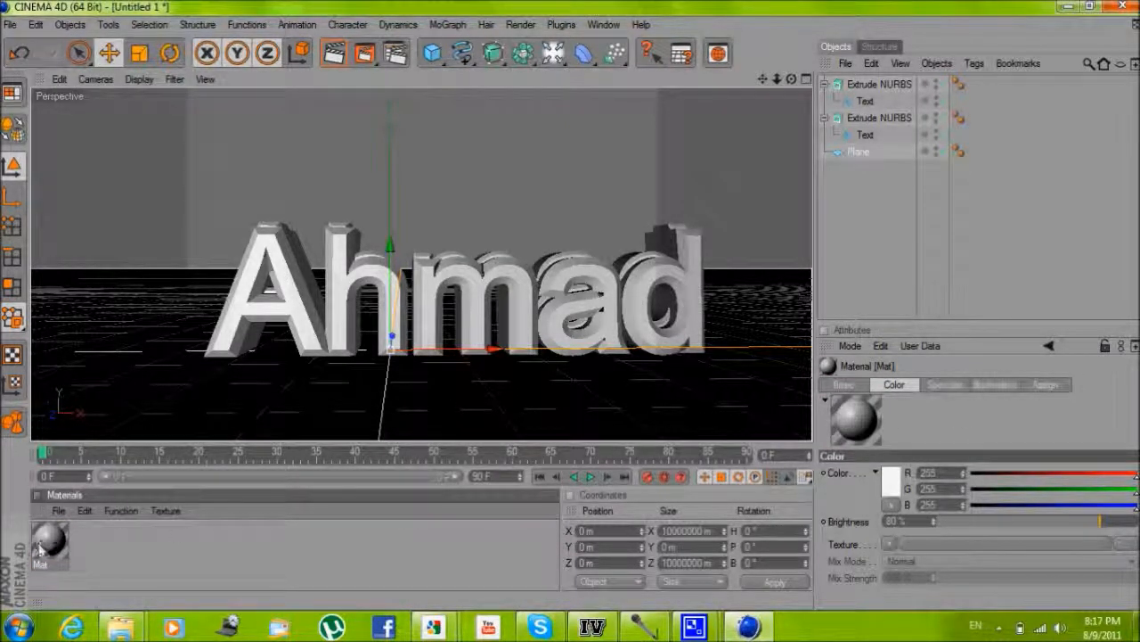
# Set the new material's Color to bright red in the Material Editor
pyautogui.doubleClick(49, 544)
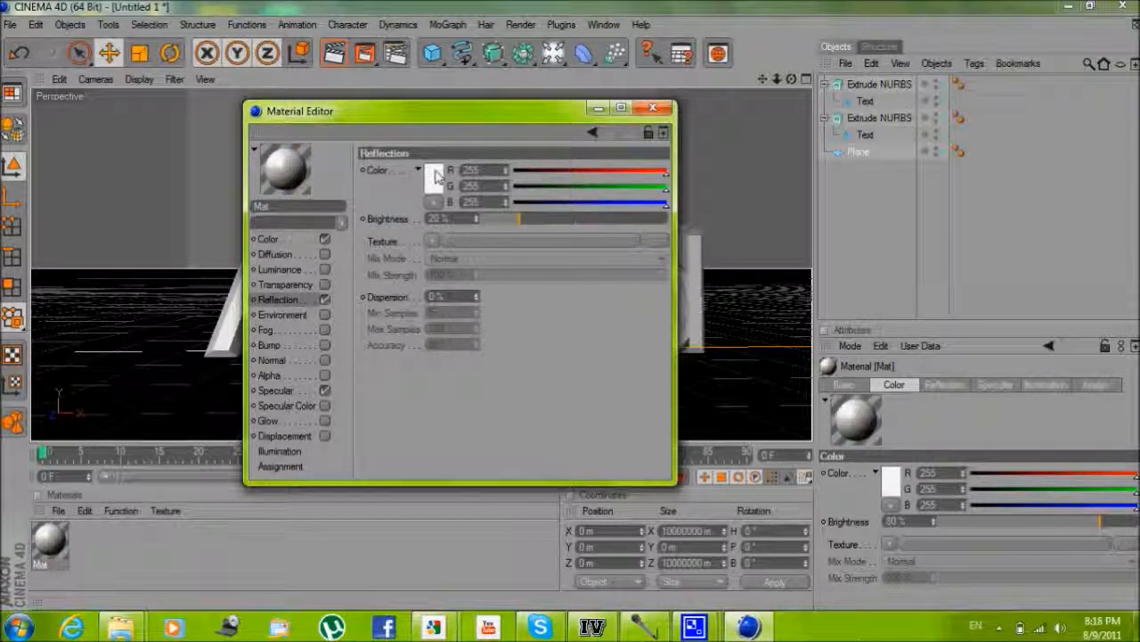
pyautogui.click(432, 170)
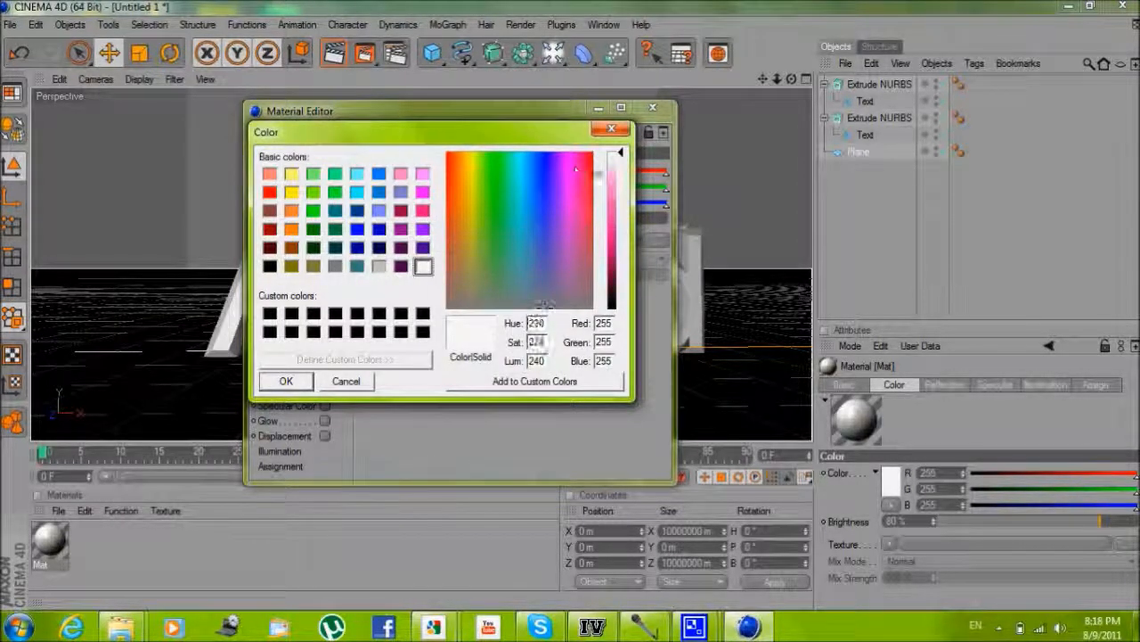
pyautogui.click(583, 160)
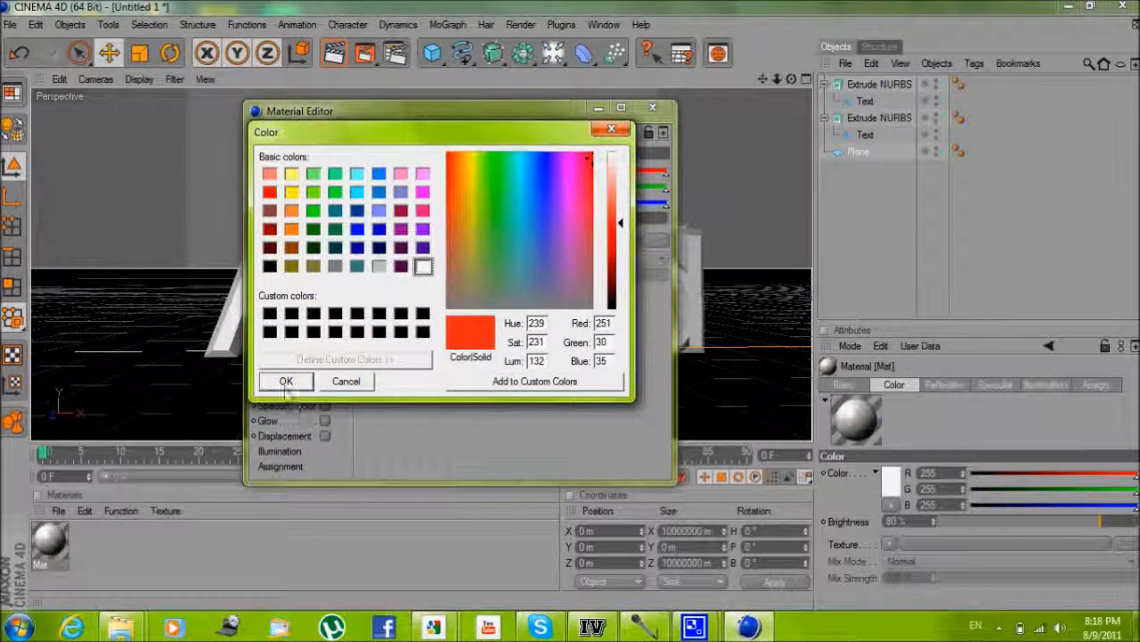
pyautogui.click(286, 381)
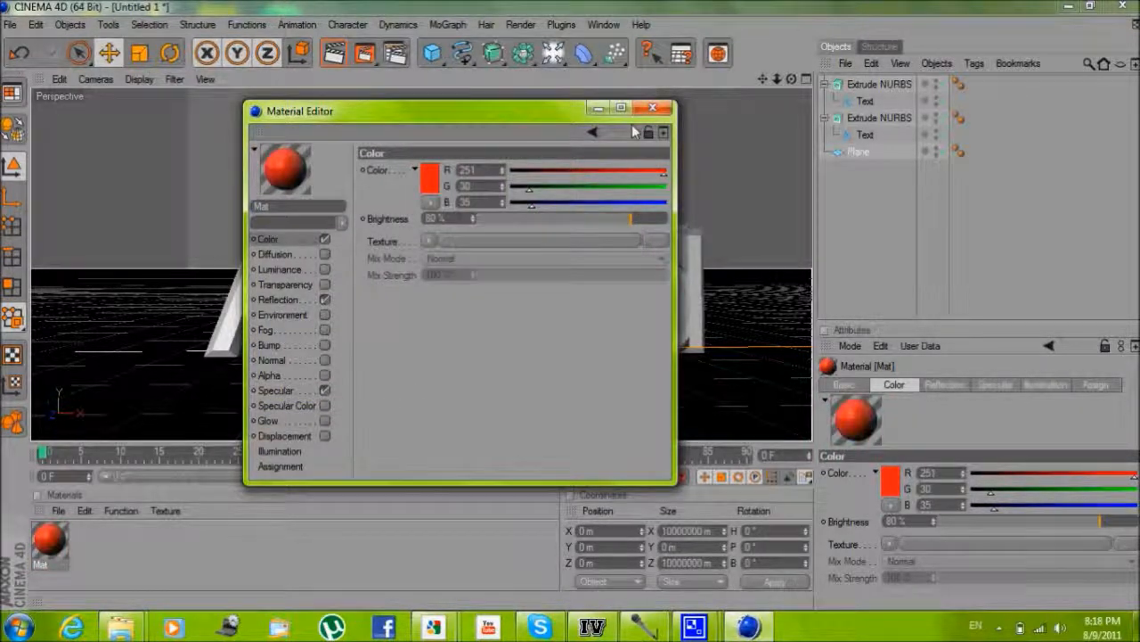
pyautogui.click(653, 108)
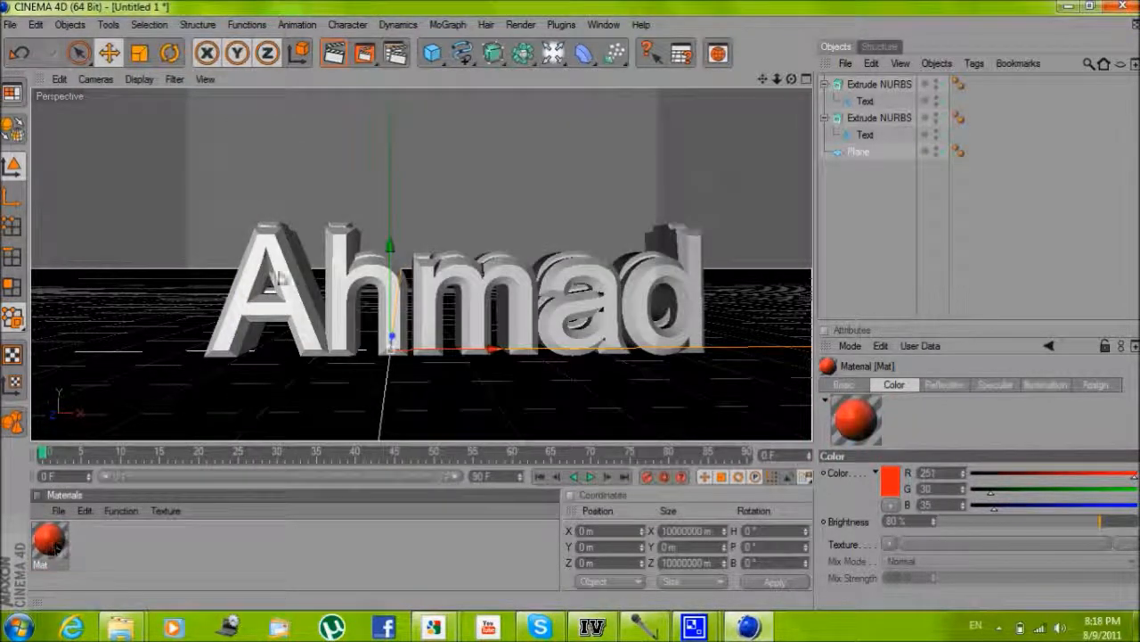
pyautogui.click(879, 47)
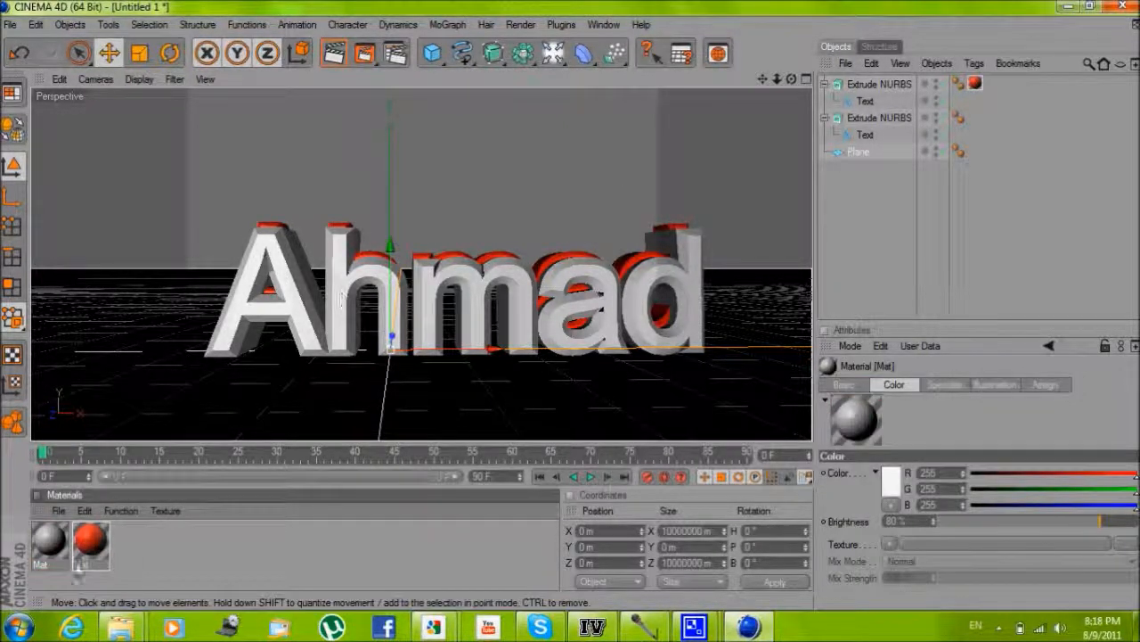
# Set the second material's colour to orange, then select the front Ahmad extrusion
pyautogui.doubleClick(49, 543)
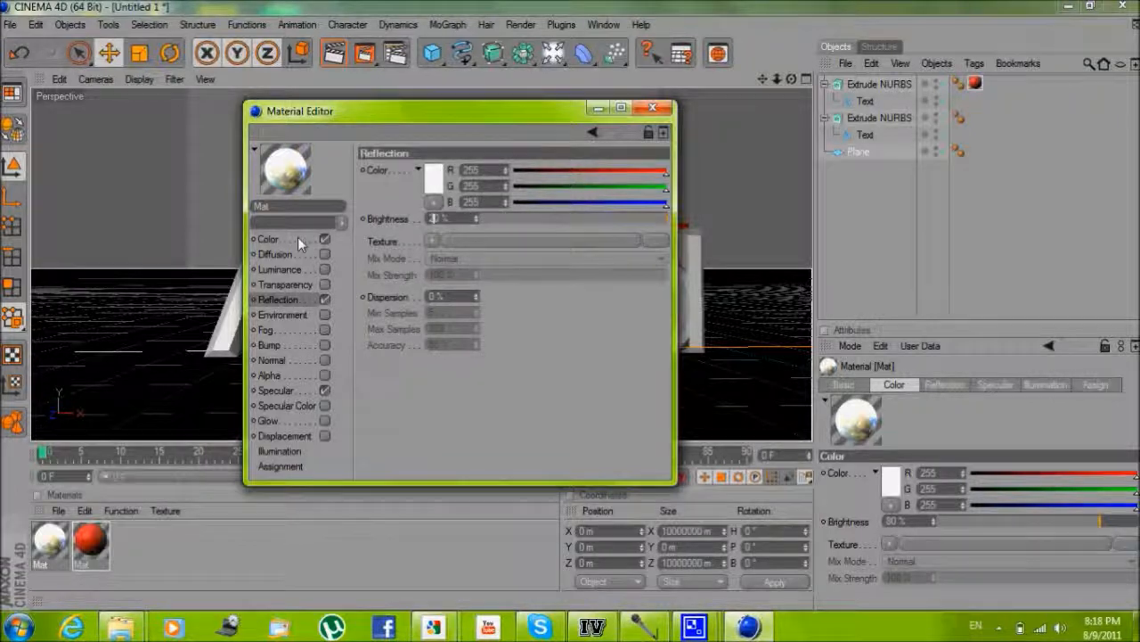
pyautogui.click(268, 238)
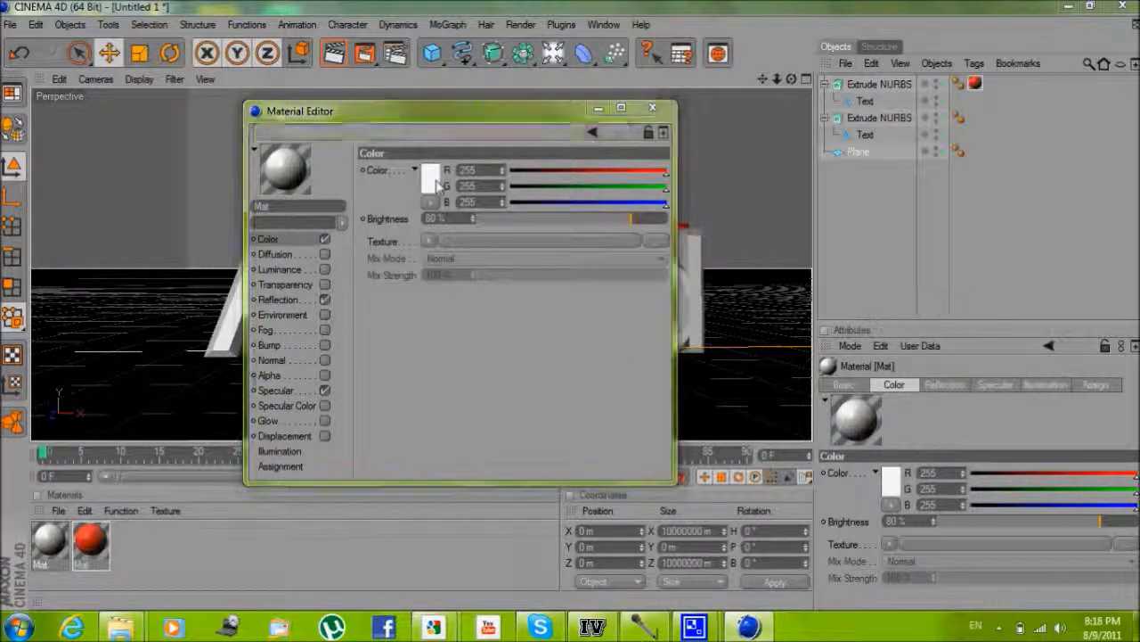
pyautogui.click(431, 179)
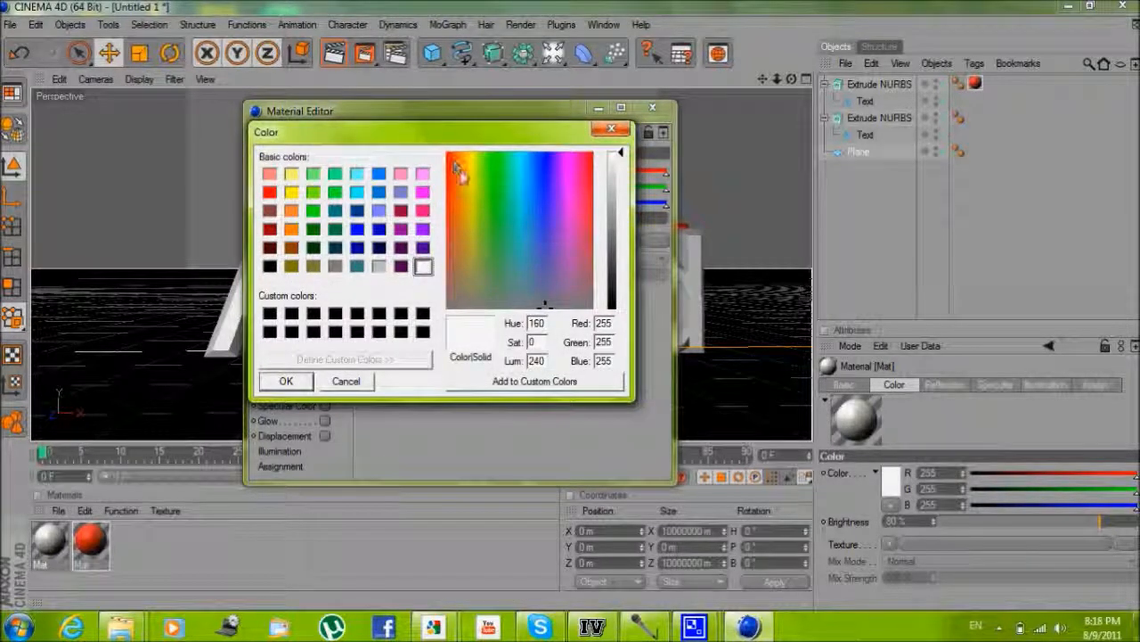
pyautogui.moveTo(619, 161); pyautogui.dragTo(619, 231)
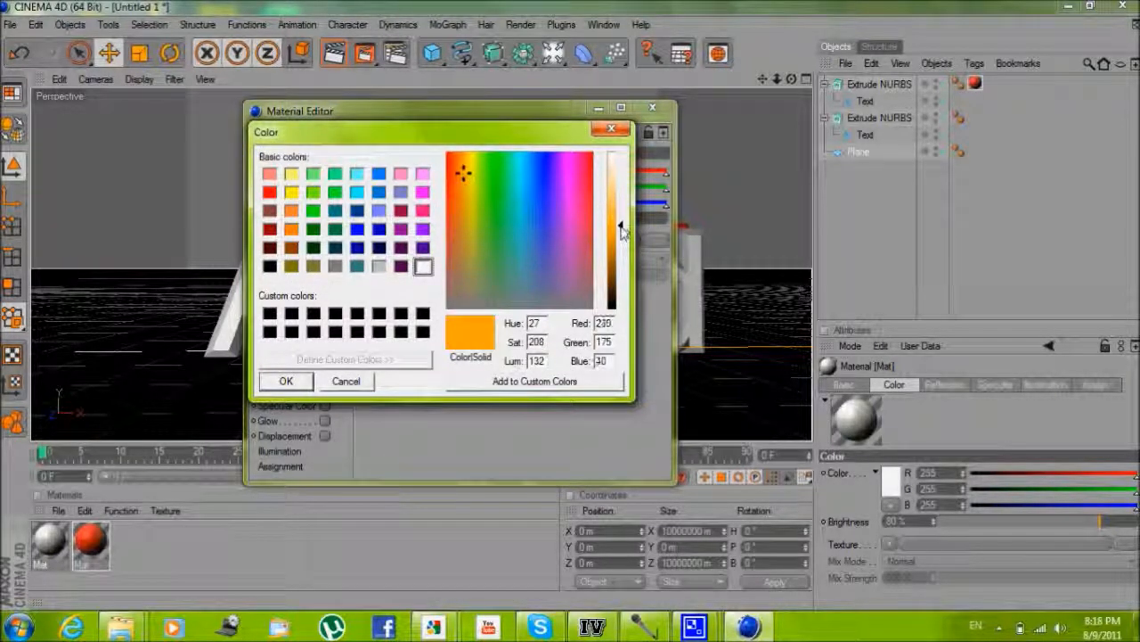
pyautogui.click(285, 380)
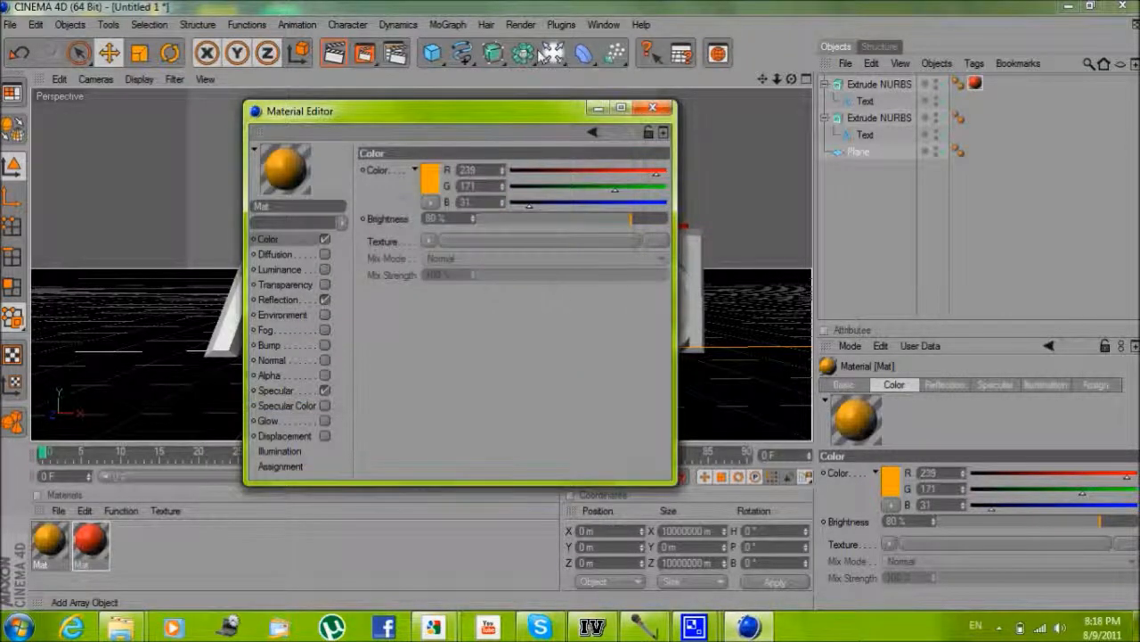
pyautogui.click(653, 108)
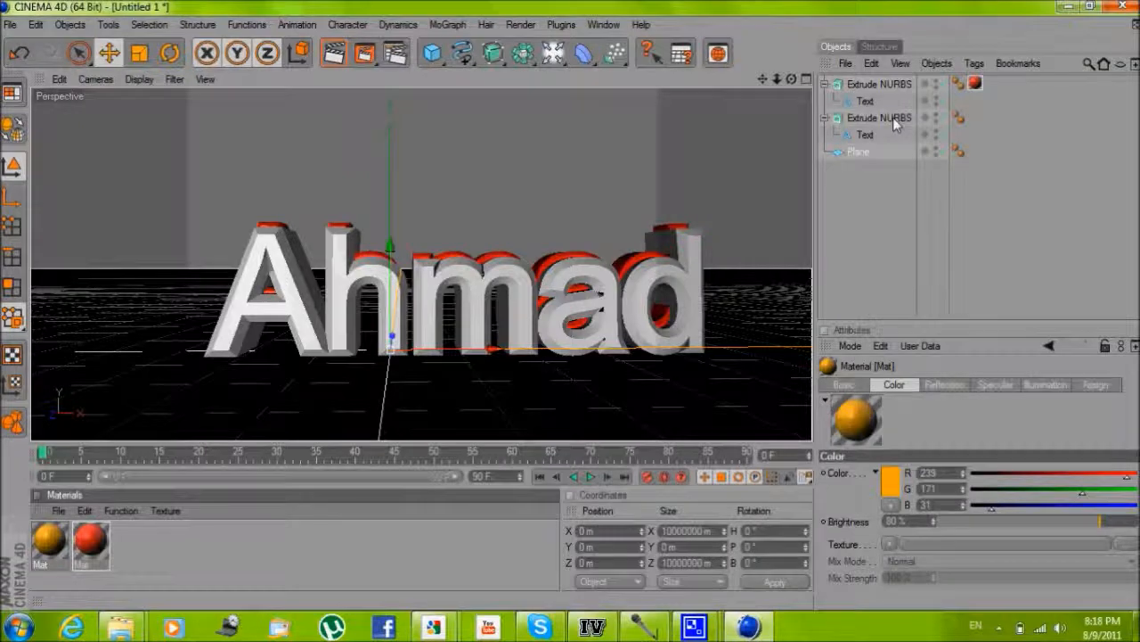
pyautogui.click(973, 116)
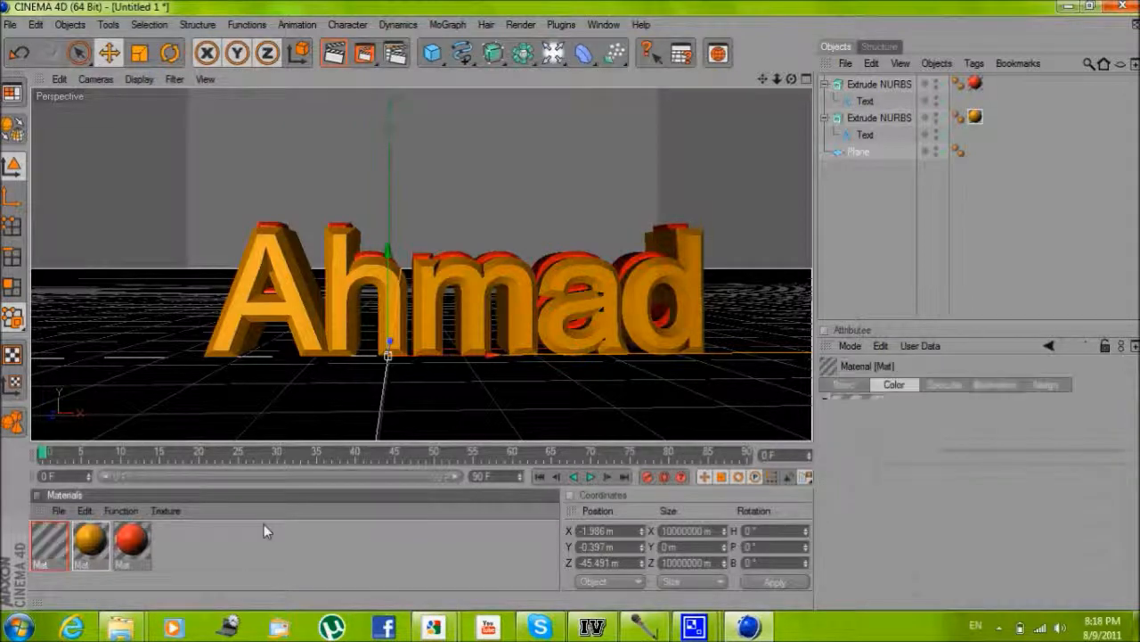
# Adjust the third material's reflection settings for the white floor material
pyautogui.doubleClick(49, 539)
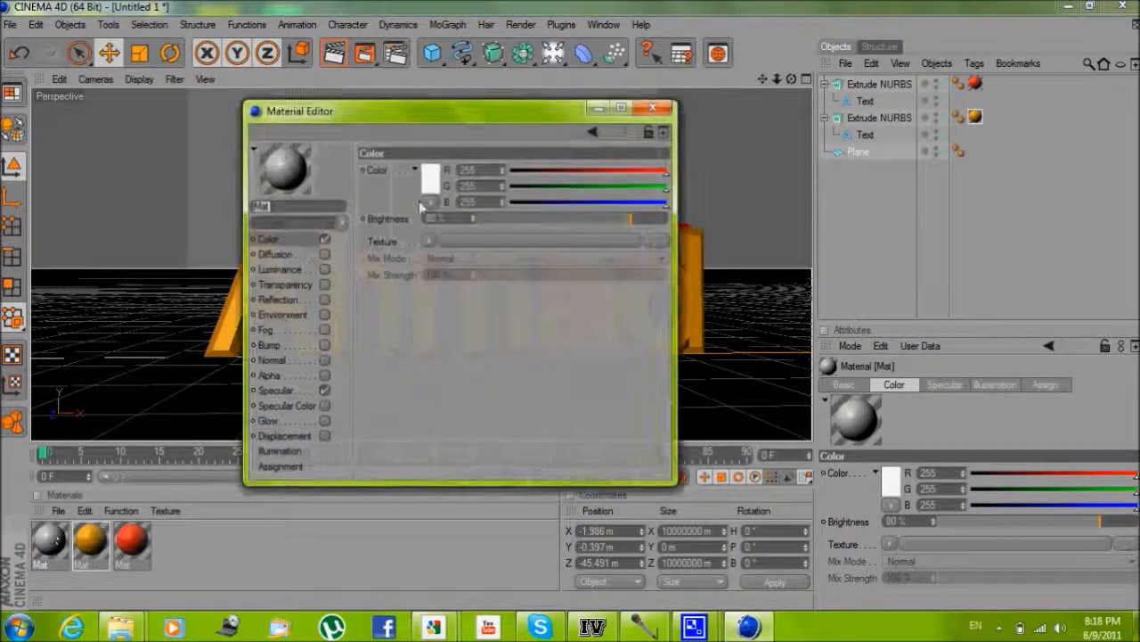
pyautogui.click(278, 298)
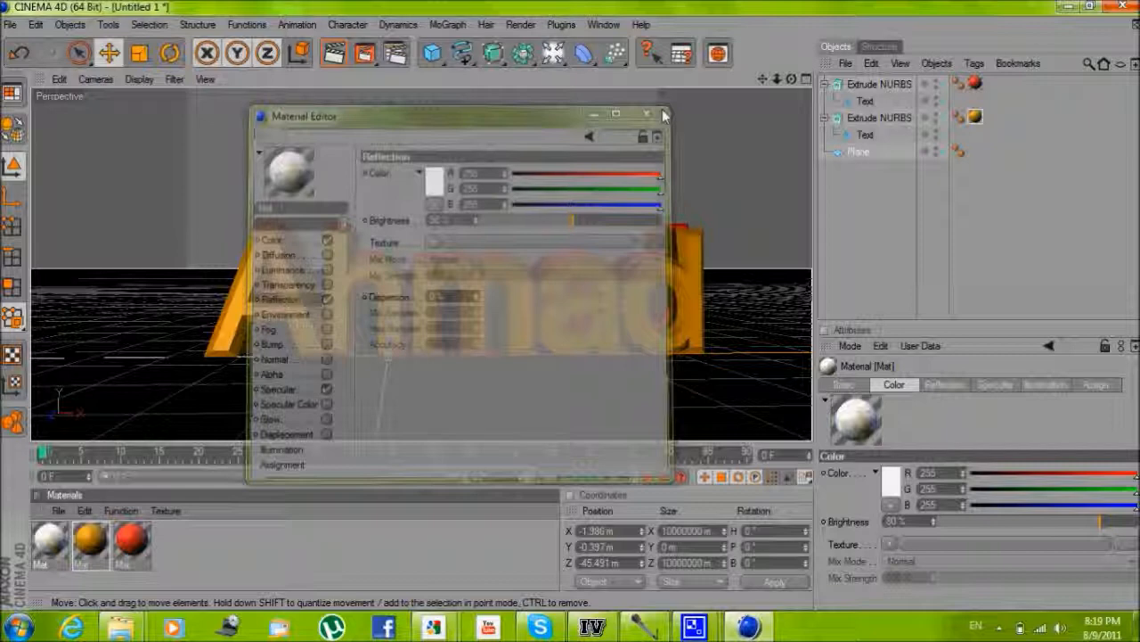
pyautogui.click(648, 116)
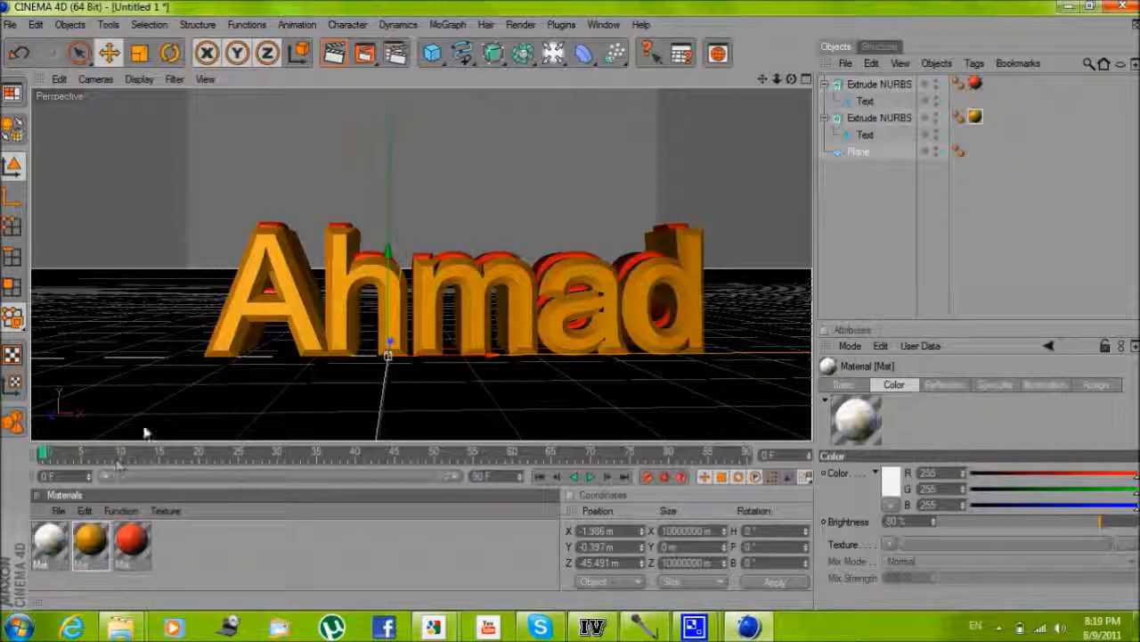
pyautogui.click(974, 150)
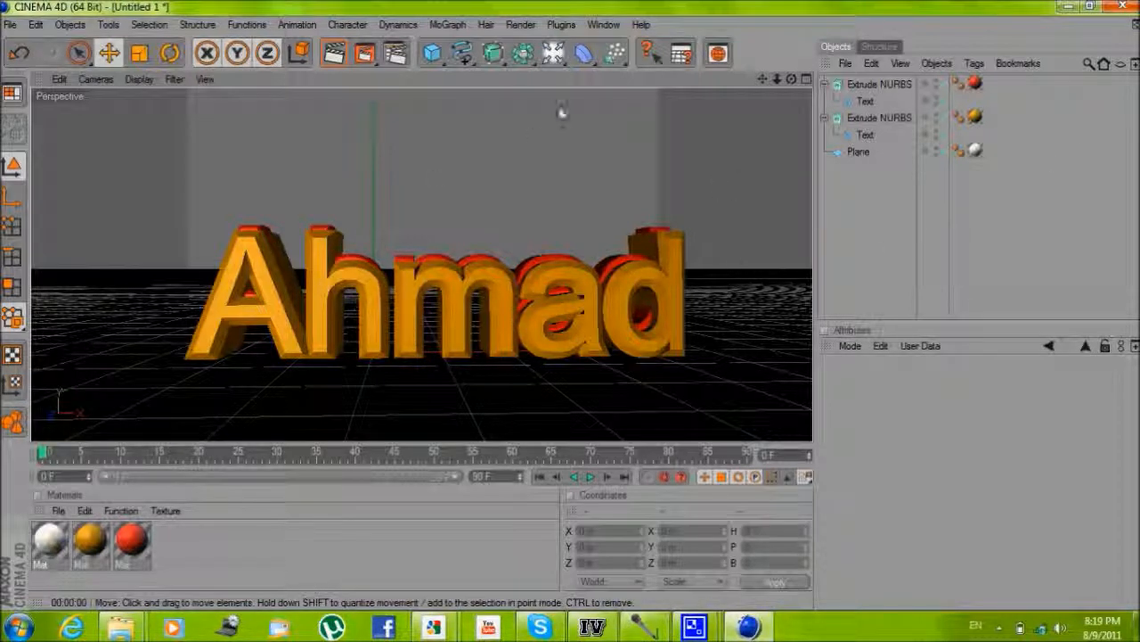
# Add a light and move it up and to the left of the text
pyautogui.click(553, 52)
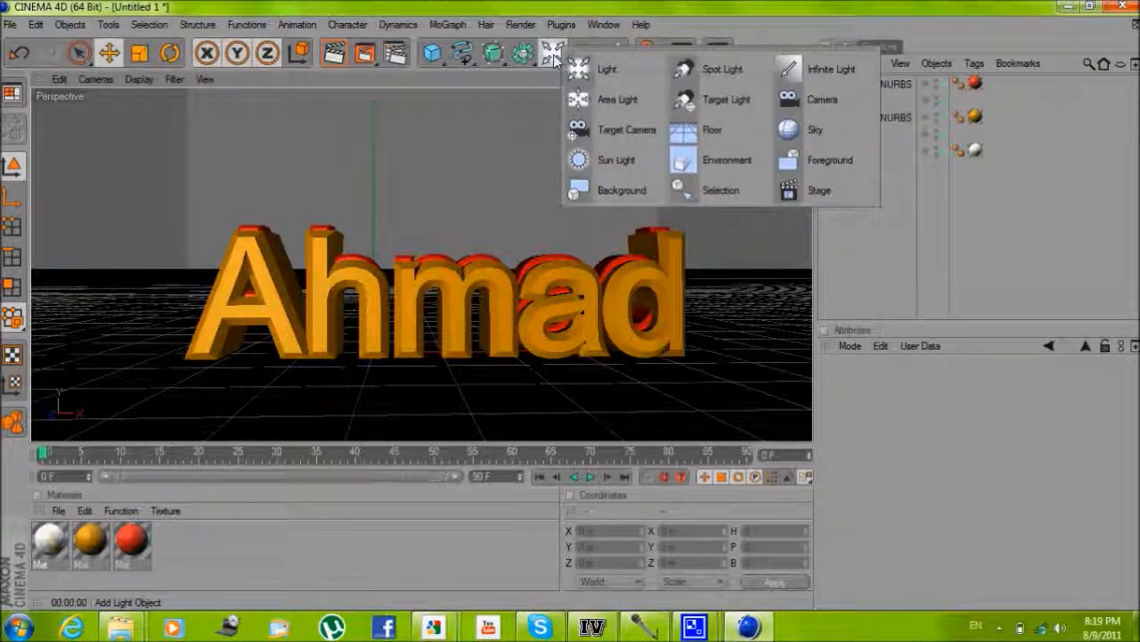
pyautogui.click(607, 68)
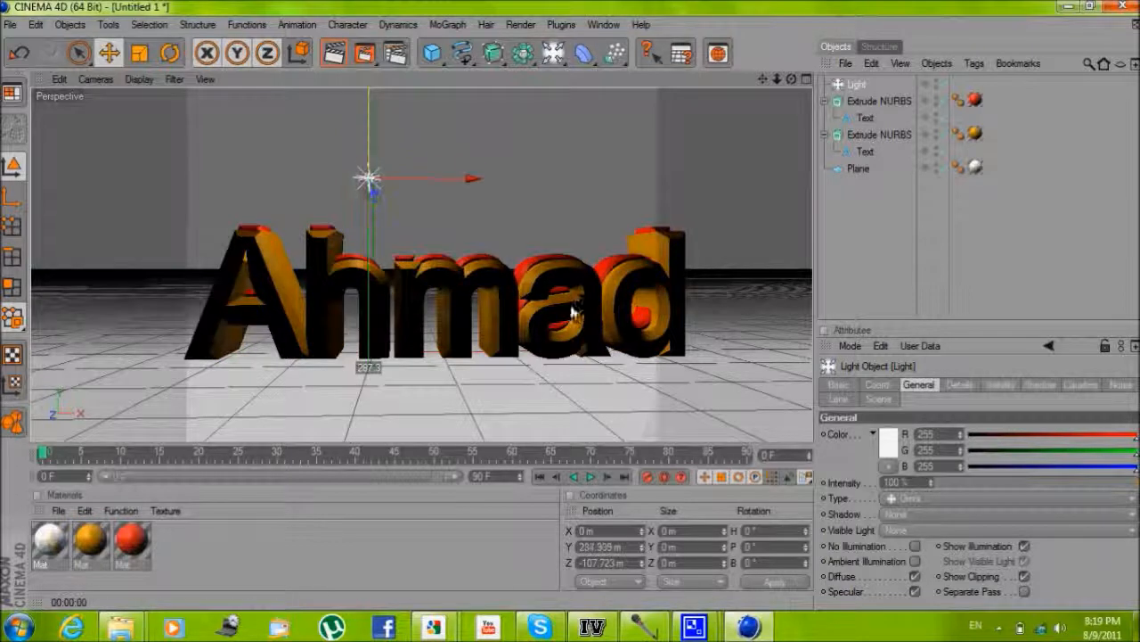
pyautogui.moveTo(368, 174); pyautogui.dragTo(368, 183)
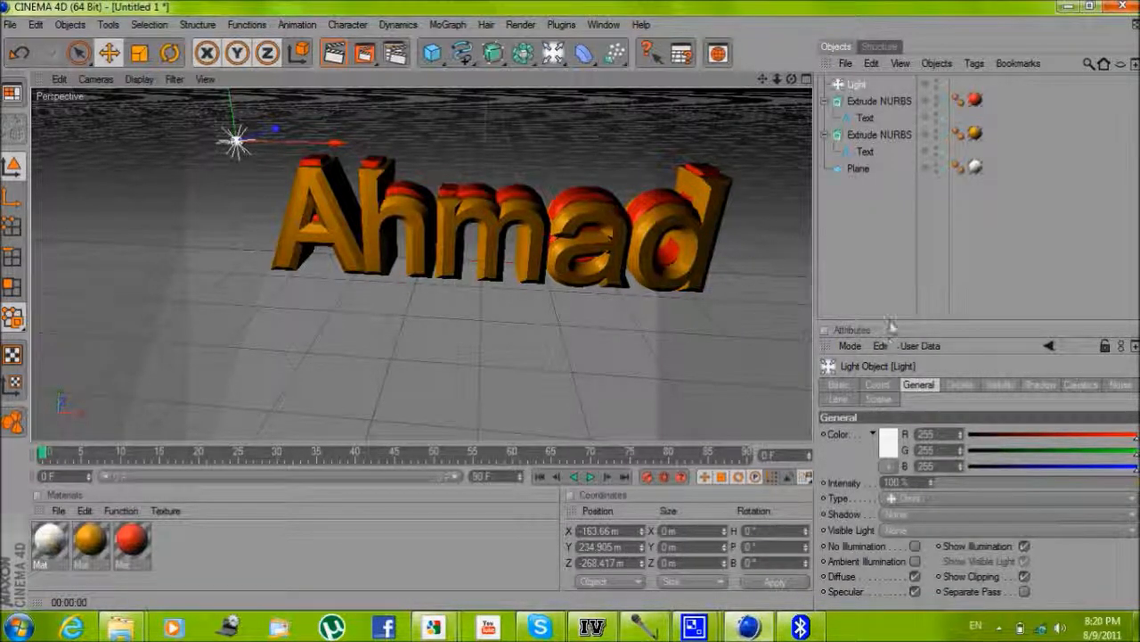
# Give the first light a Hi-8 lens glow and lower it slightly toward the text
pyautogui.click(837, 399)
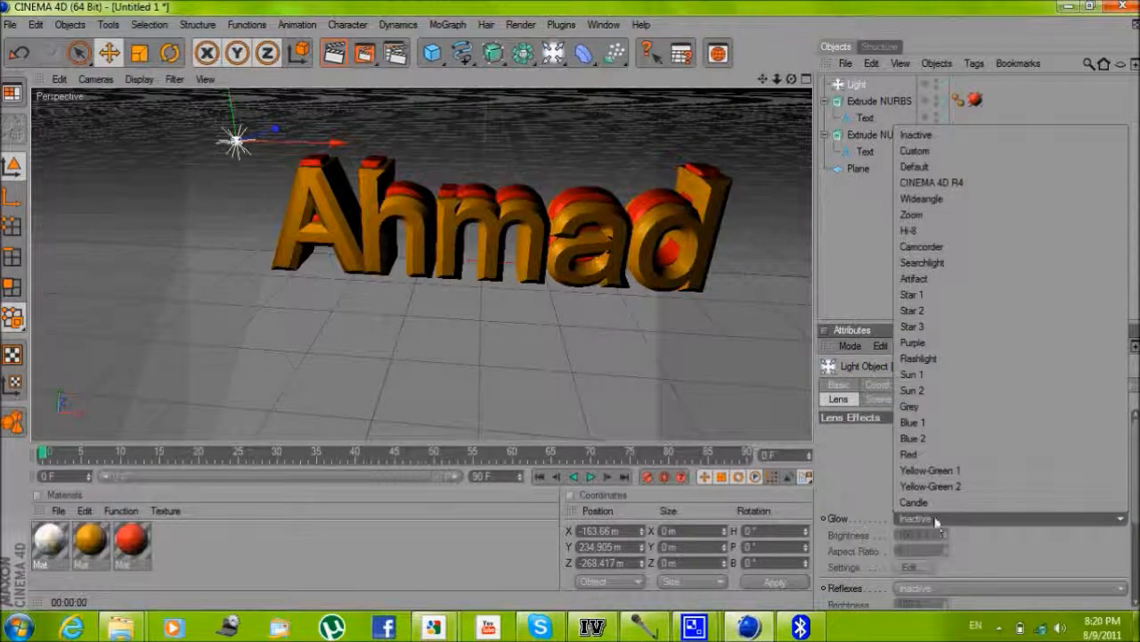
pyautogui.click(913, 518)
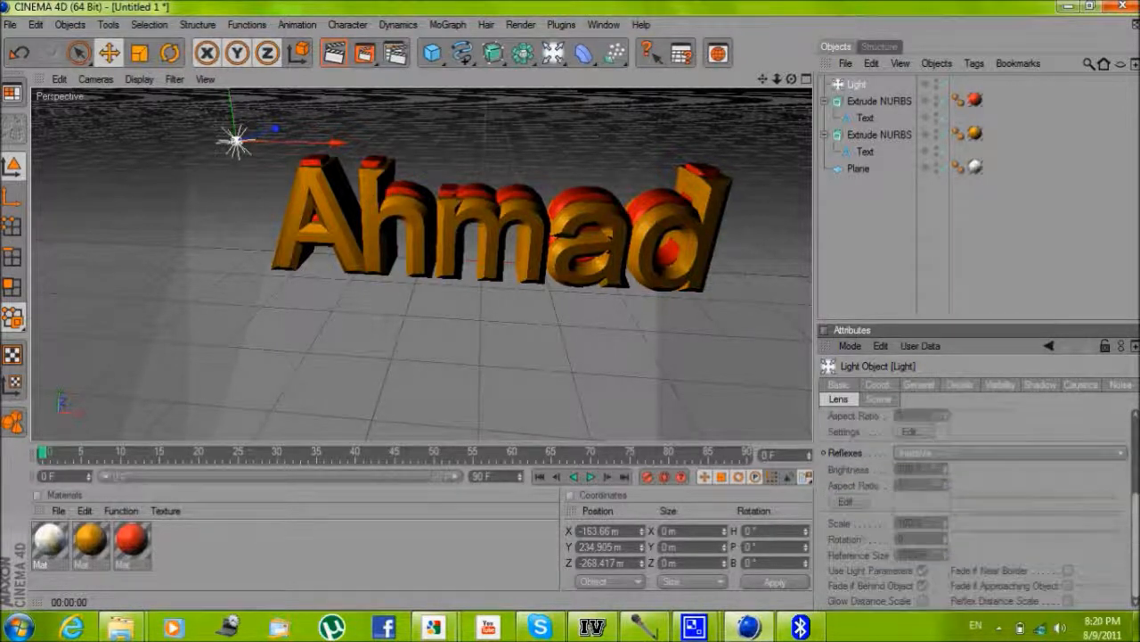
pyautogui.click(1107, 544)
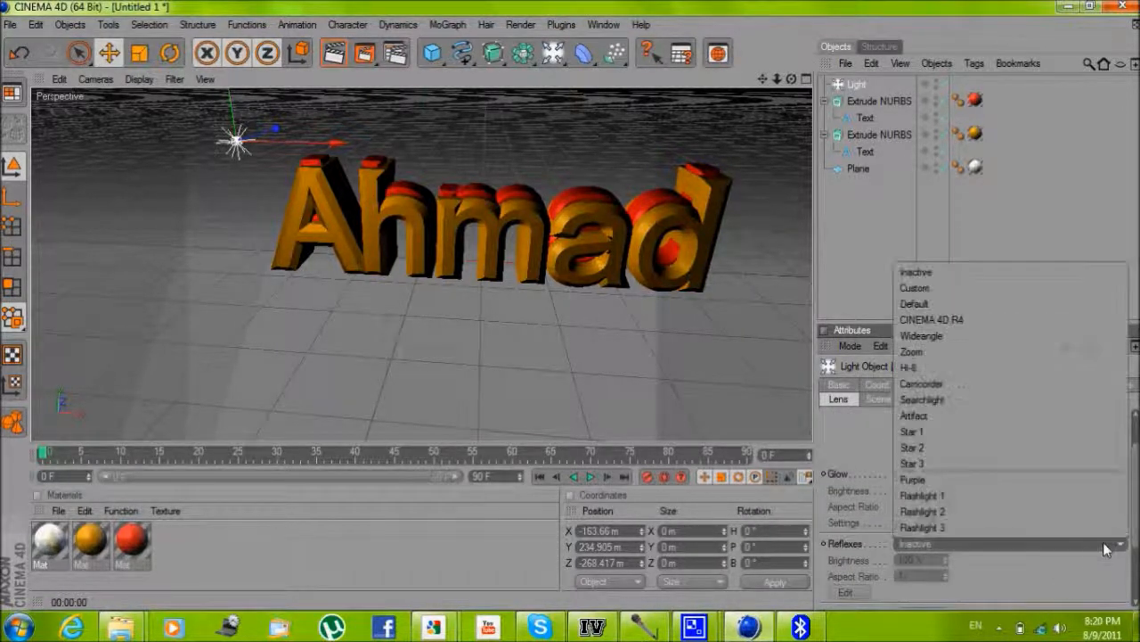
pyautogui.moveTo(962, 378)
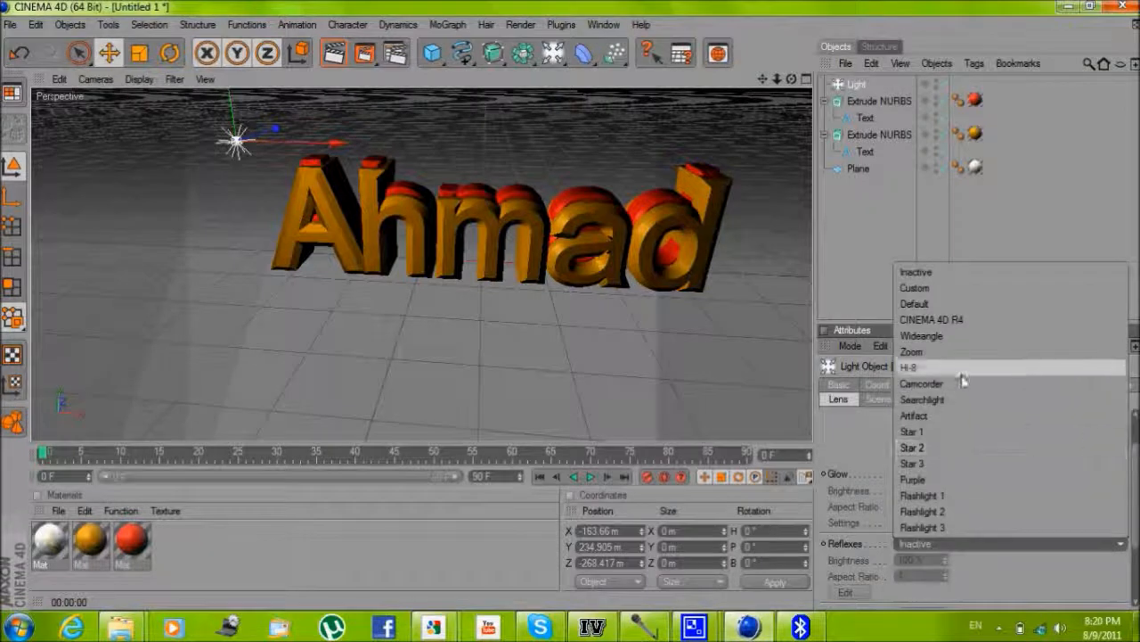
pyautogui.click(907, 367)
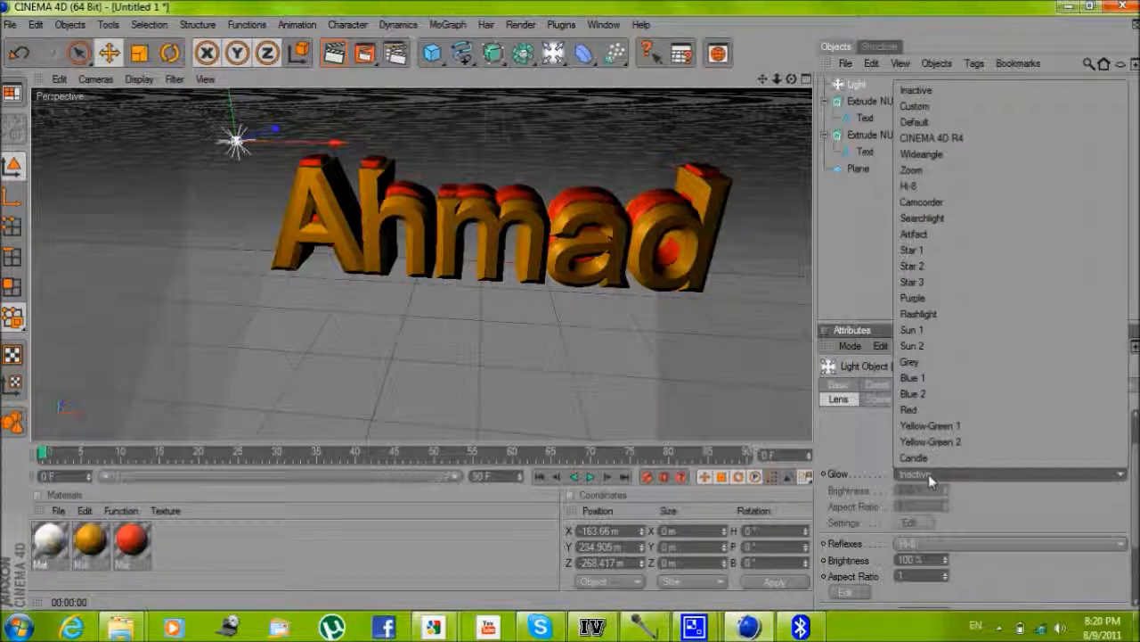
pyautogui.click(909, 186)
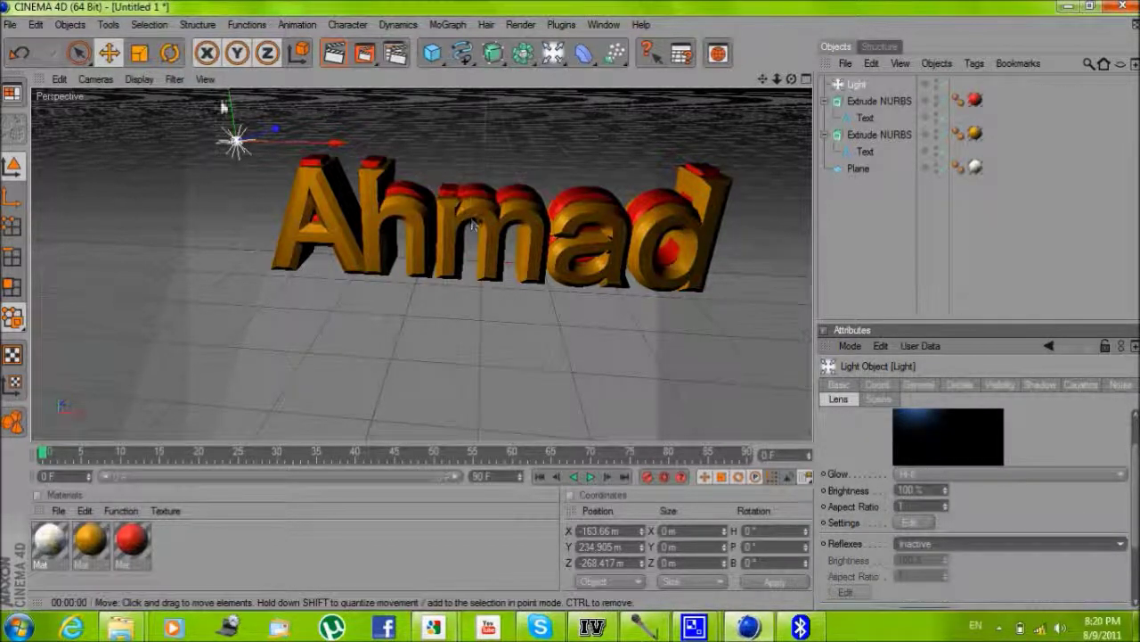
pyautogui.moveTo(239, 142); pyautogui.dragTo(242, 182)
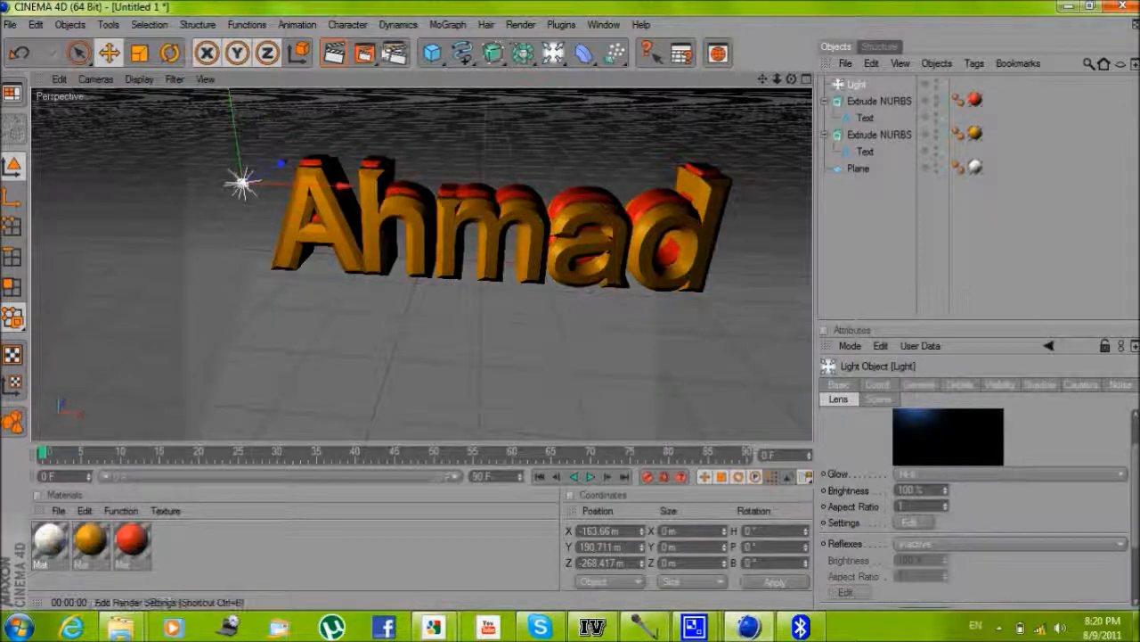
pyautogui.click(334, 53)
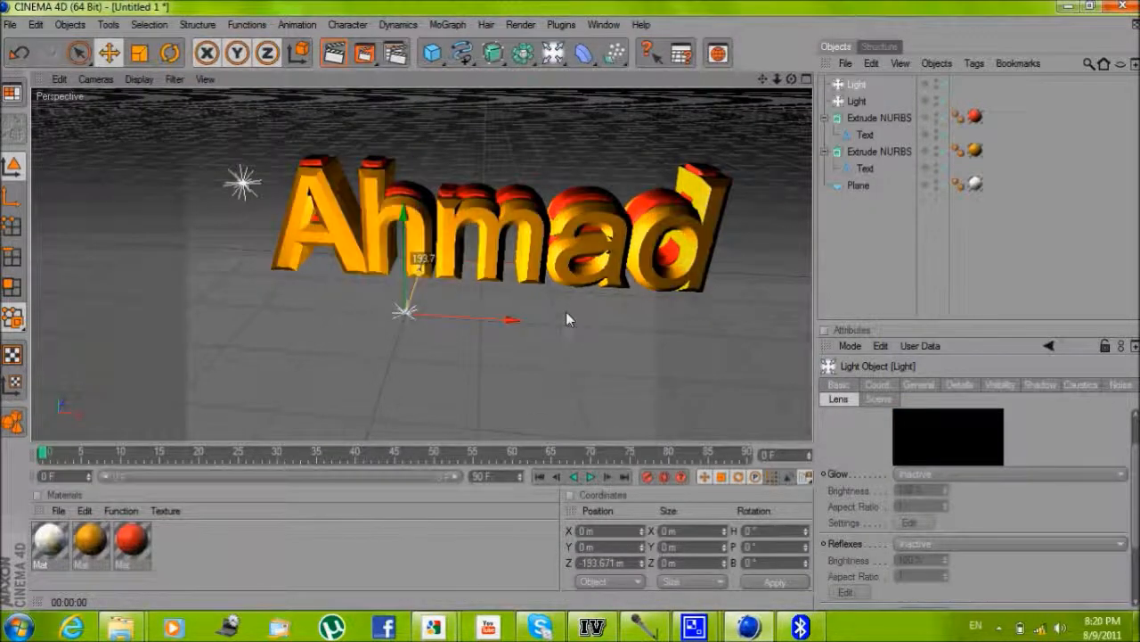
# Place the second light right of the text with Shadow Maps (Soft) shadows
pyautogui.moveTo(408, 312); pyautogui.dragTo(403, 259)
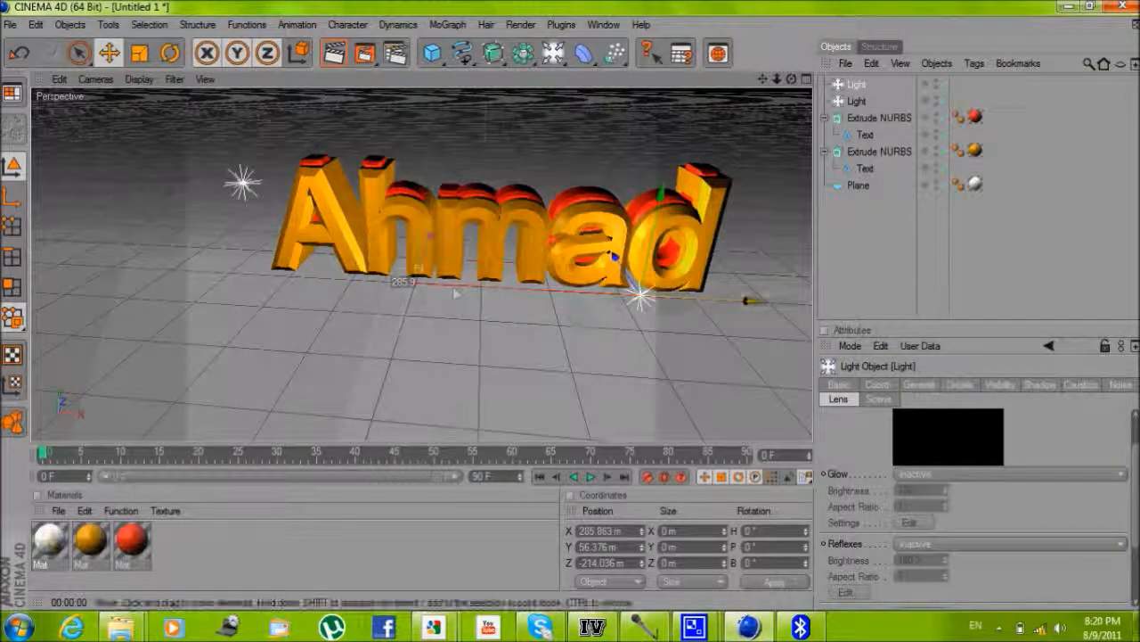
pyautogui.click(858, 186)
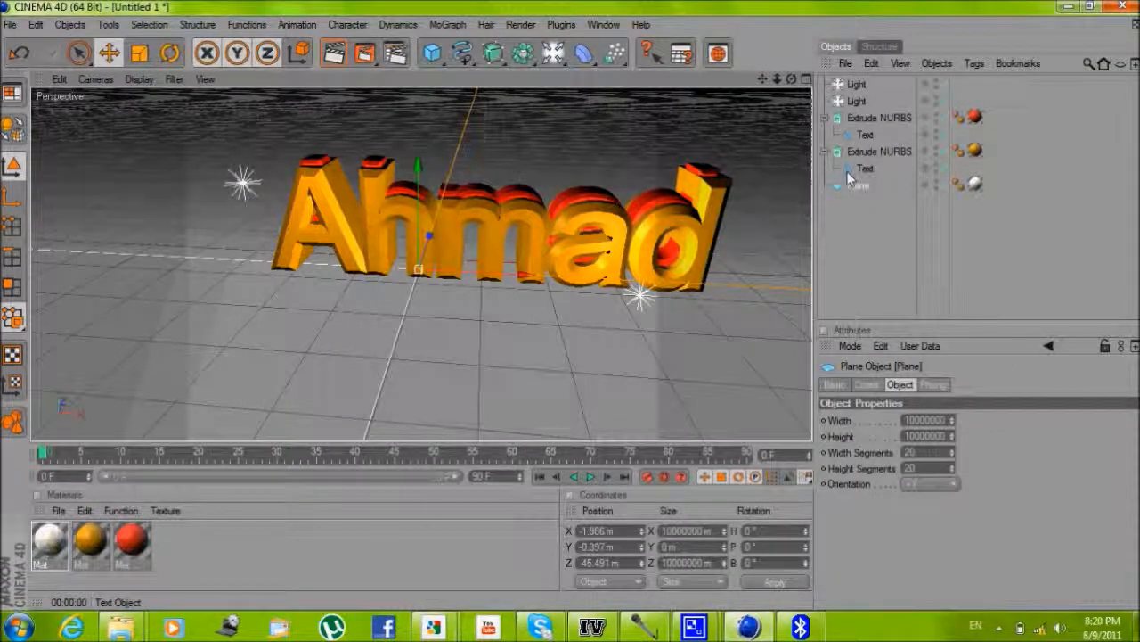
pyautogui.click(856, 100)
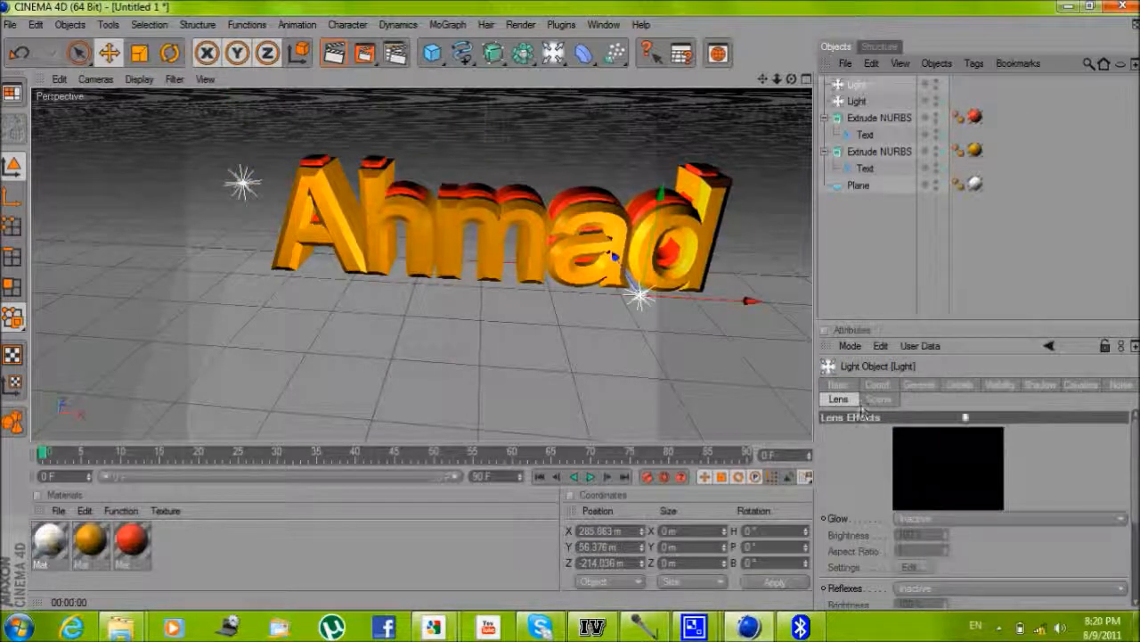
pyautogui.click(1040, 384)
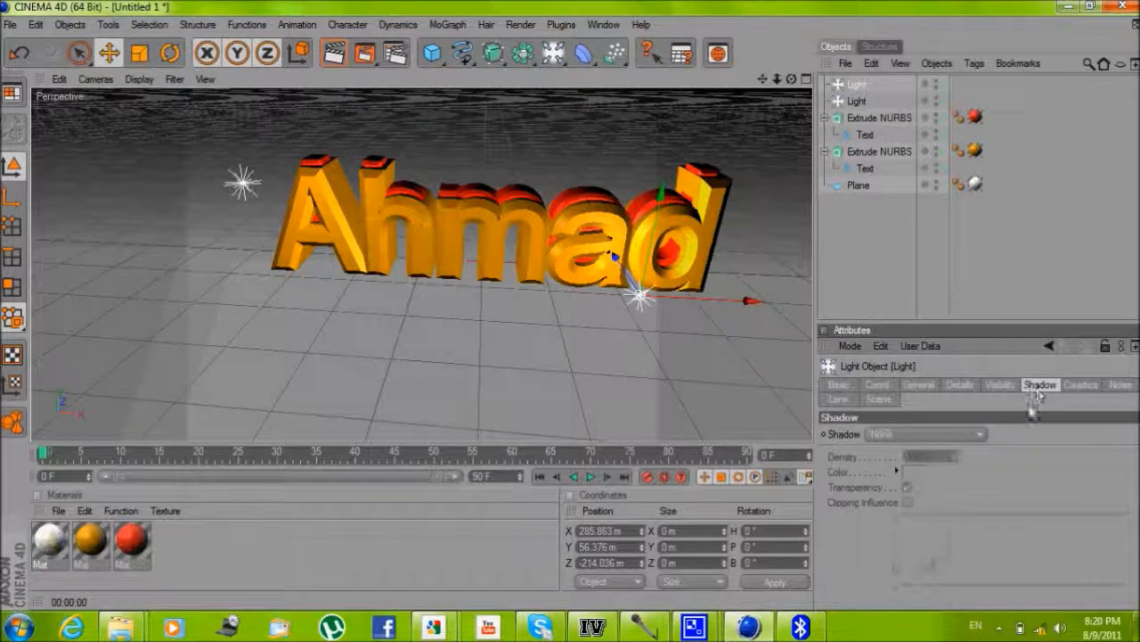
pyautogui.click(976, 434)
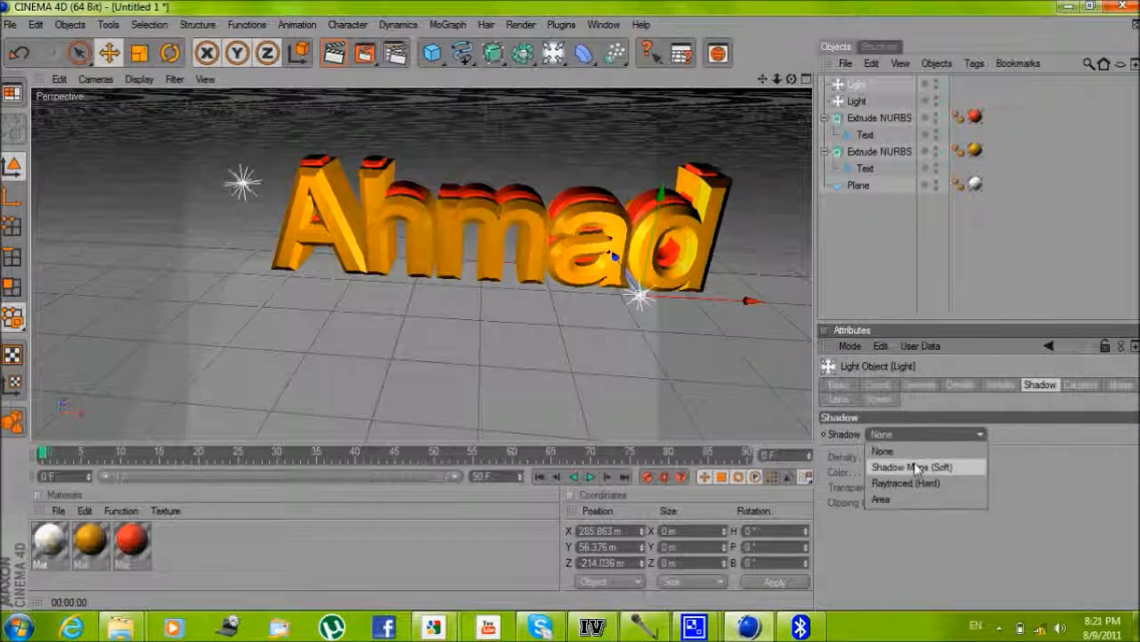
pyautogui.click(912, 466)
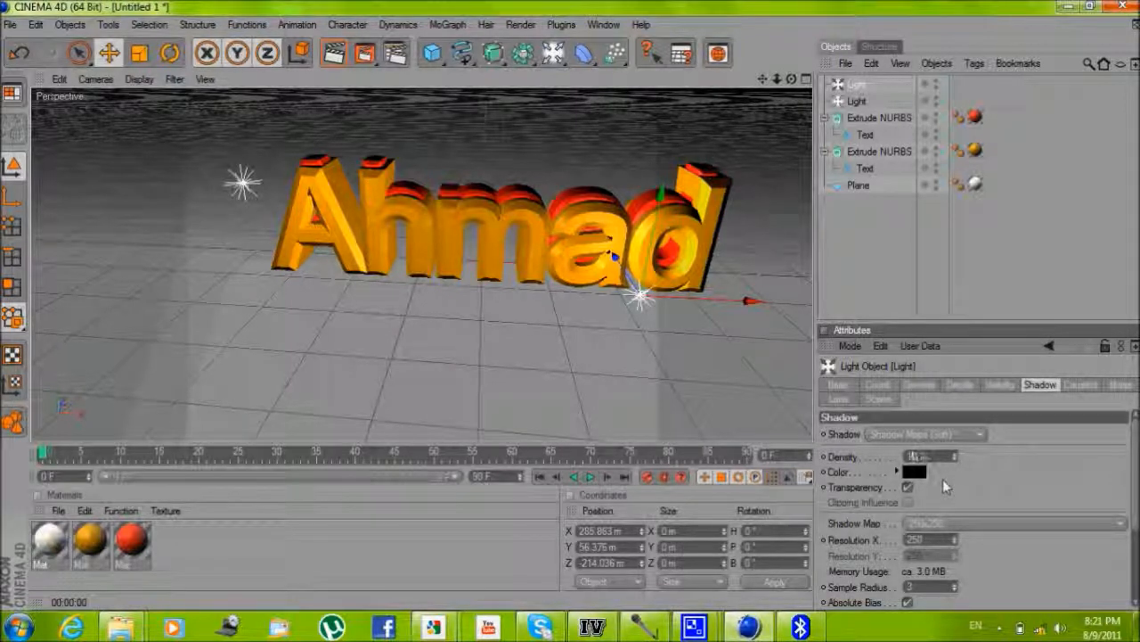
pyautogui.moveTo(985, 501)
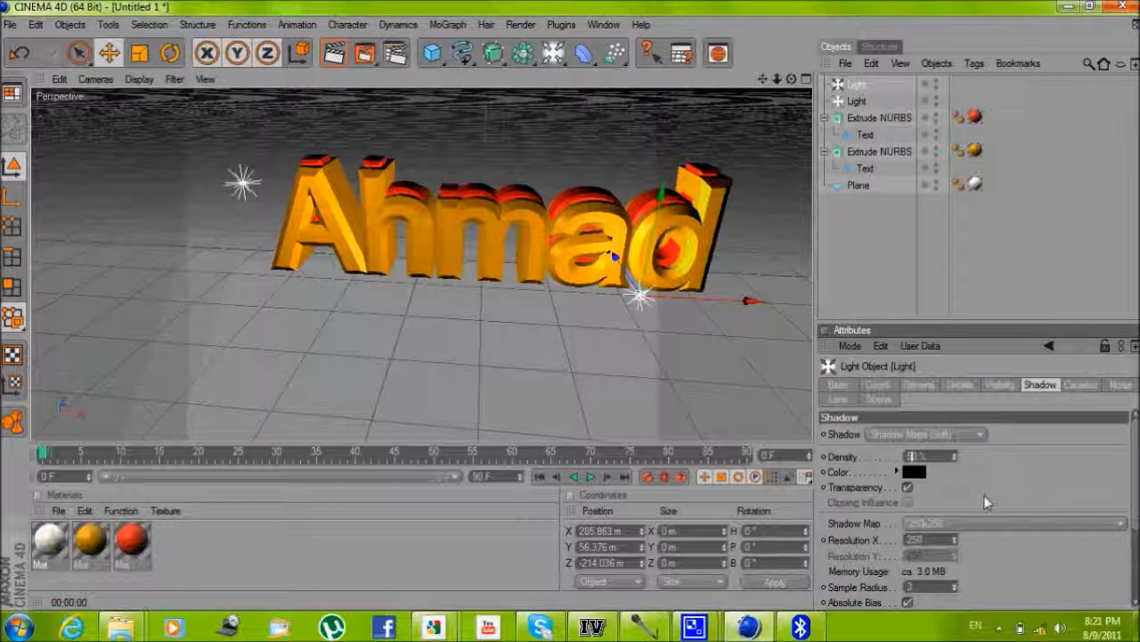
pyautogui.click(838, 385)
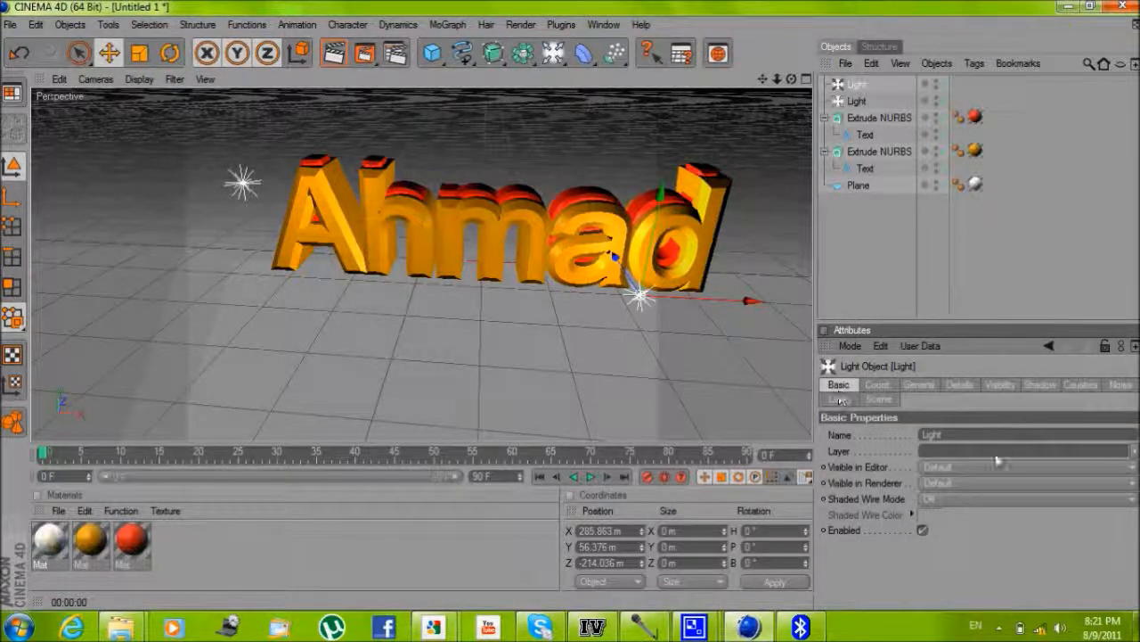
pyautogui.click(839, 398)
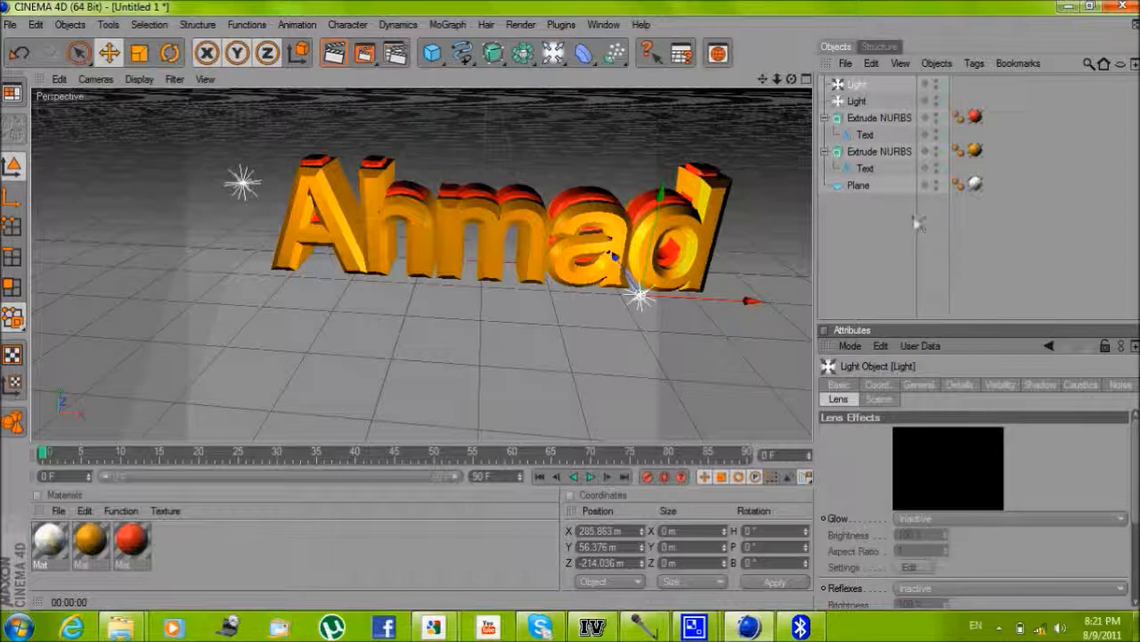
pyautogui.click(335, 53)
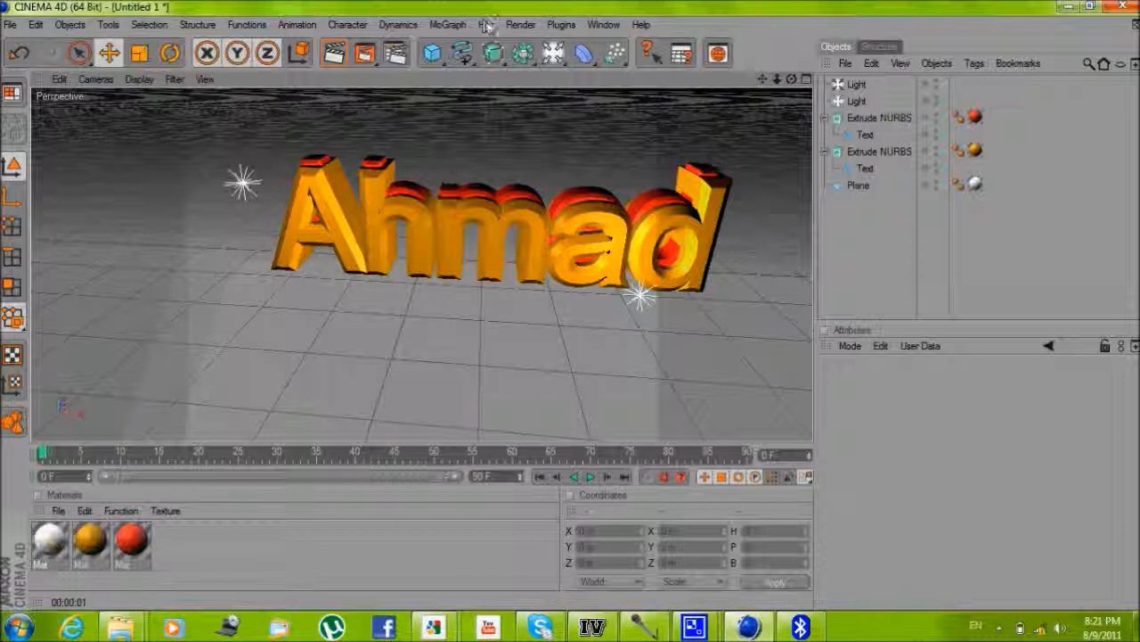
# Create a Camera object from the objects palette
pyautogui.click(553, 53)
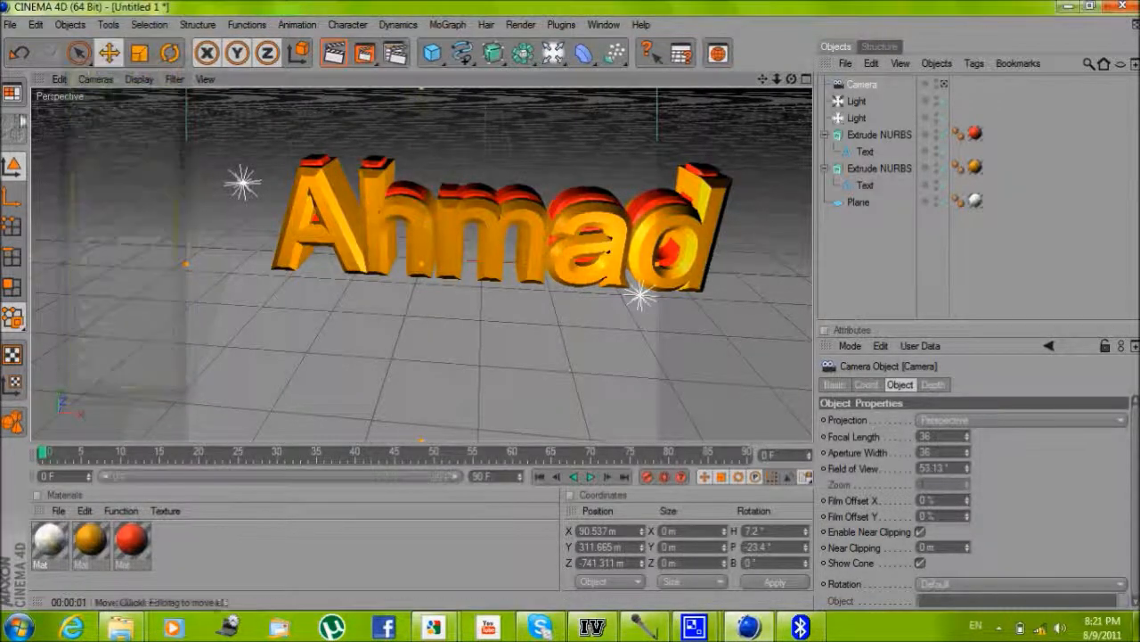
pyautogui.click(96, 79)
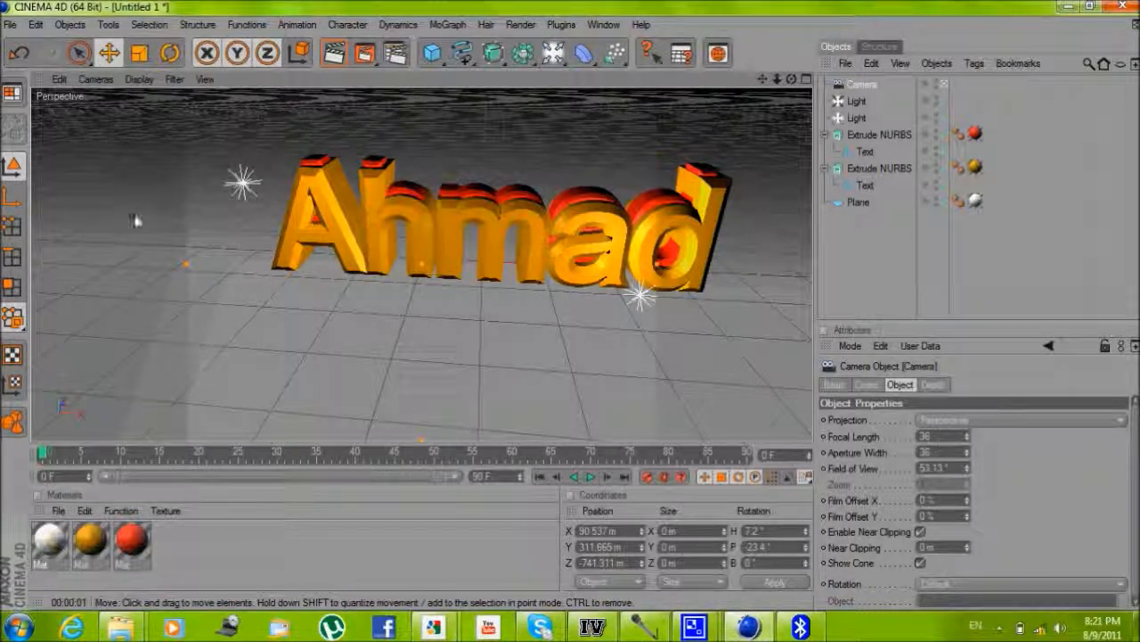
pyautogui.moveTo(721, 136)
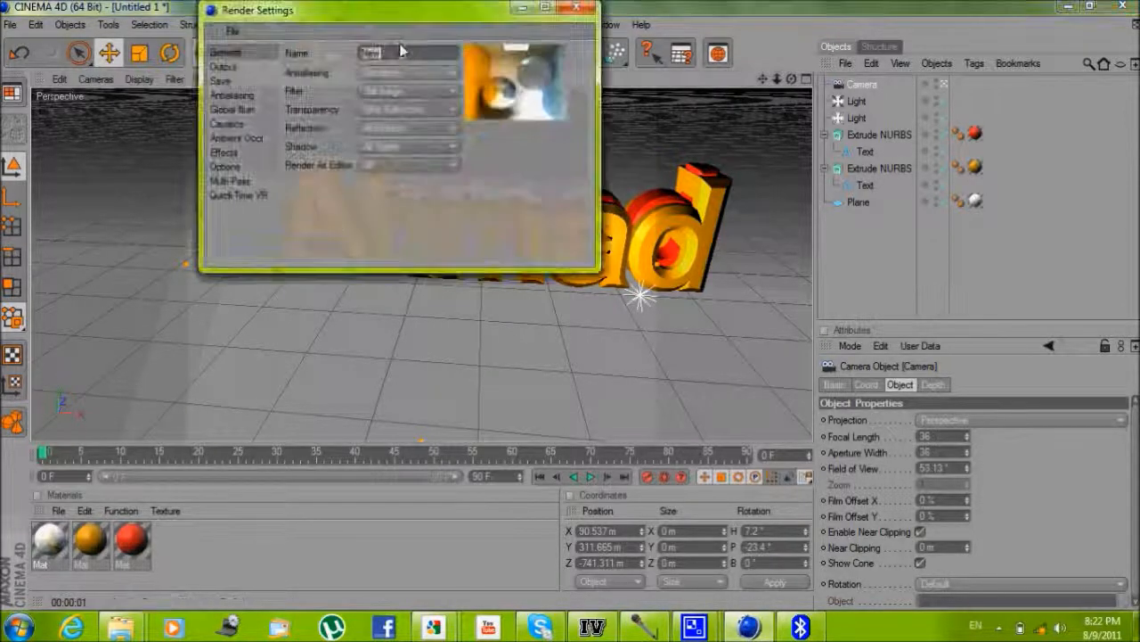
# Show the Output resolution presets in Render Settings to choose 1280 x 720
pyautogui.click(224, 66)
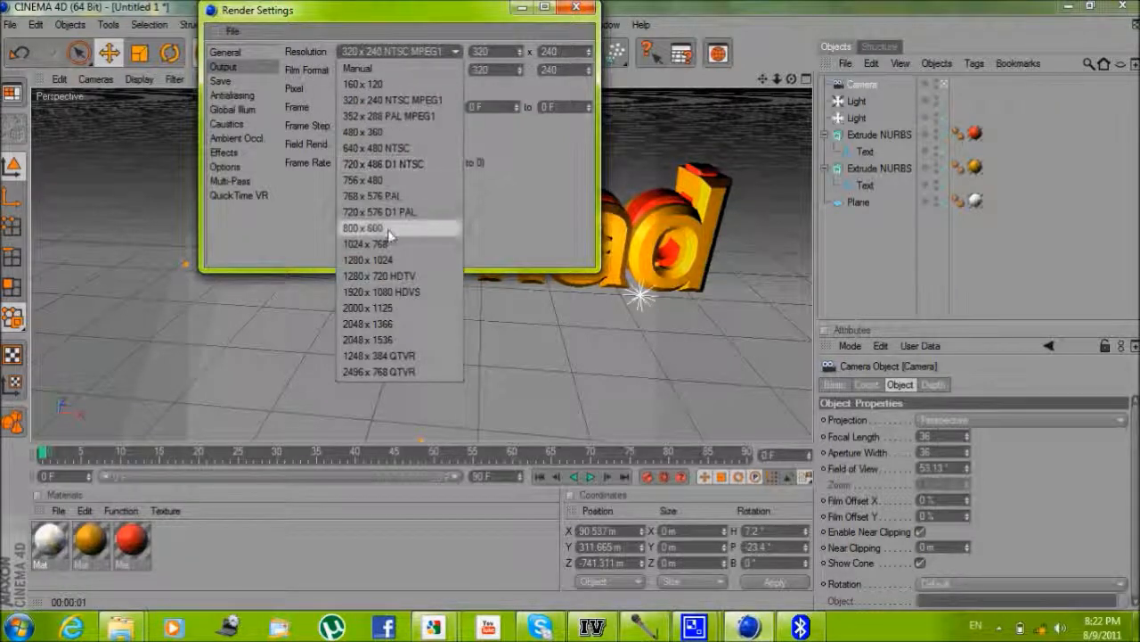
pyautogui.moveTo(404, 248)
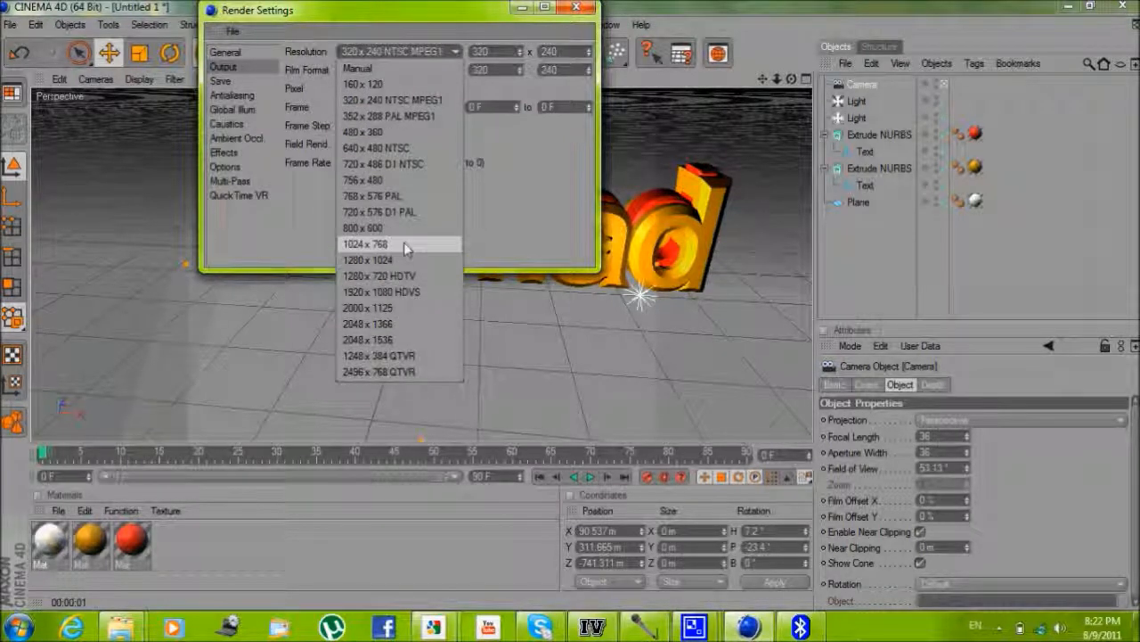
pyautogui.moveTo(379, 275)
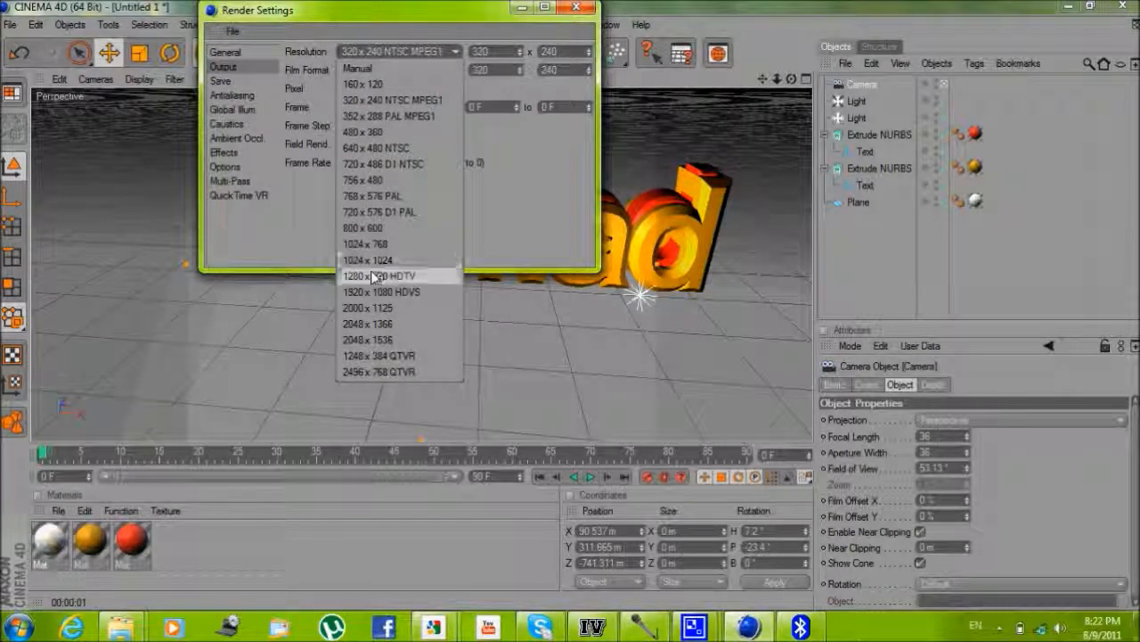
pyautogui.moveTo(379, 275)
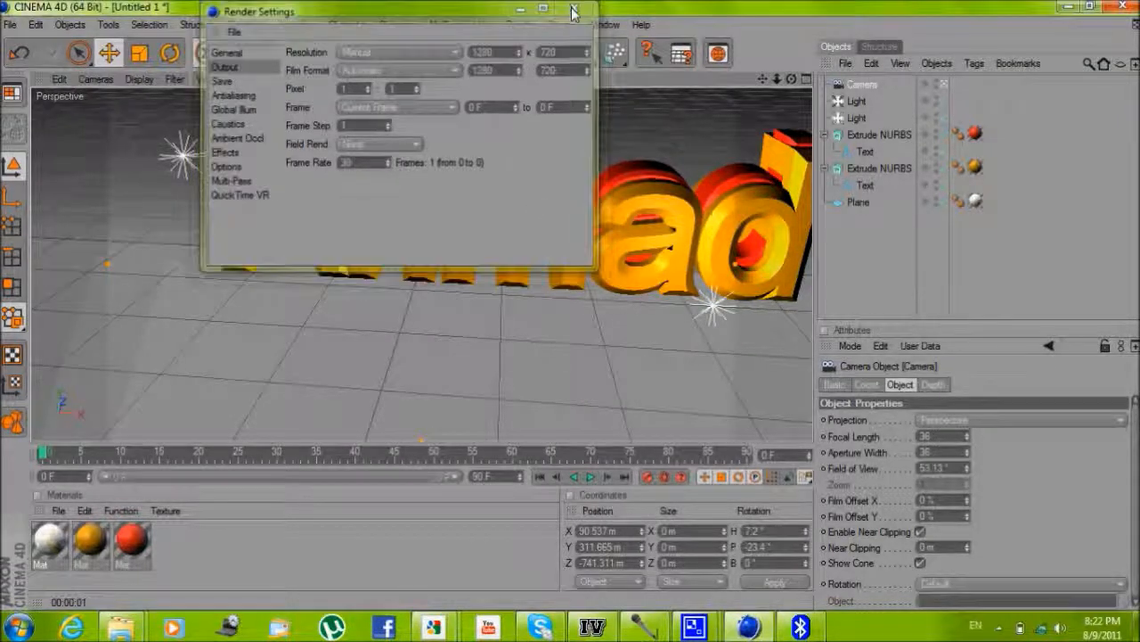
# Close Render Settings and select the second light to reposition it
pyautogui.click(574, 11)
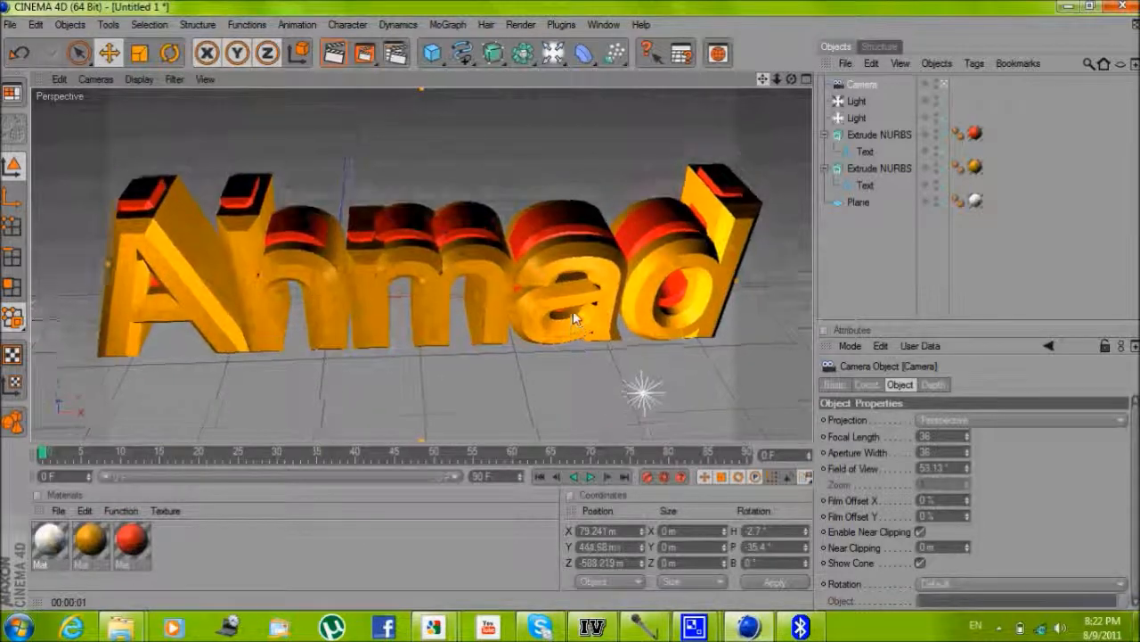
pyautogui.click(856, 117)
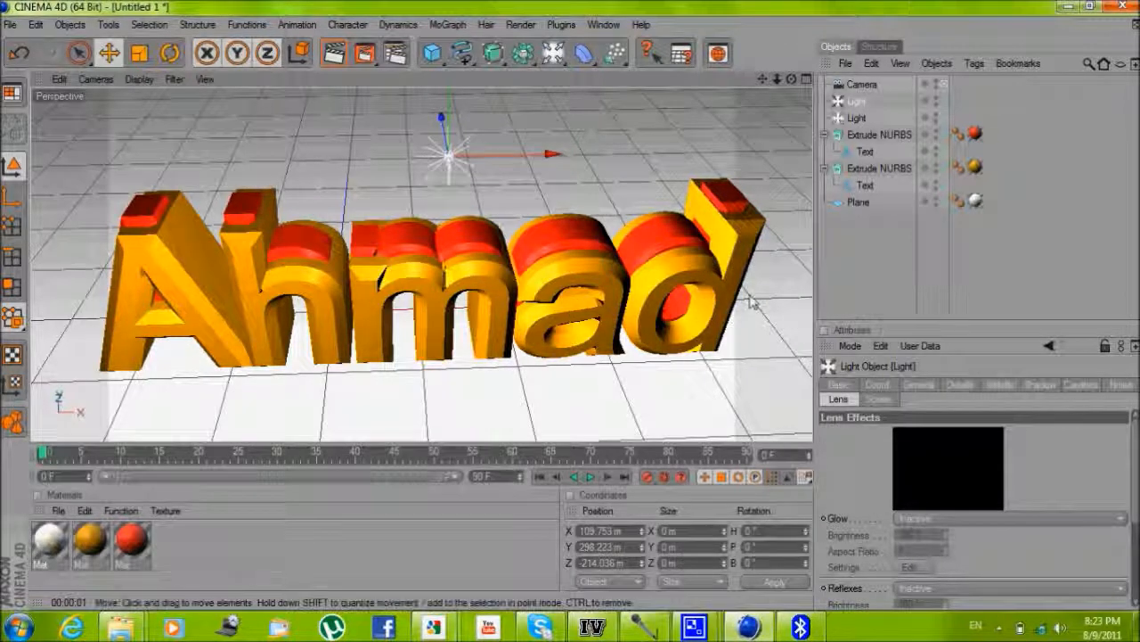
pyautogui.moveTo(650, 476)
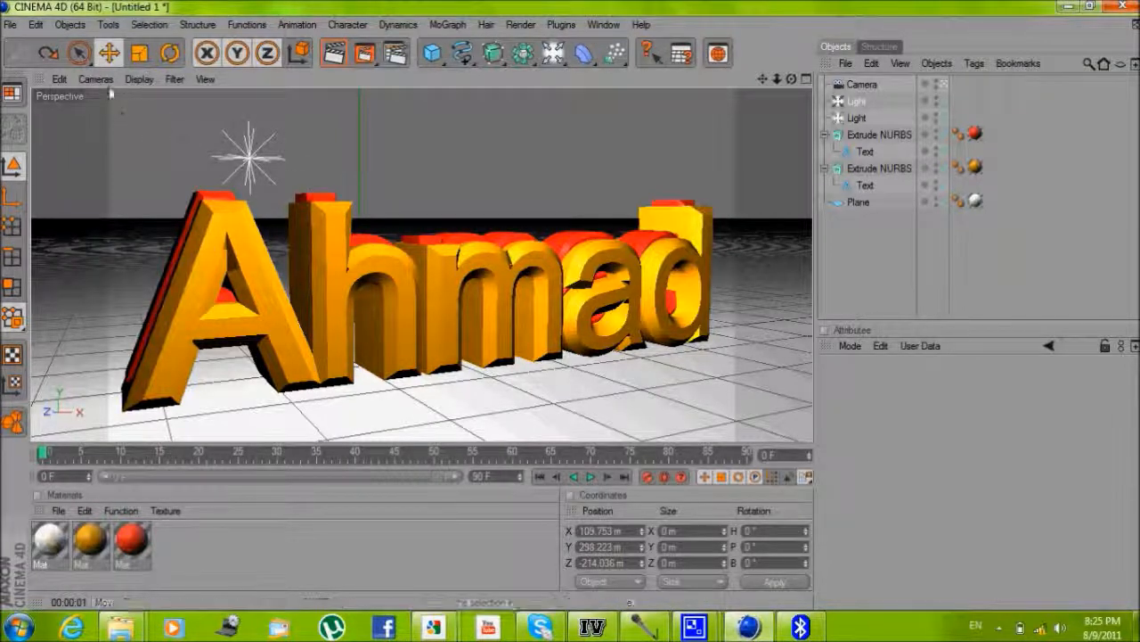
# Select the camera and jump to a later animation frame
pyautogui.click(95, 79)
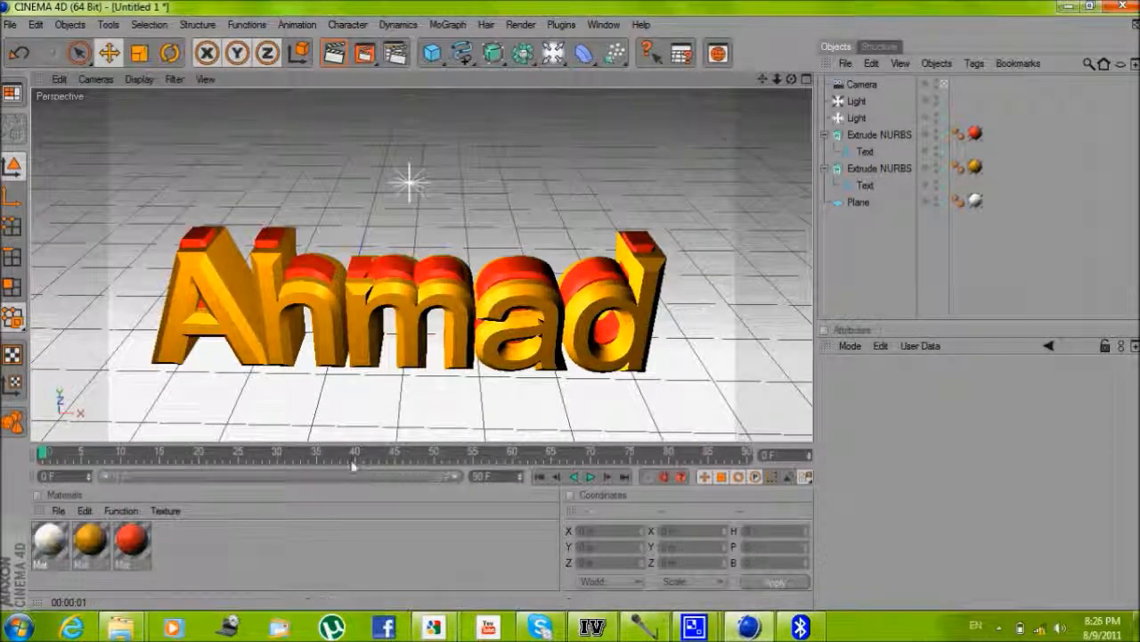
pyautogui.click(862, 84)
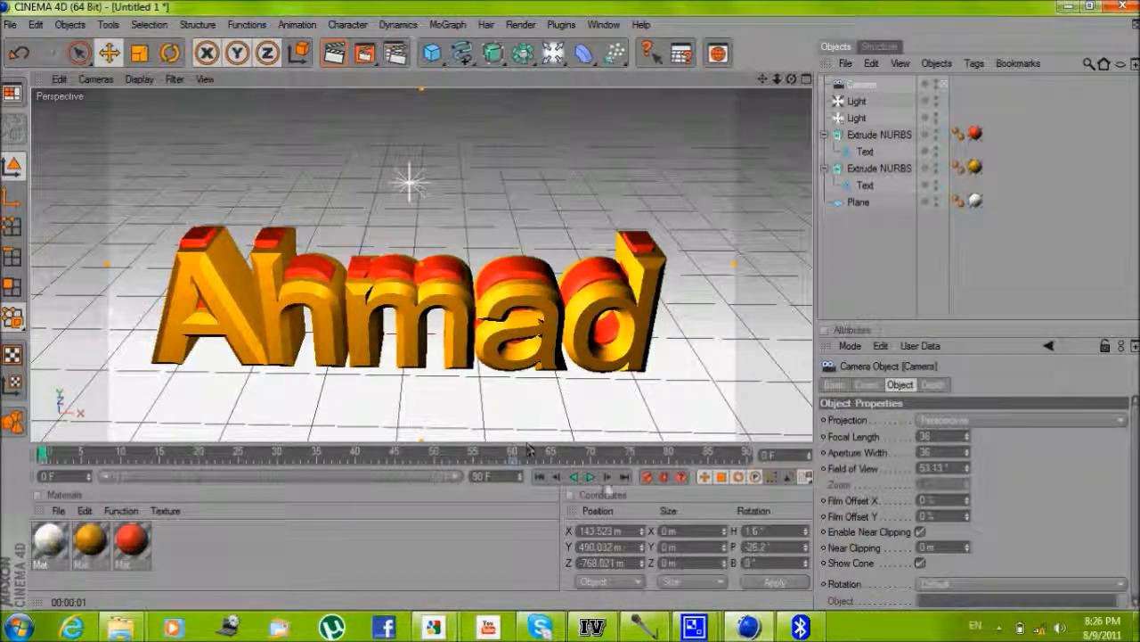
# Play the camera animation forward, then pause it
pyautogui.click(589, 477)
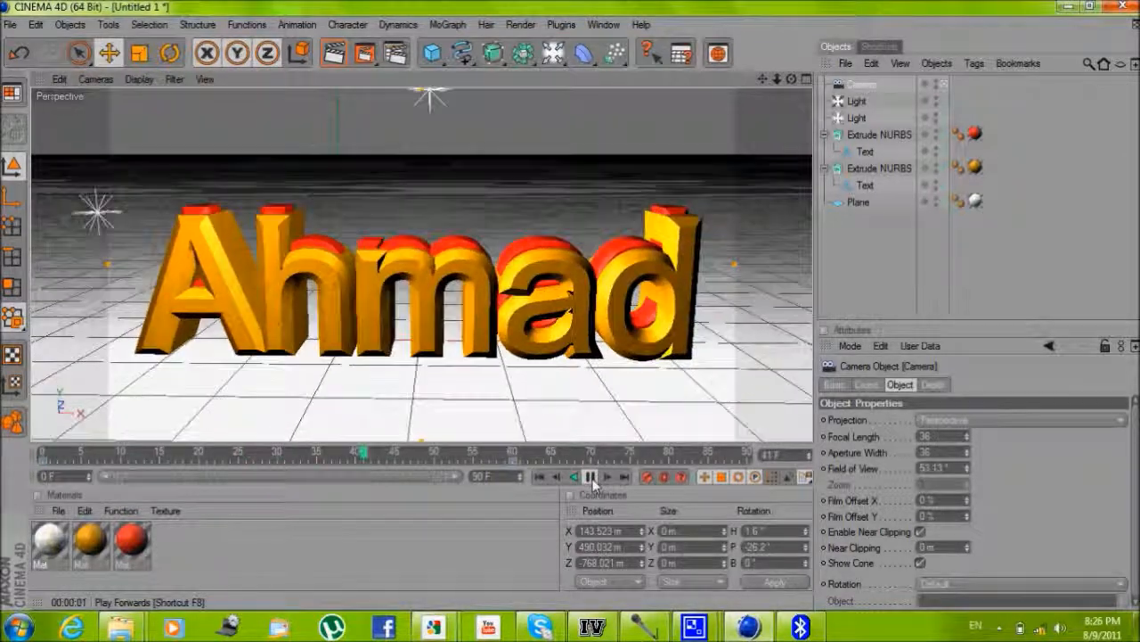
pyautogui.click(590, 476)
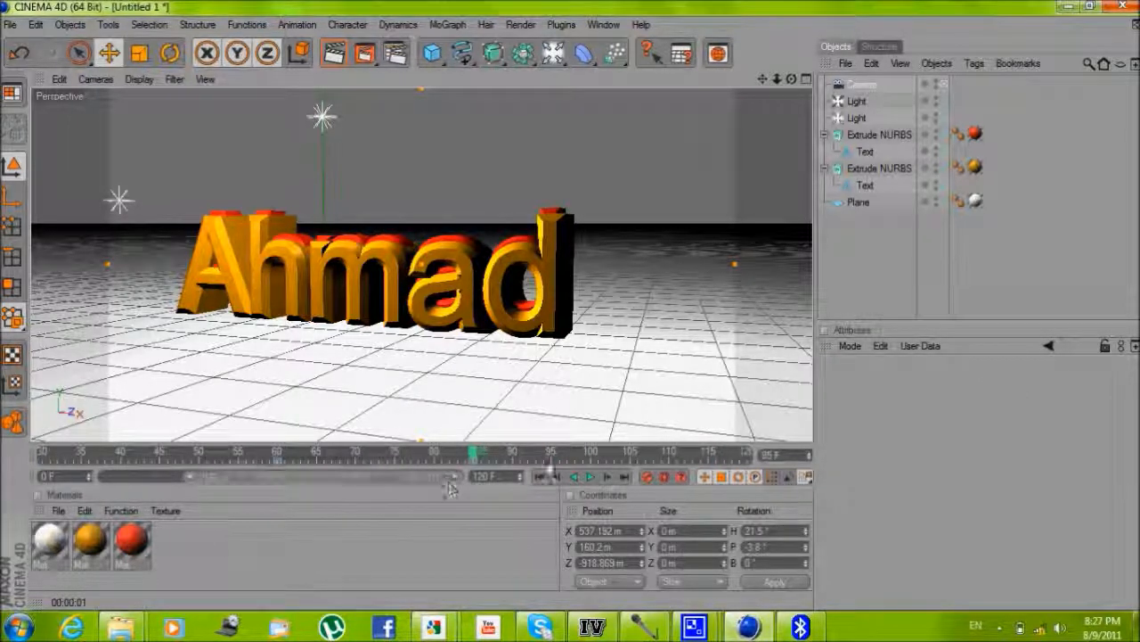
# Drag the camera at frame 115 to a more distant position on the Ahmad text
pyautogui.moveTo(474, 454); pyautogui.dragTo(709, 454)
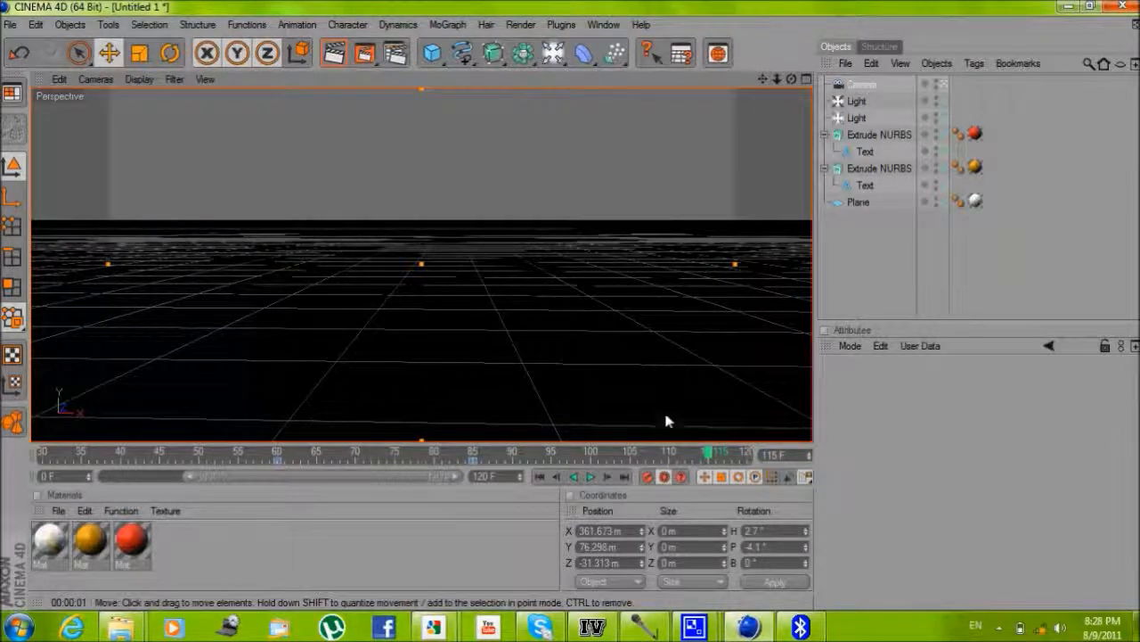
# Rewind to the first frame, play the camera sweep, then stop playback
pyautogui.click(648, 477)
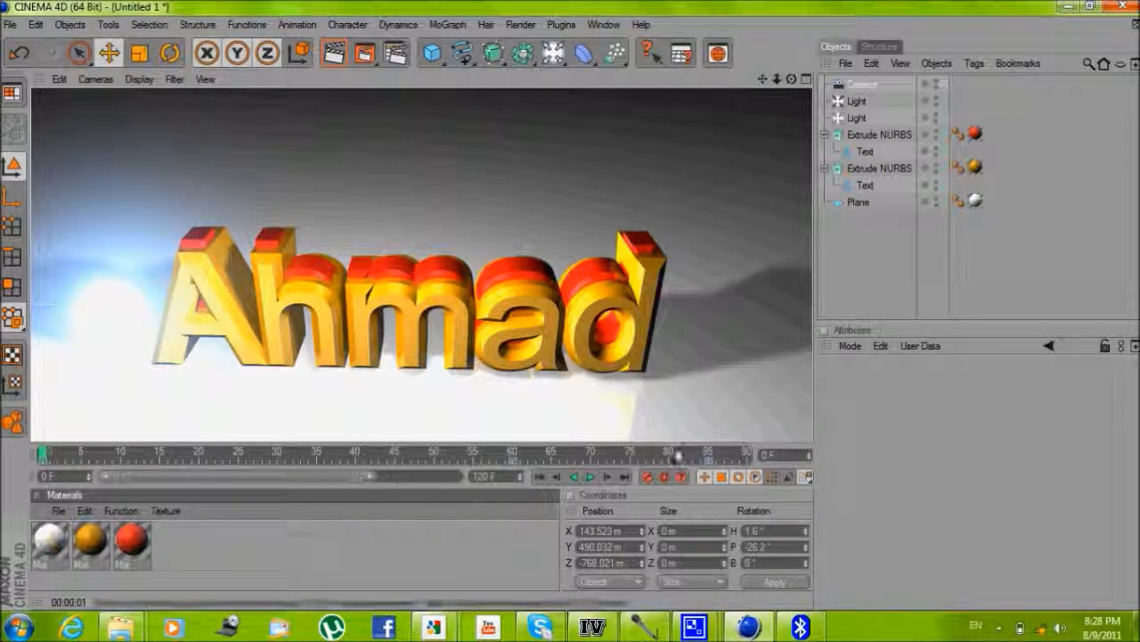
pyautogui.click(590, 477)
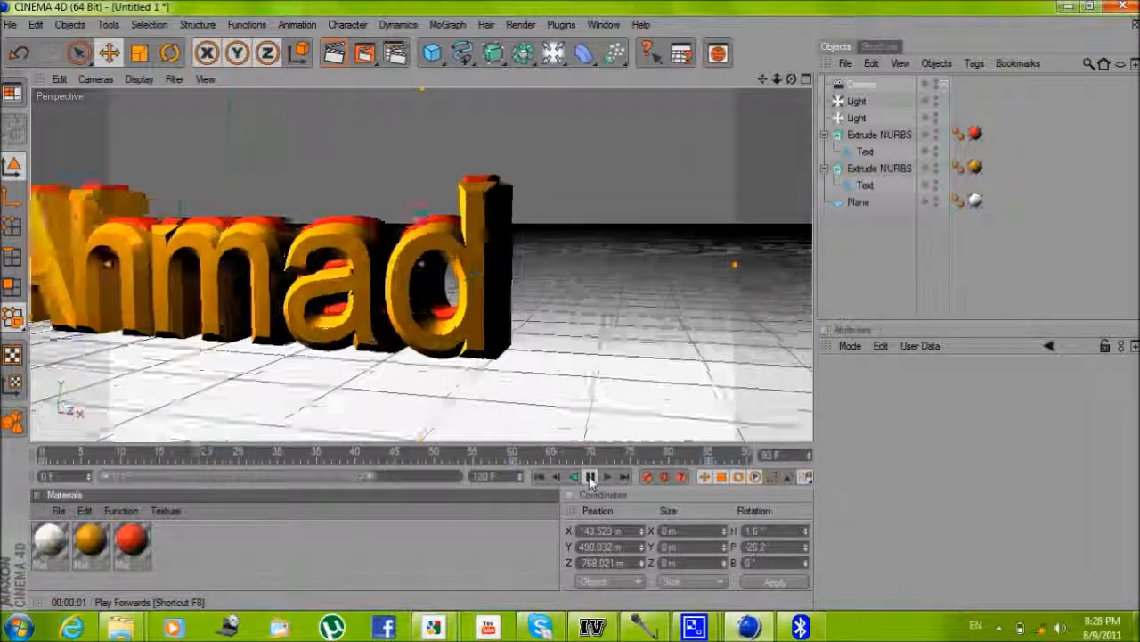
pyautogui.click(590, 477)
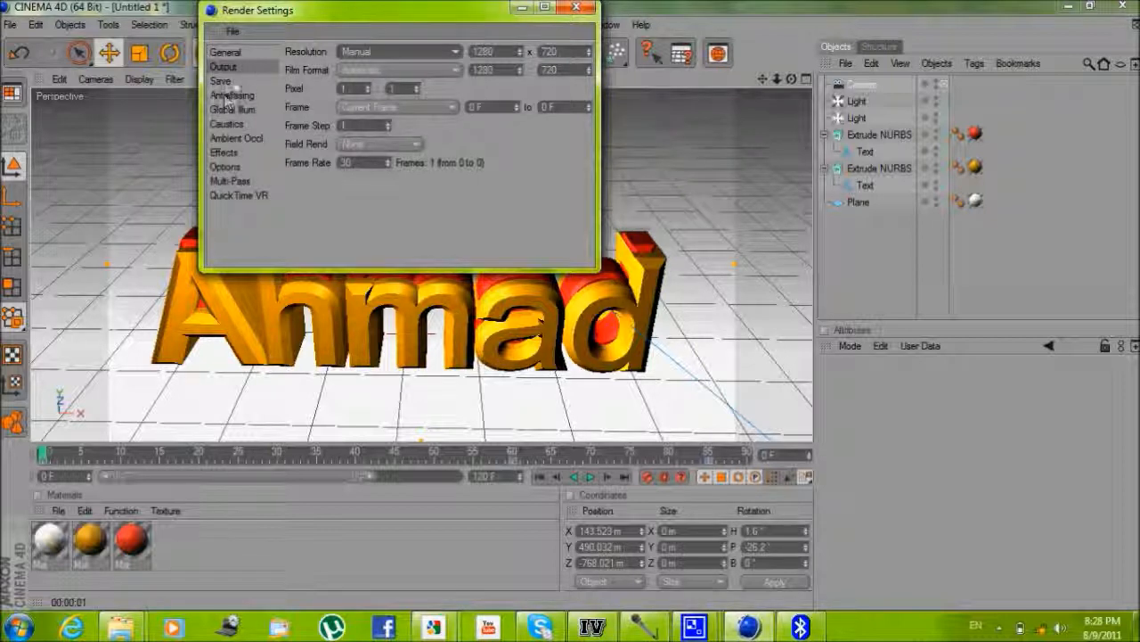
# Set the render save format to AVI Movie and accept the compressor options
pyautogui.click(220, 82)
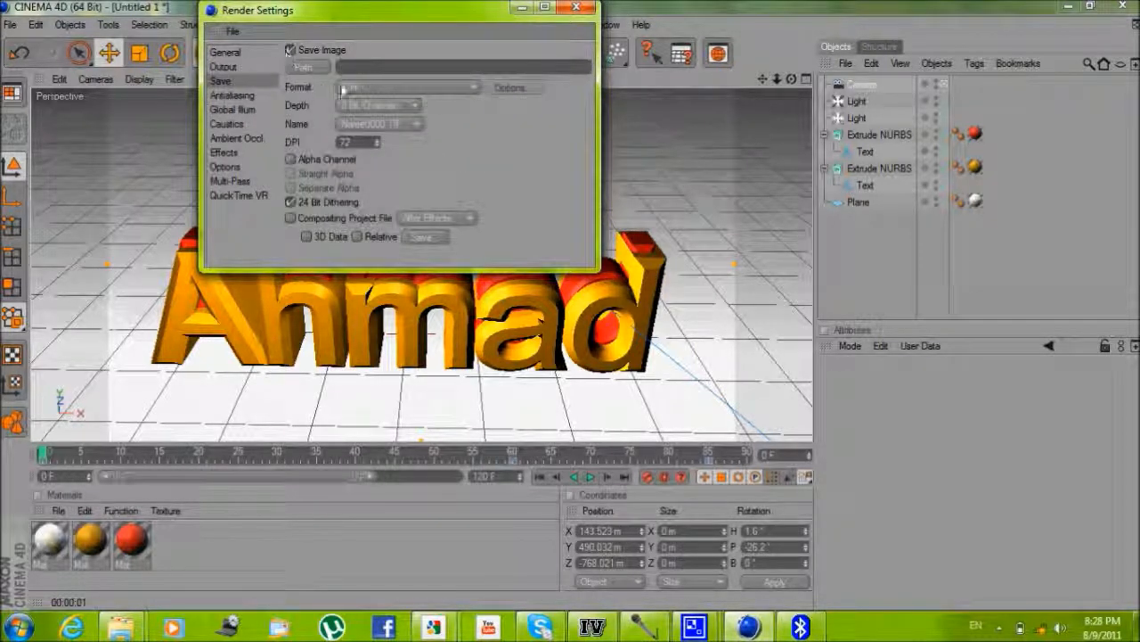
pyautogui.click(408, 87)
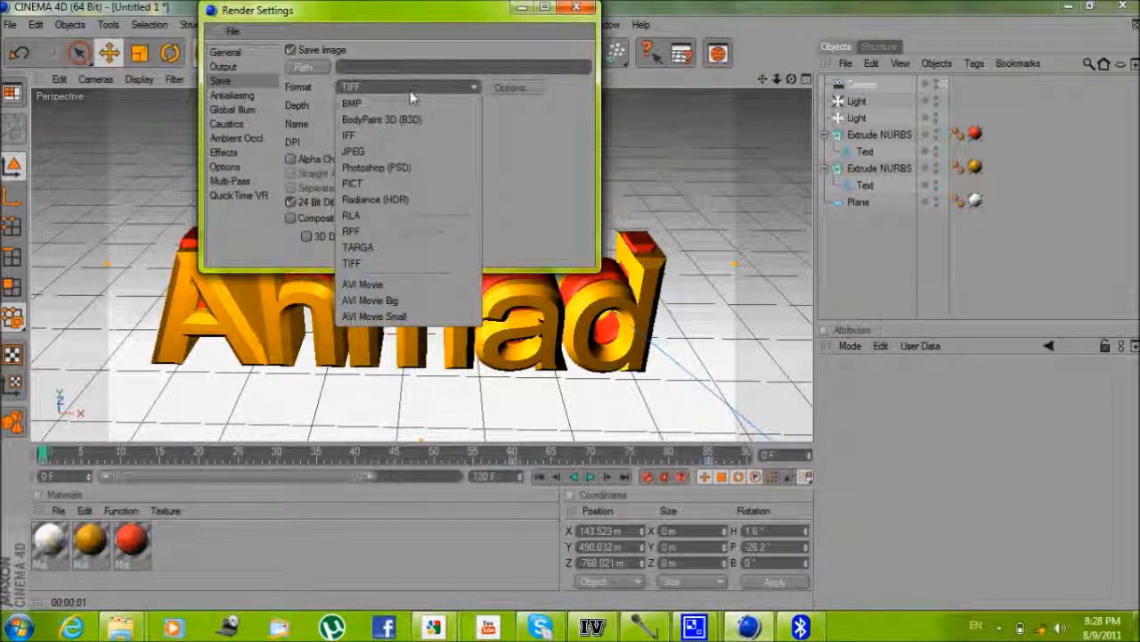
pyautogui.click(362, 284)
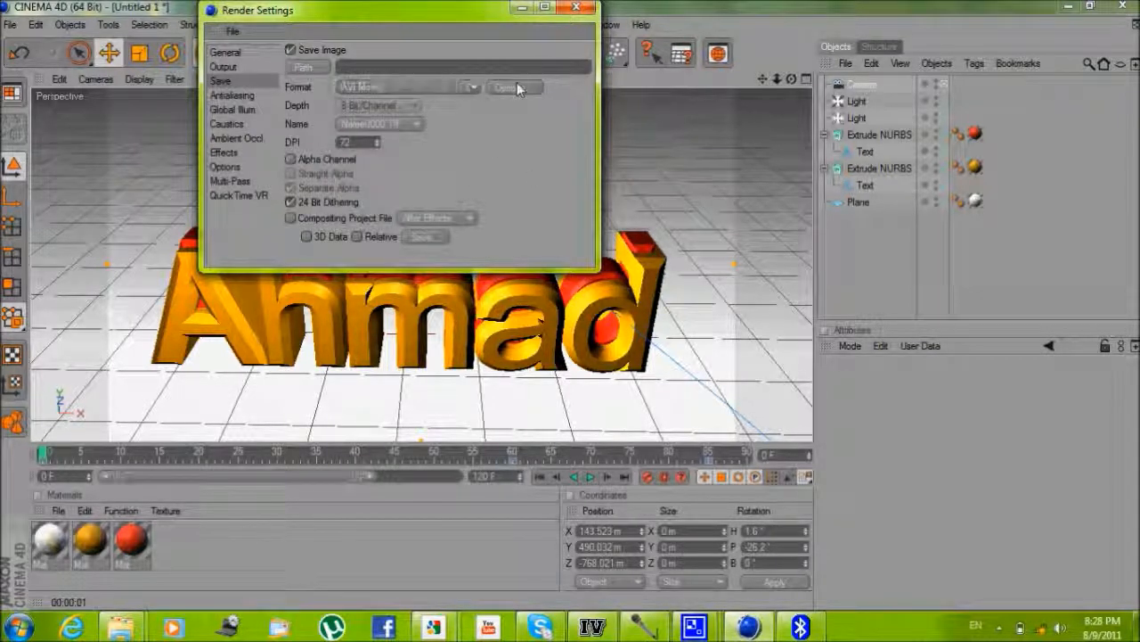
pyautogui.click(515, 86)
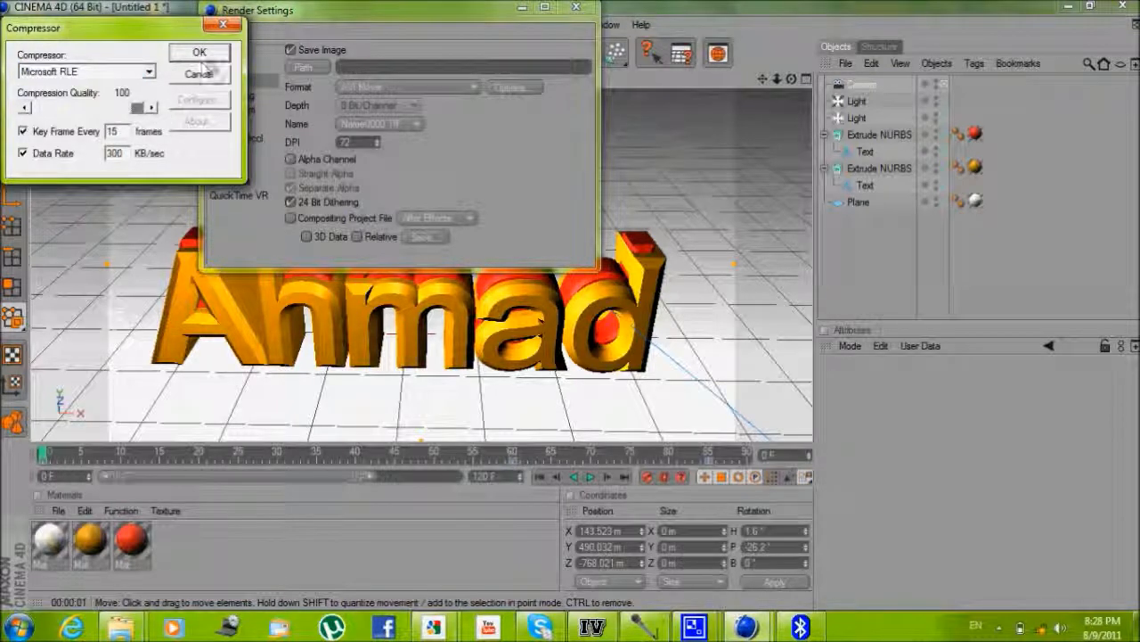
pyautogui.click(199, 52)
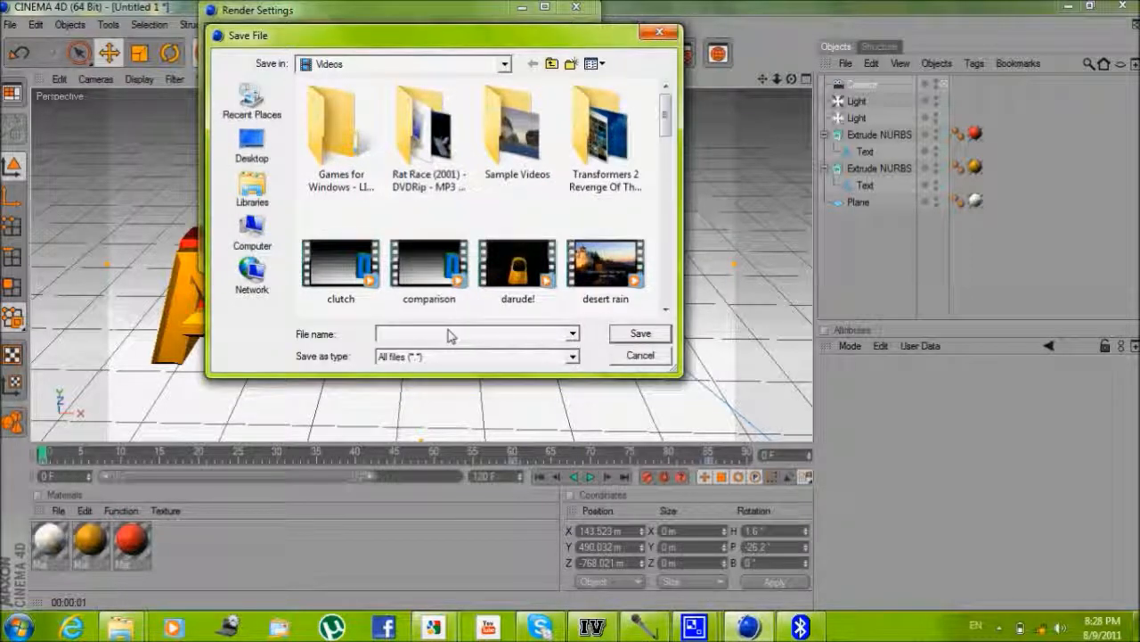
# Name the output movie 'intro' in the Videos folder and close render settings
pyautogui.write('intro')
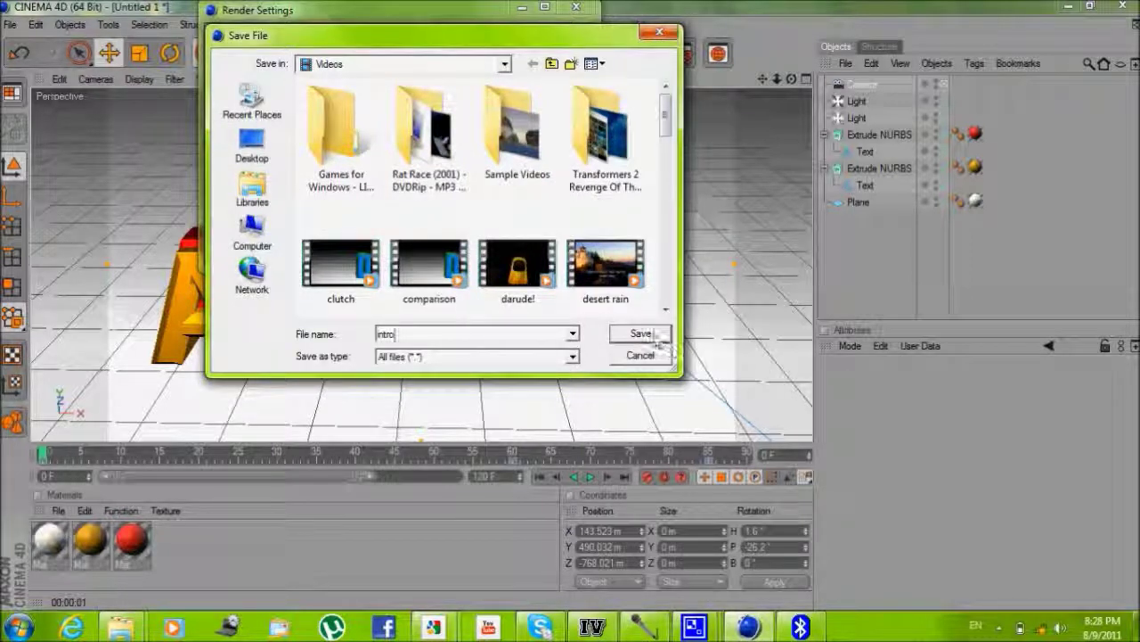
pyautogui.click(640, 333)
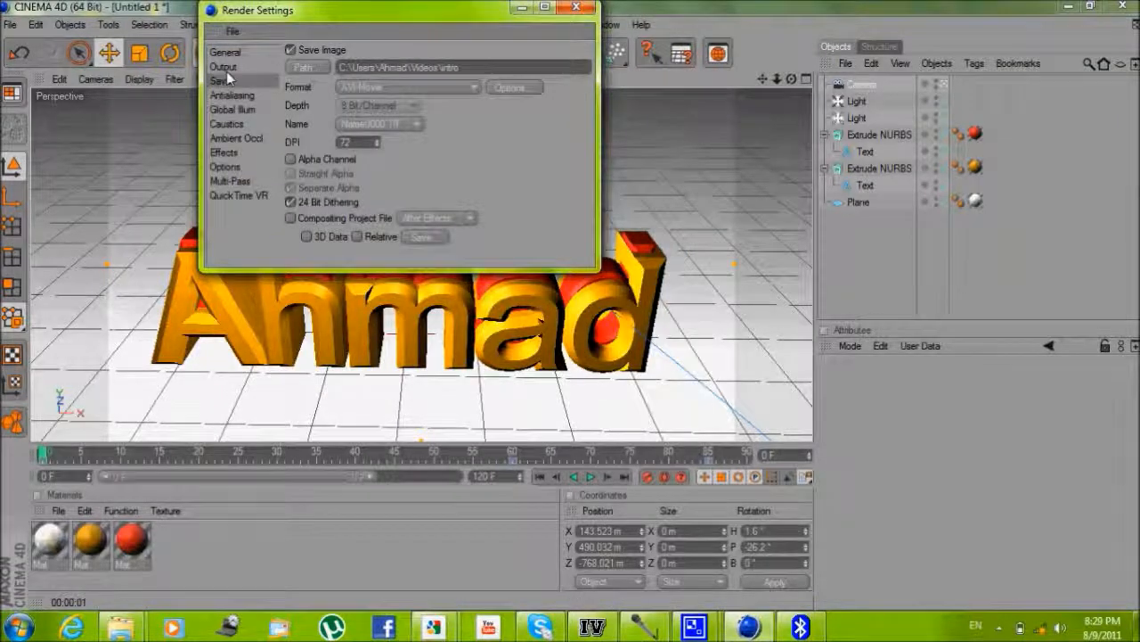
pyautogui.click(225, 52)
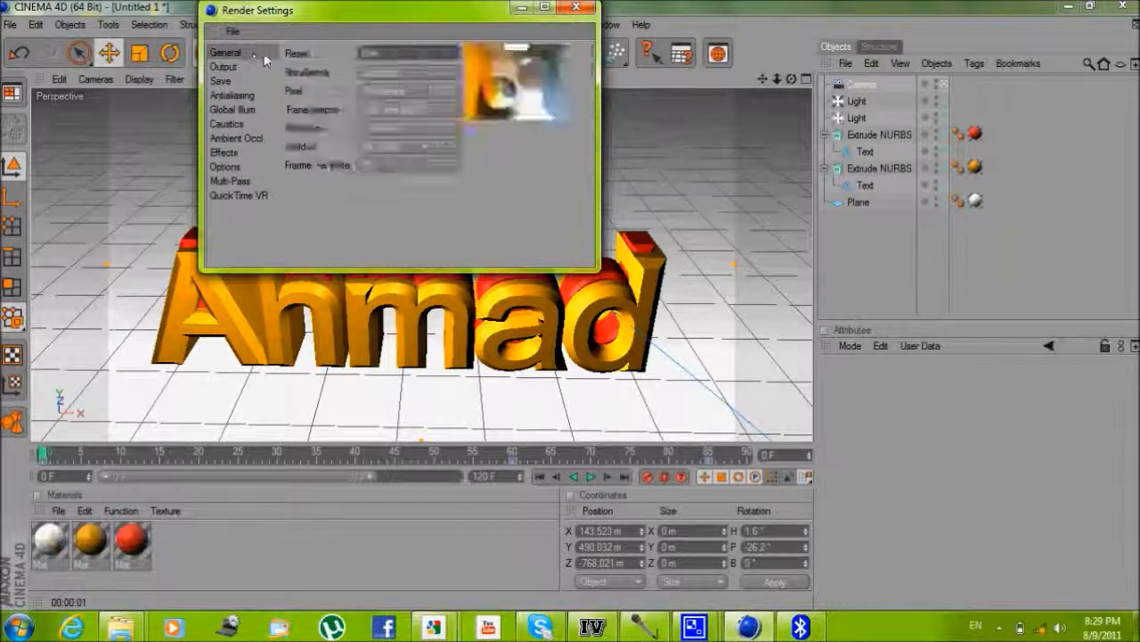
pyautogui.click(220, 81)
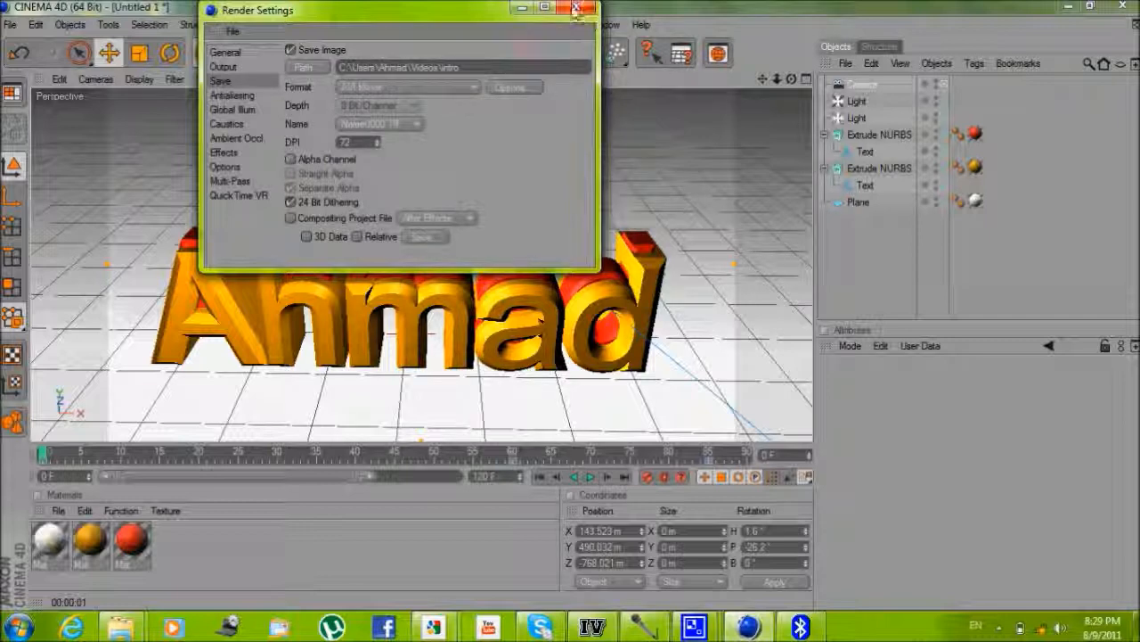
pyautogui.click(577, 10)
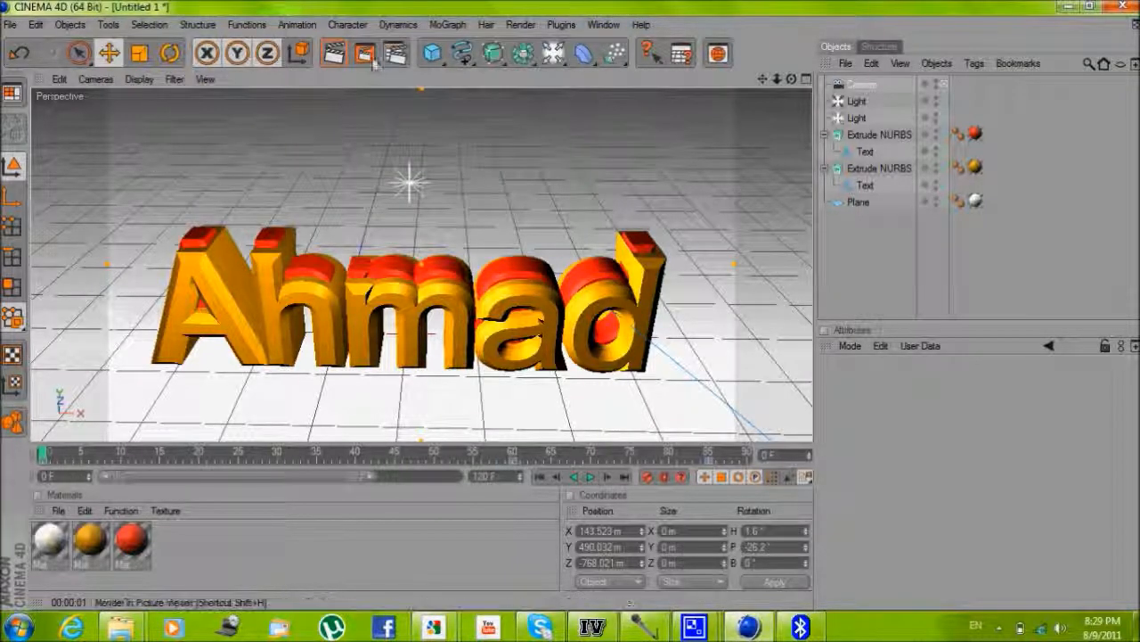
# Render in Picture Viewer and dismiss the write errors and intro.avi overwrite prompt
pyautogui.click(394, 52)
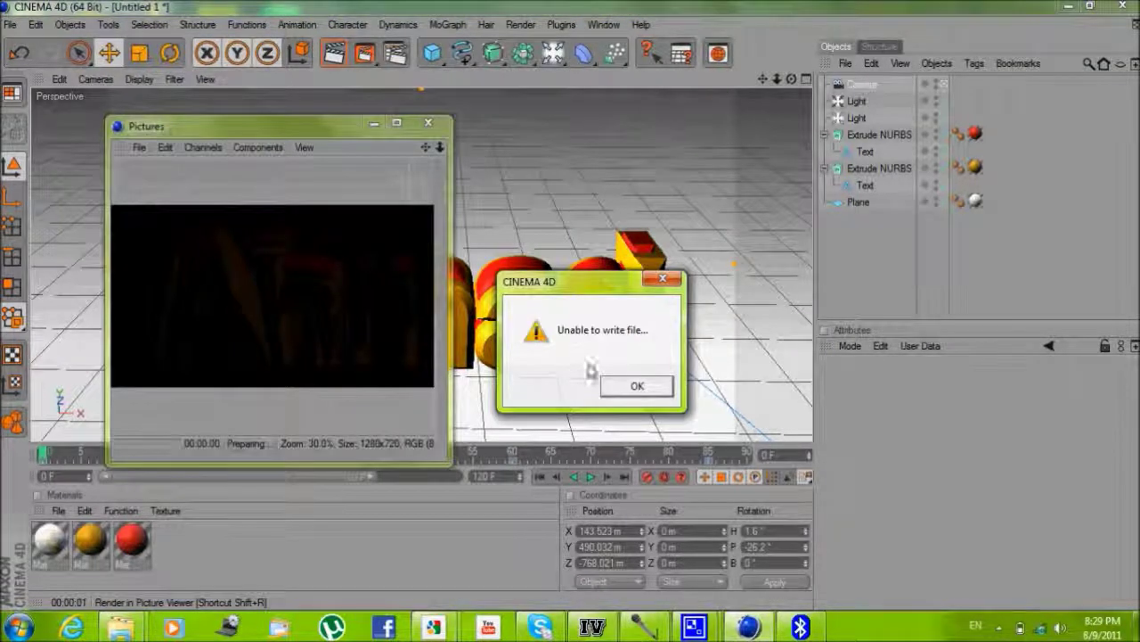
pyautogui.click(637, 386)
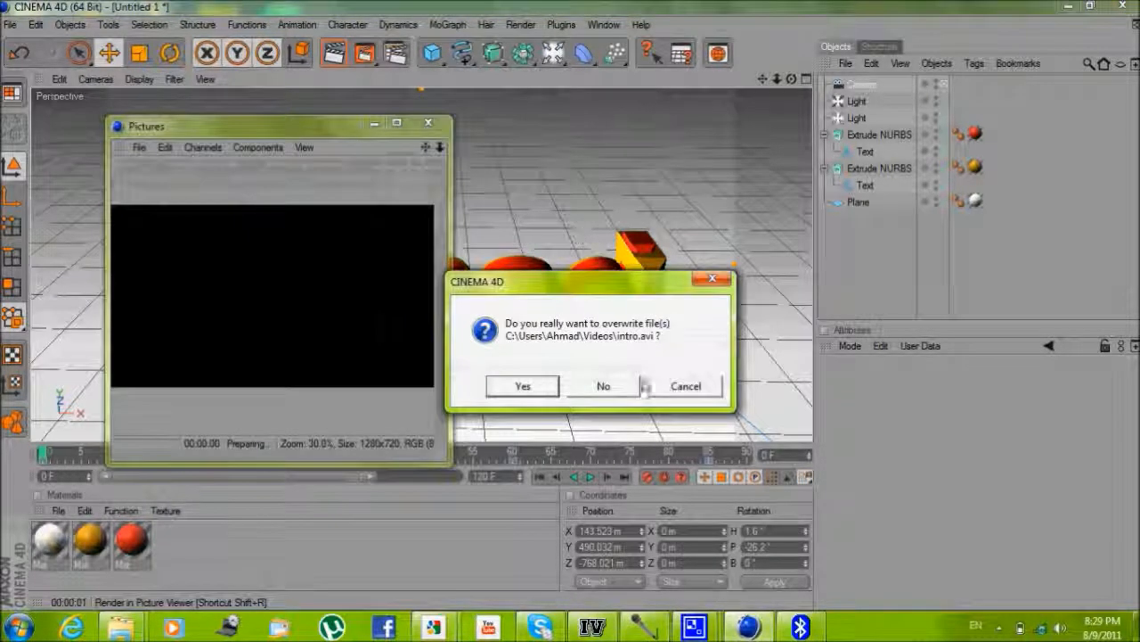
pyautogui.click(522, 386)
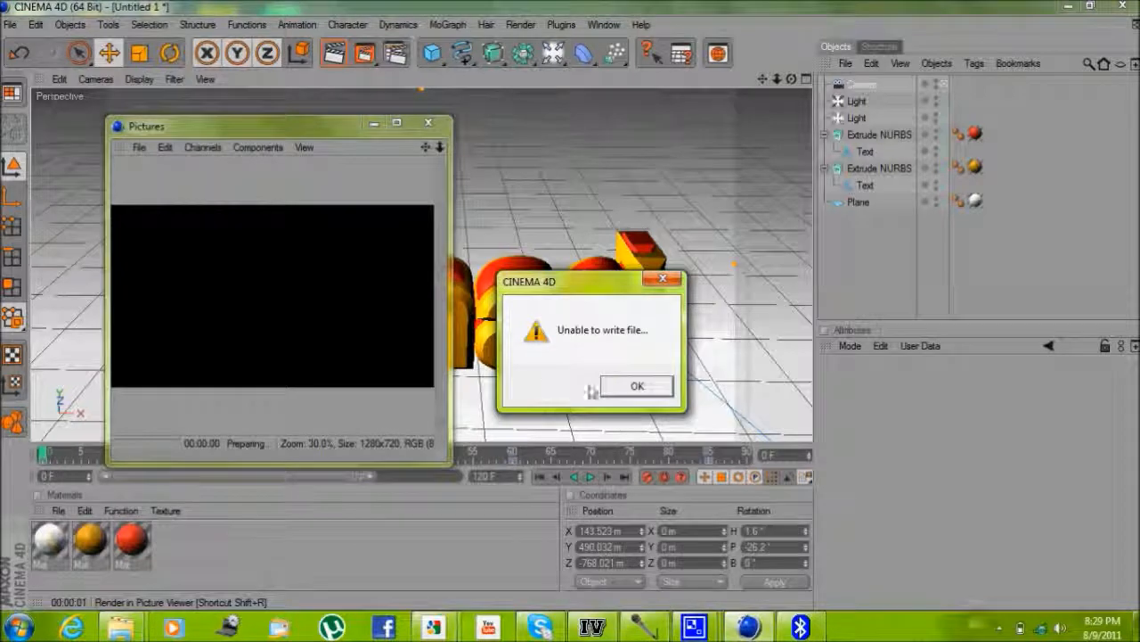
pyautogui.click(636, 384)
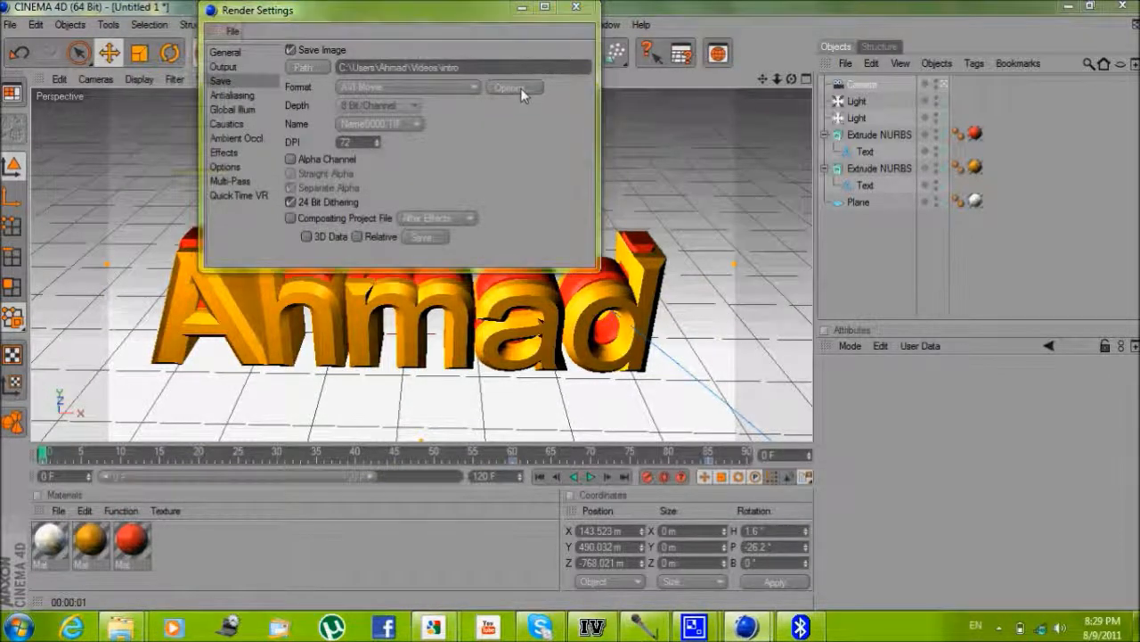
# Recheck compressor options, set render end frame to 115 F, and overwrite intro.avi
pyautogui.click(515, 88)
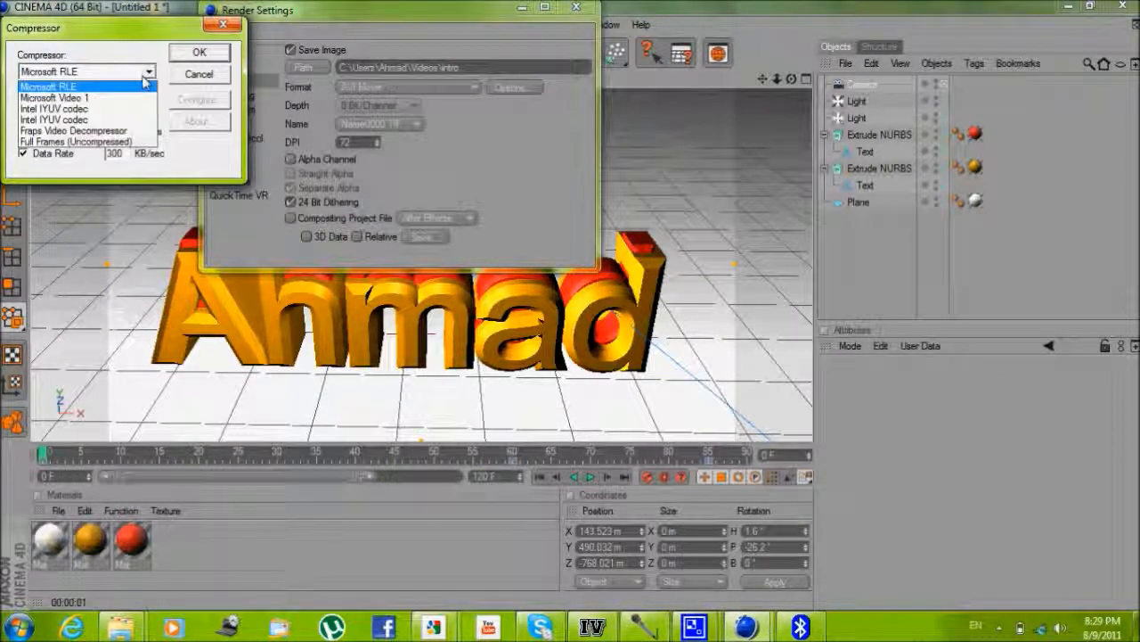
pyautogui.moveTo(76, 142)
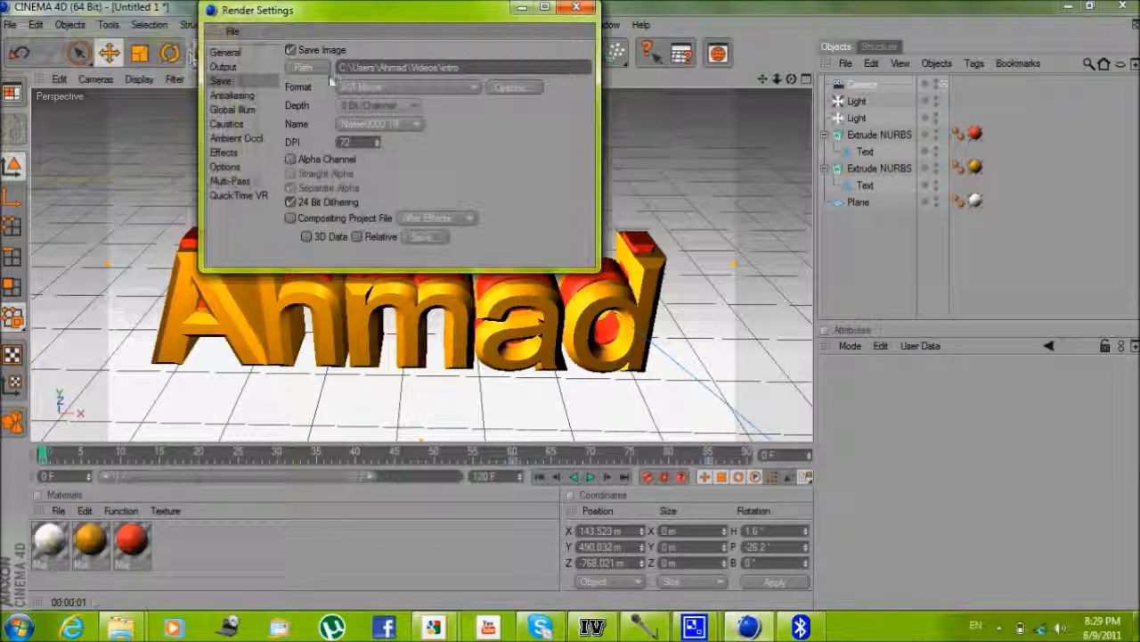
pyautogui.click(224, 66)
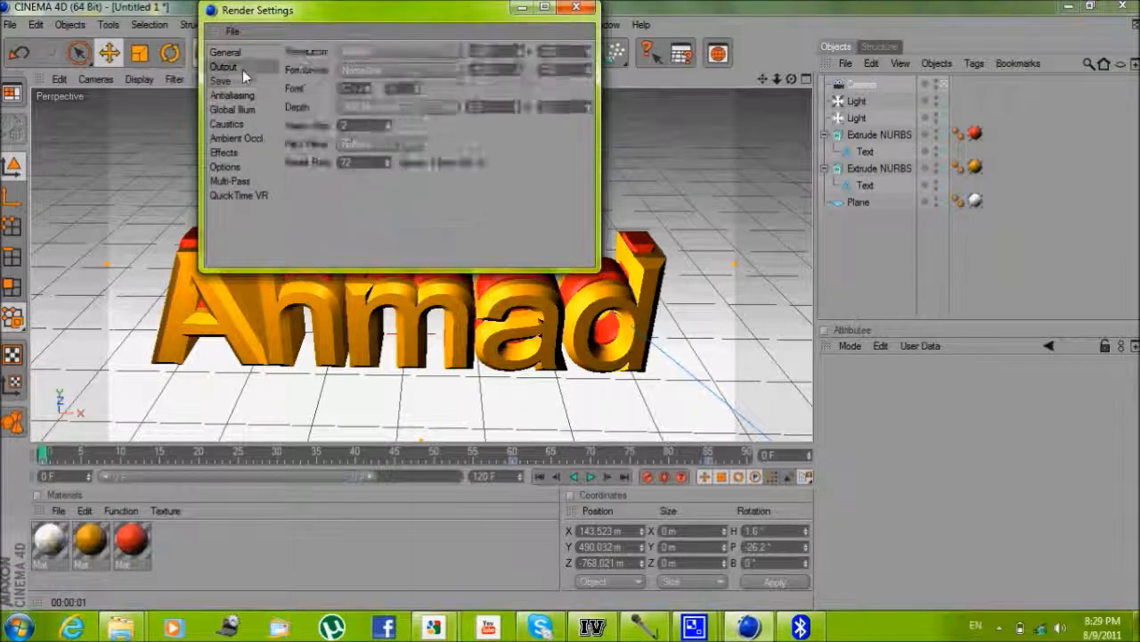
pyautogui.click(223, 66)
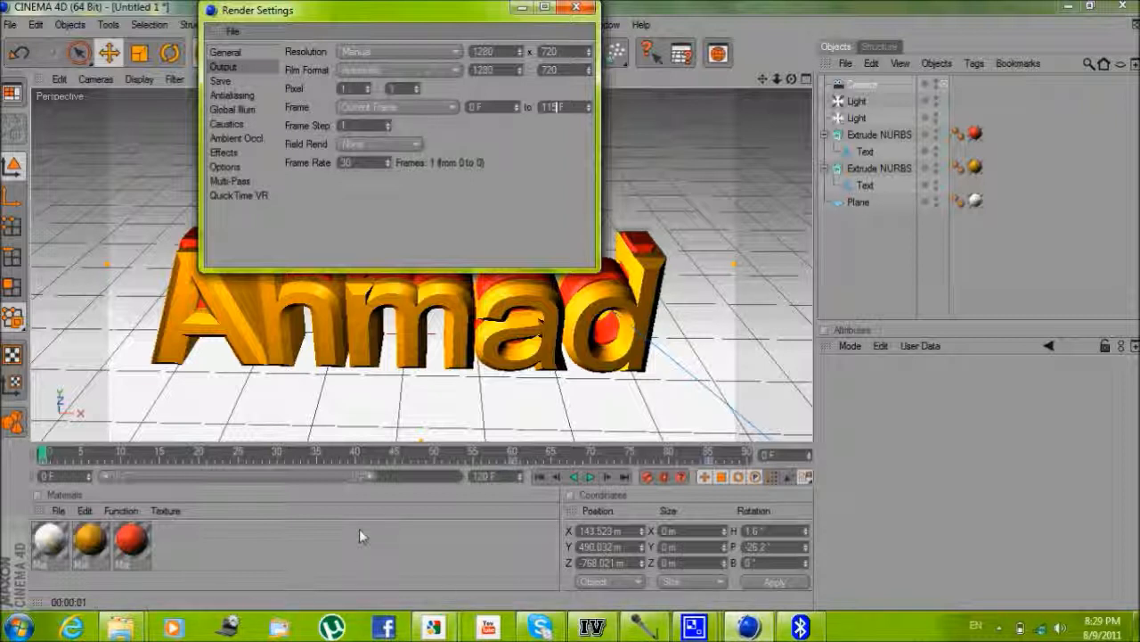
pyautogui.moveTo(348, 234)
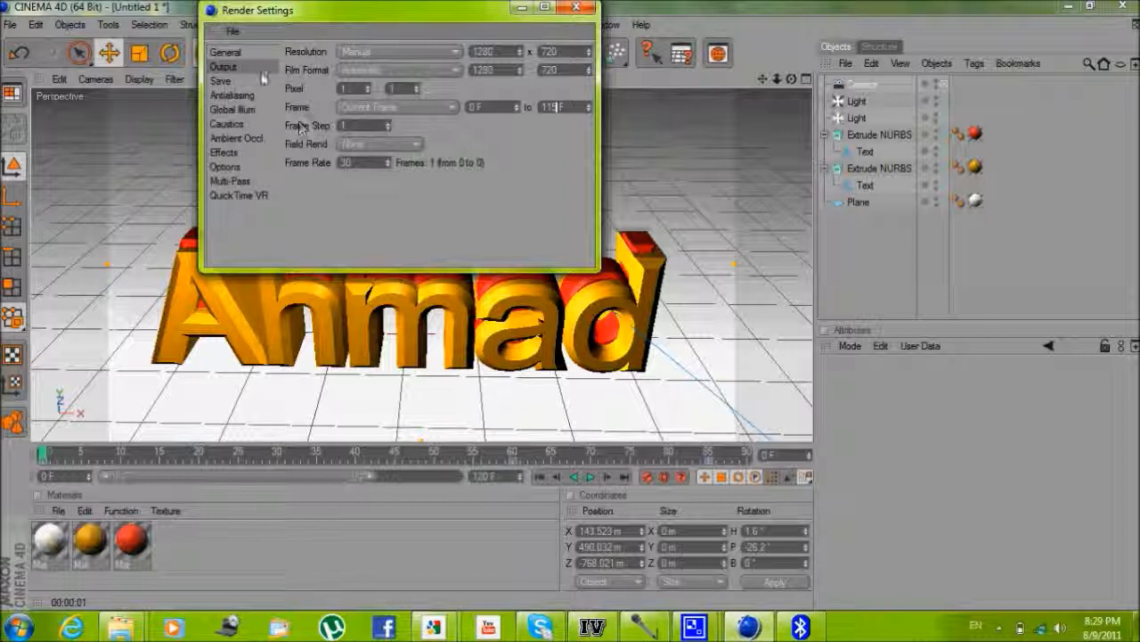
pyautogui.click(577, 10)
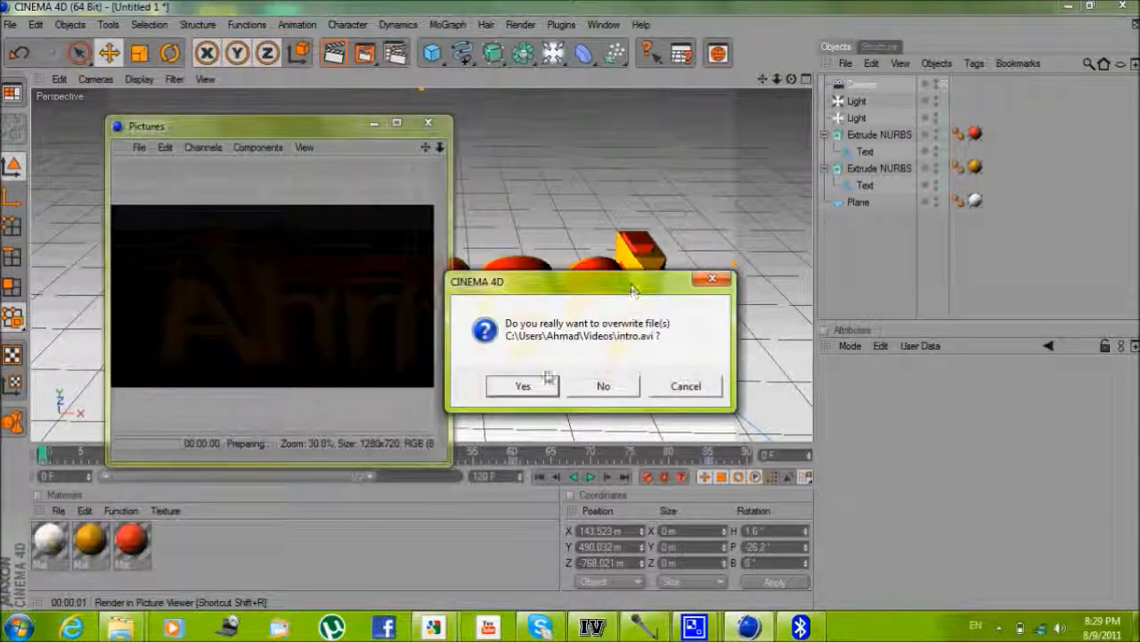
pyautogui.click(522, 386)
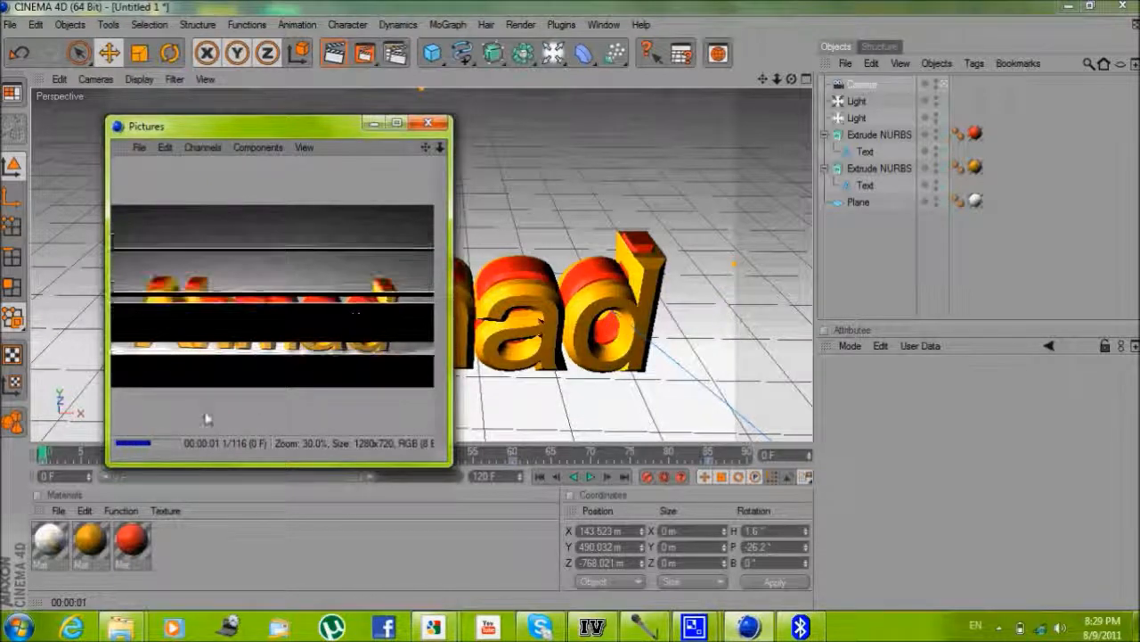